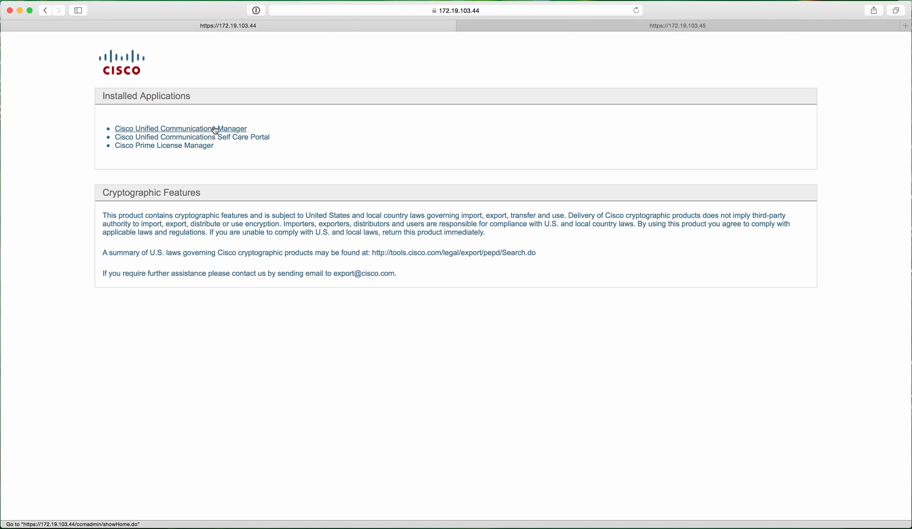
Step: Enter the Unified CM administration with username 'admin' and the administrator password
left_click(180, 128)
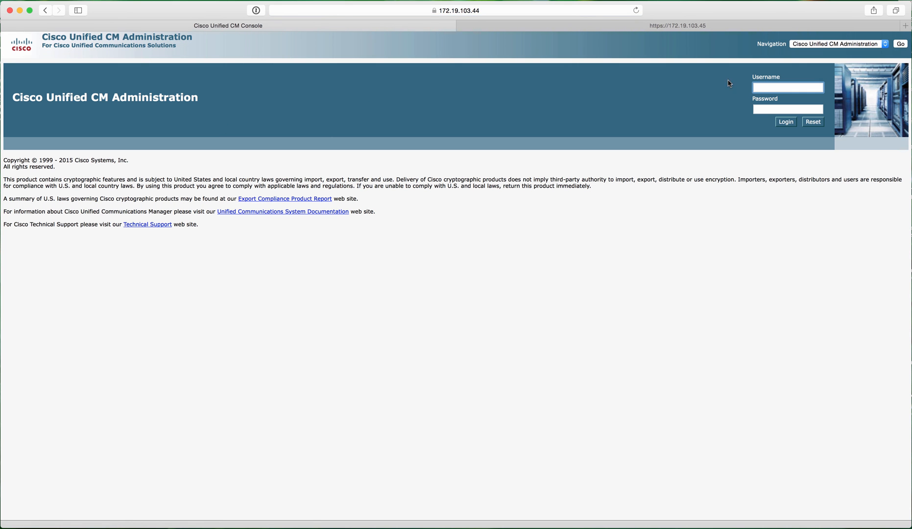
type("a")
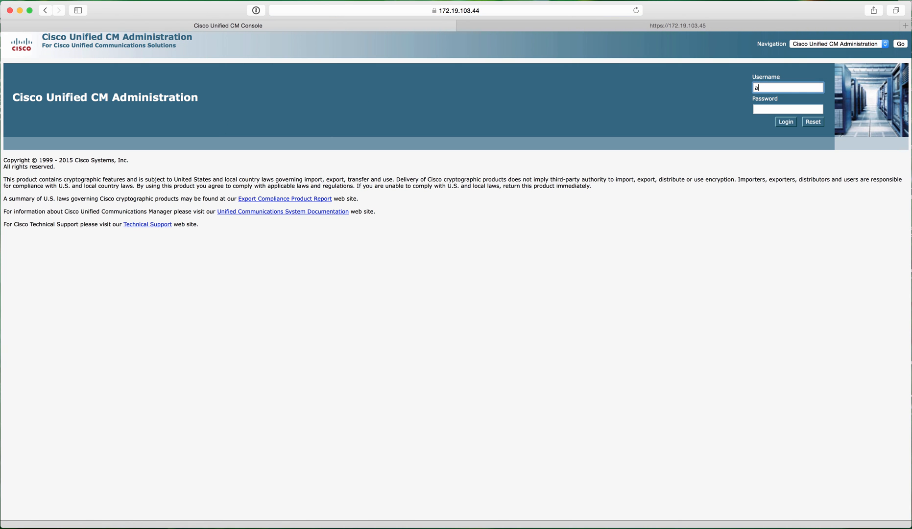
type("dministrator")
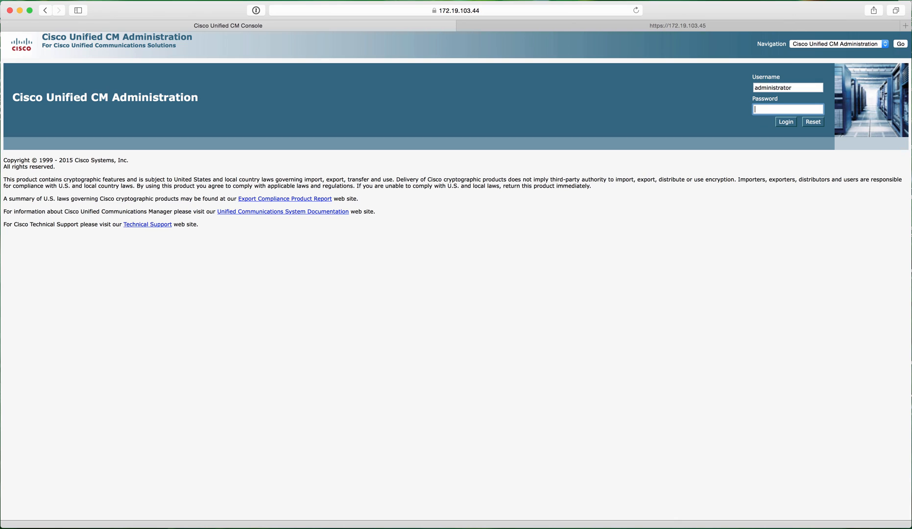
type("••••")
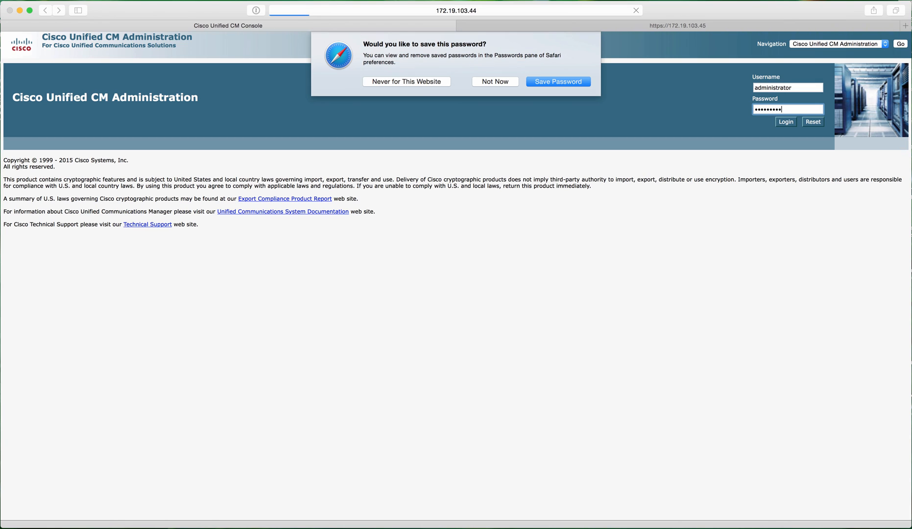
Step: Submit the login, decline Safari's password save, and highlight the 54-day license expiry
left_click(785, 122)
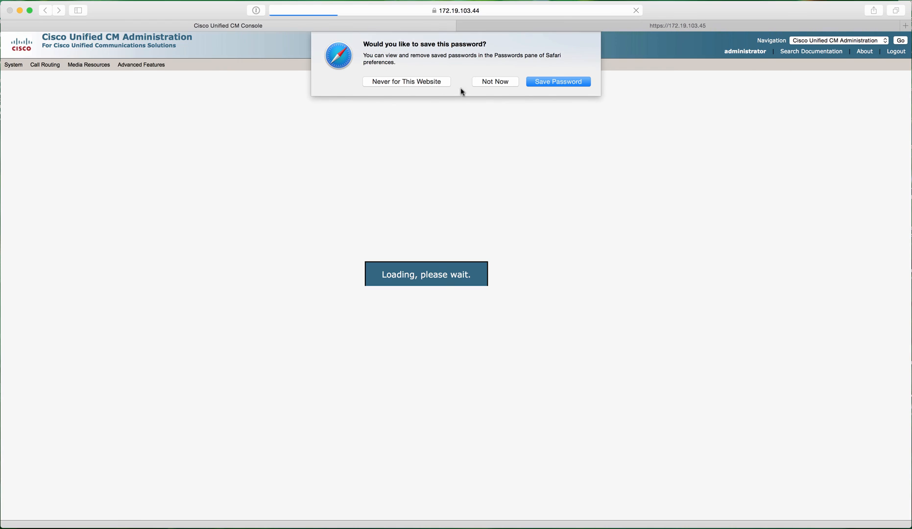
left_click(494, 81)
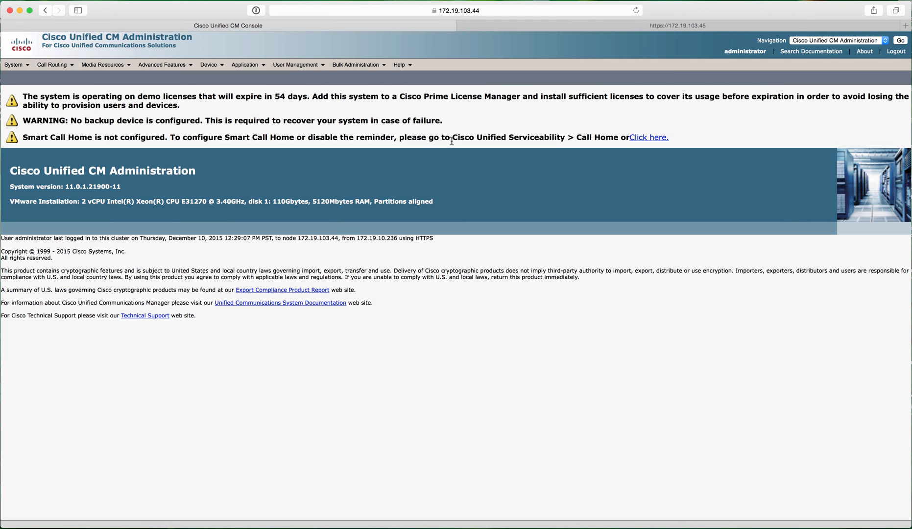
mouse_move(128, 180)
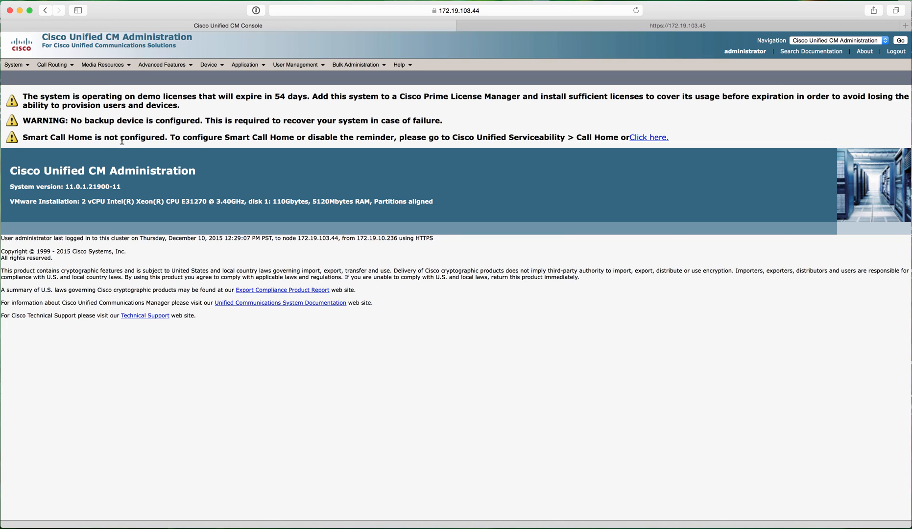
mouse_move(99, 115)
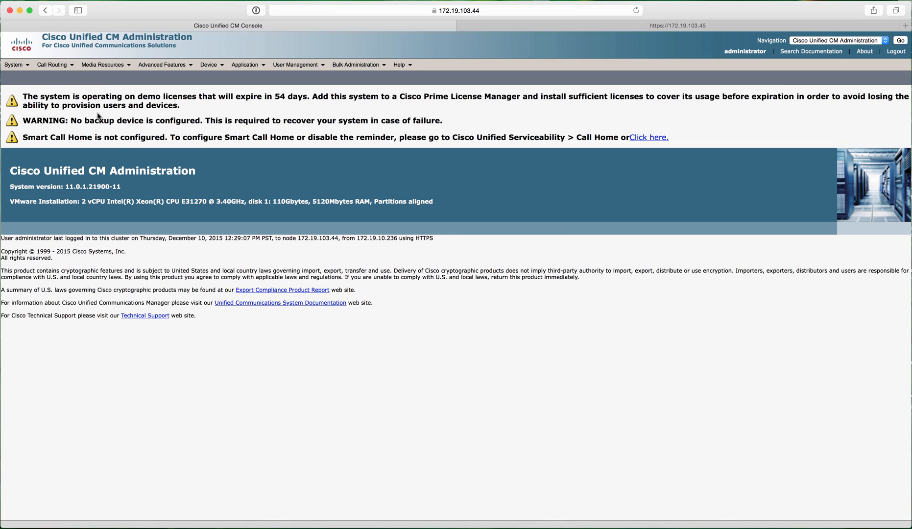
mouse_move(390, 116)
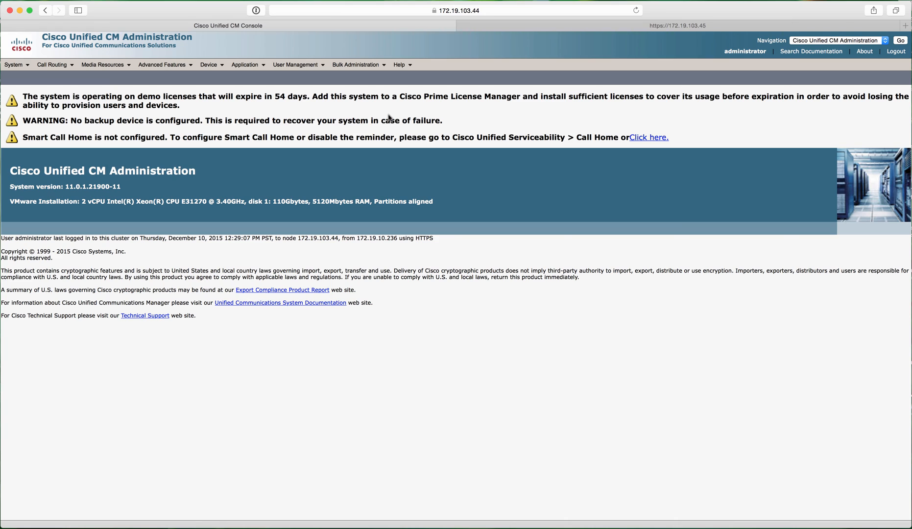
mouse_move(550, 124)
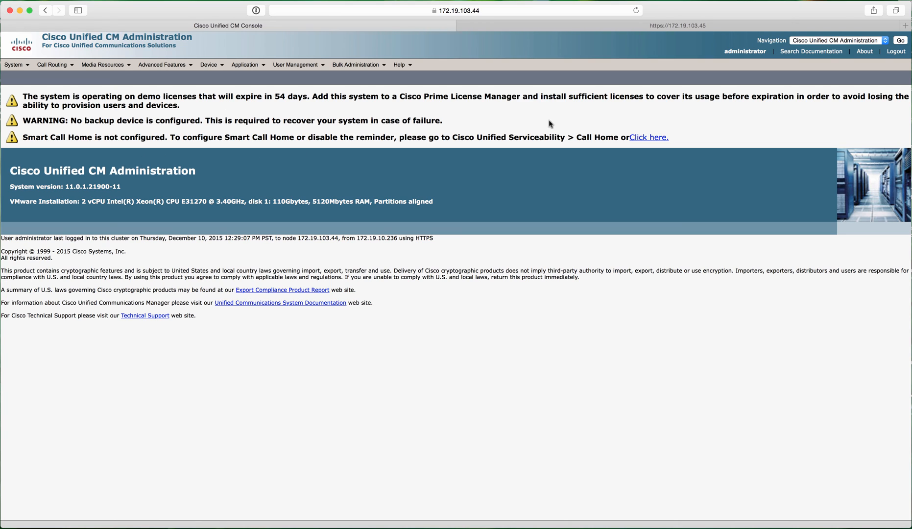
mouse_move(191, 95)
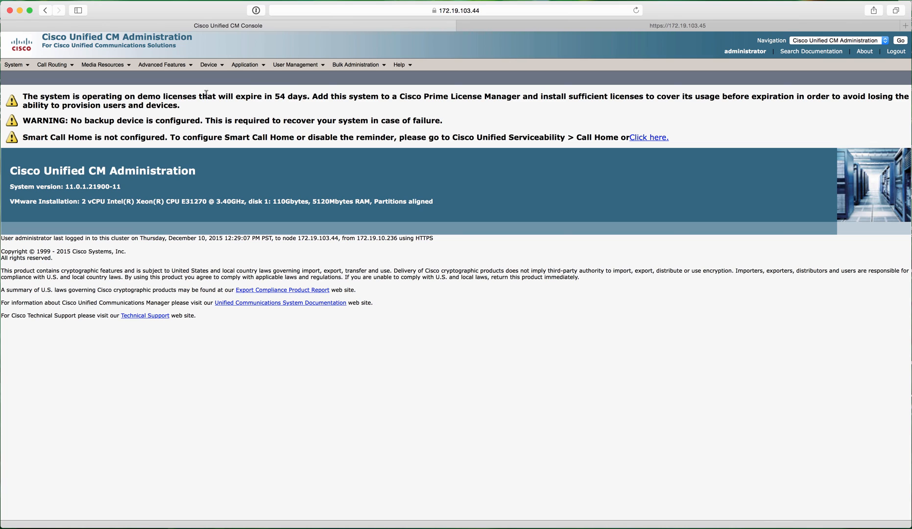
left_click_drag(201, 96, 310, 96)
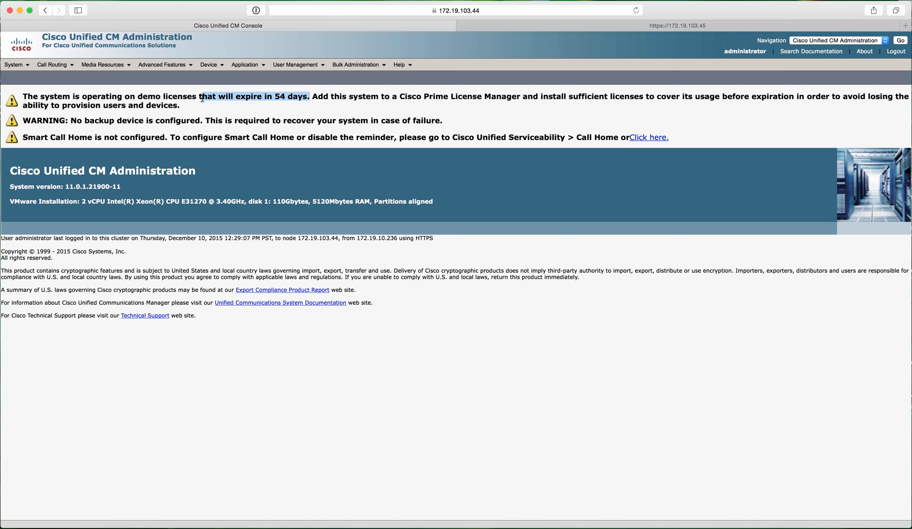
left_click(13, 64)
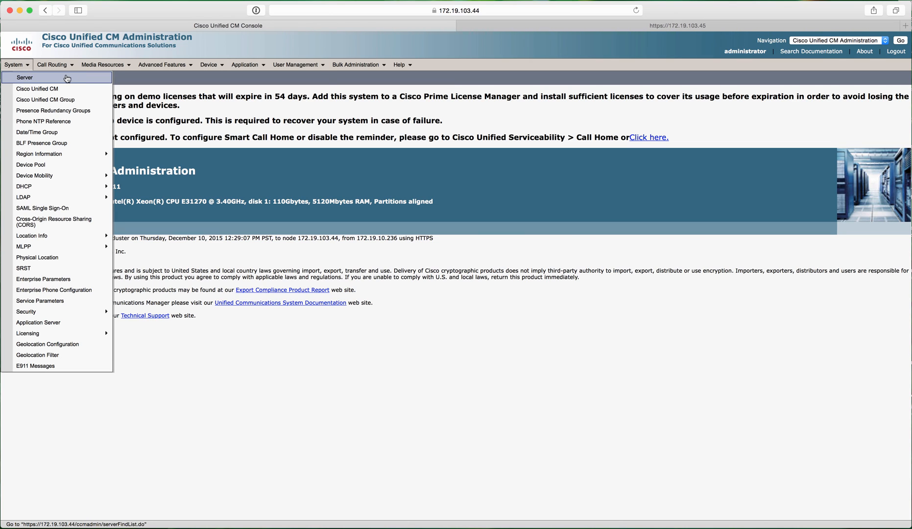
mouse_move(38, 88)
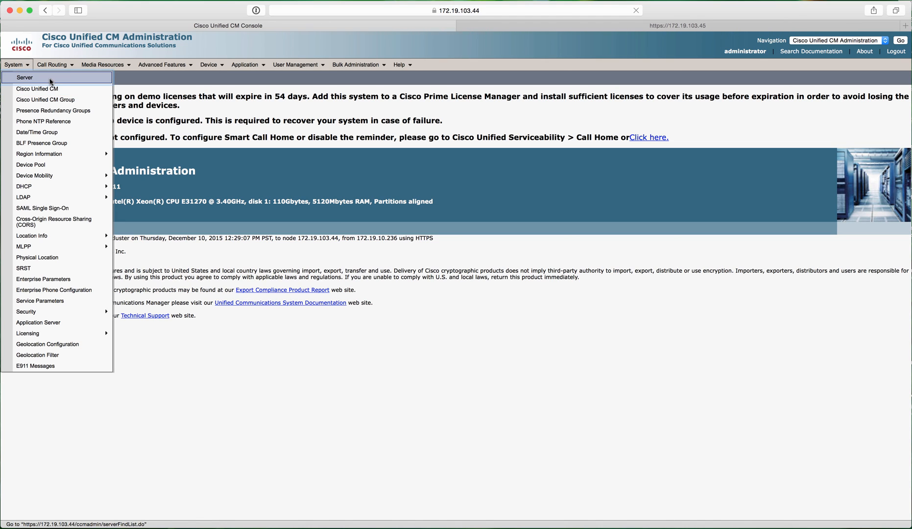
Step: List the servers via System > Server and open the 172.19.103.44 Server Configuration
left_click(25, 77)
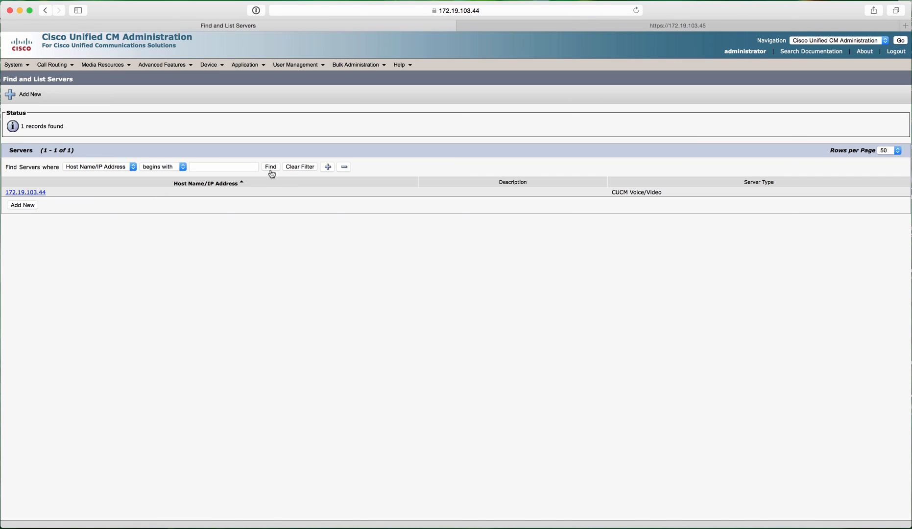
left_click(25, 192)
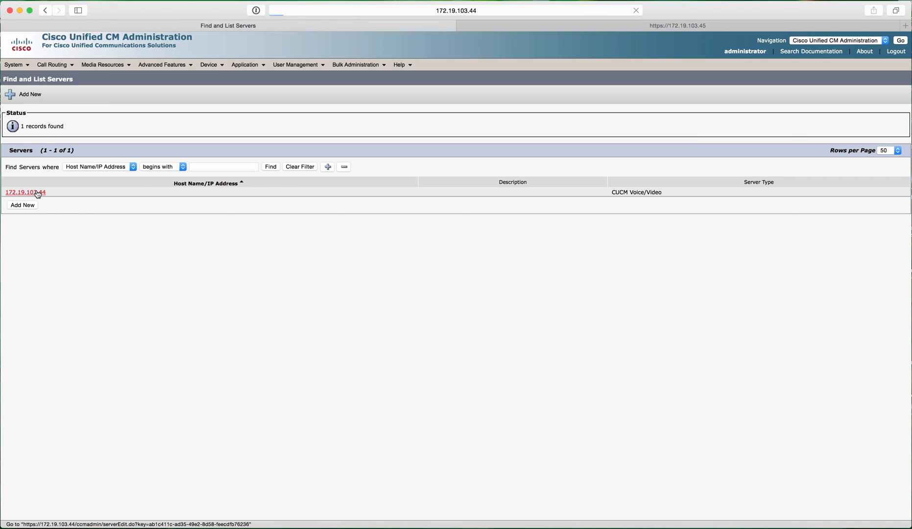
left_click(26, 192)
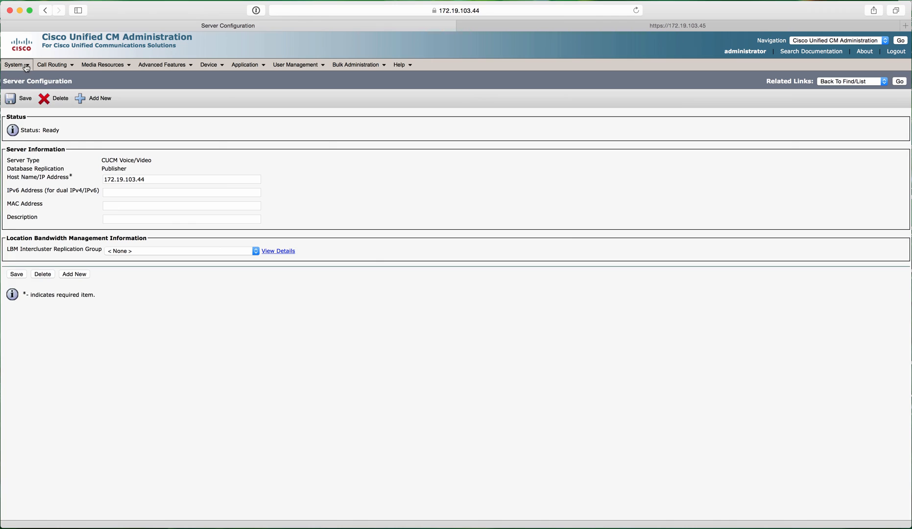
left_click(14, 64)
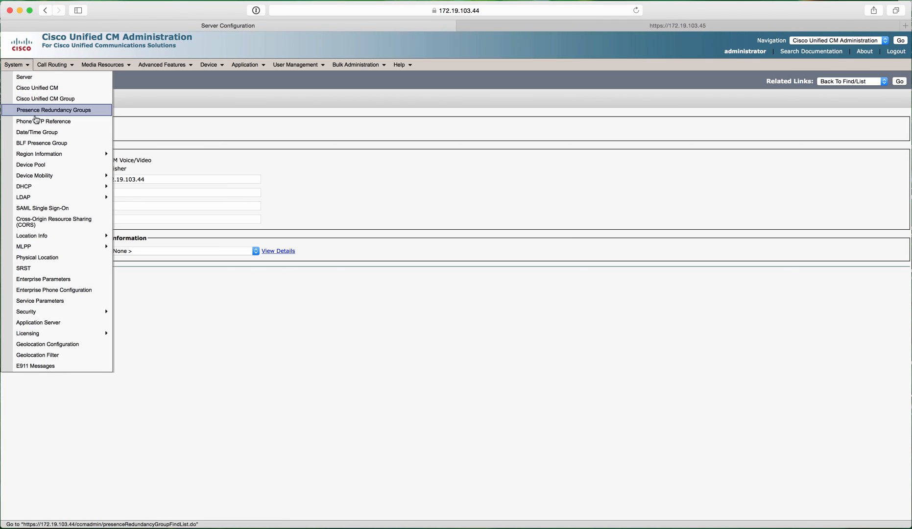
Step: Search phone NTP references (0 records) and start a new NTP reference entry
left_click(43, 122)
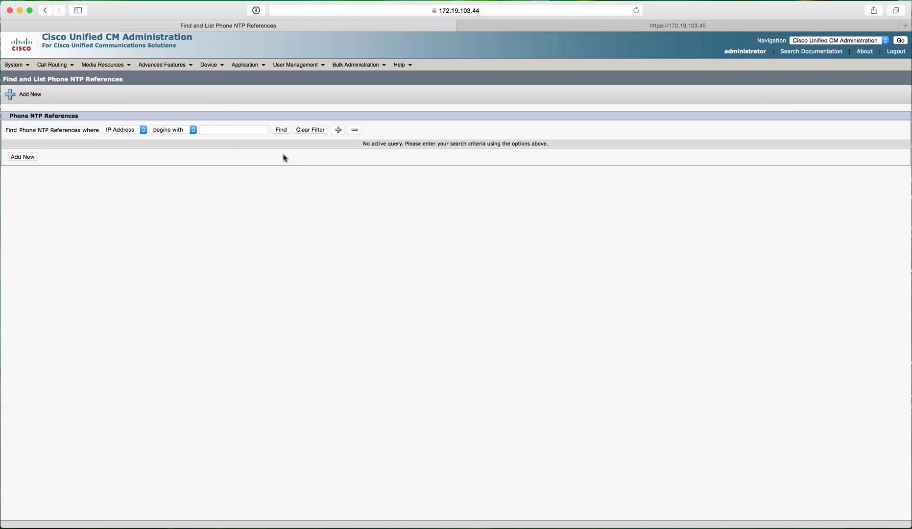
left_click(281, 129)
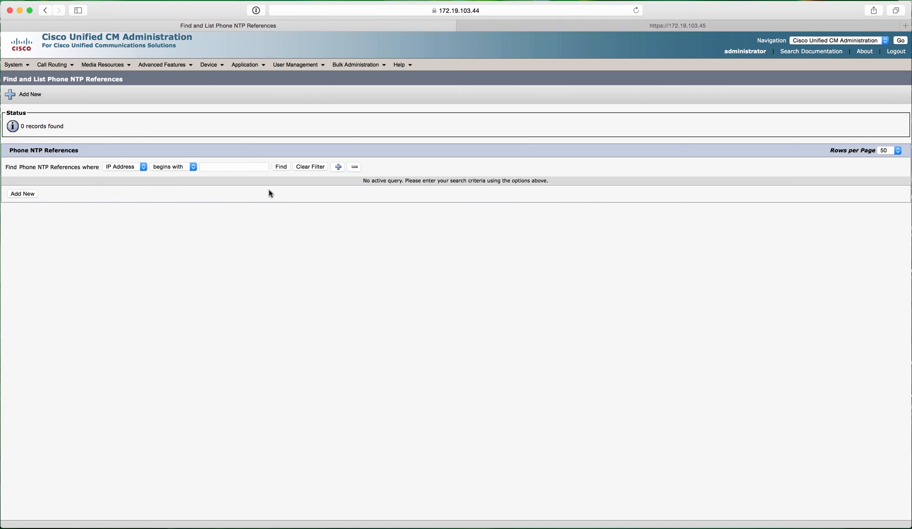
left_click(29, 94)
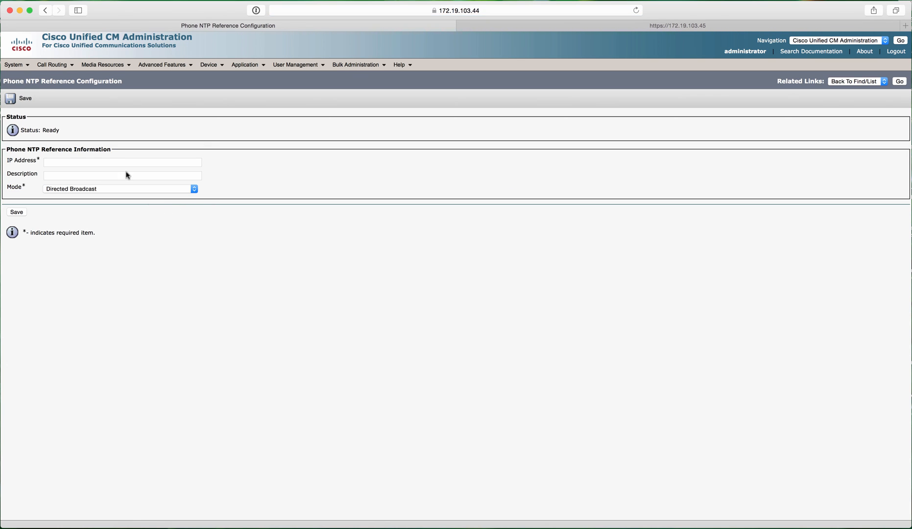
left_click(18, 98)
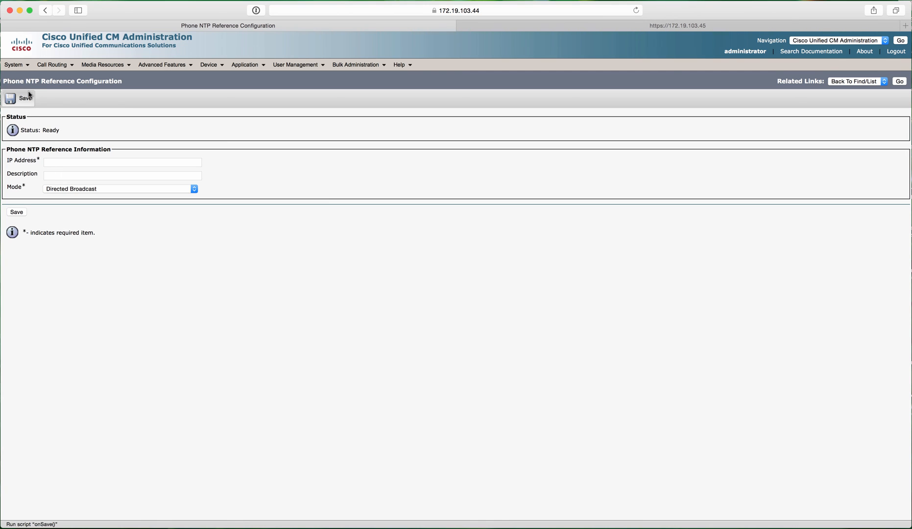
Step: List the device pools and bring up the Default device pool configuration
left_click(14, 65)
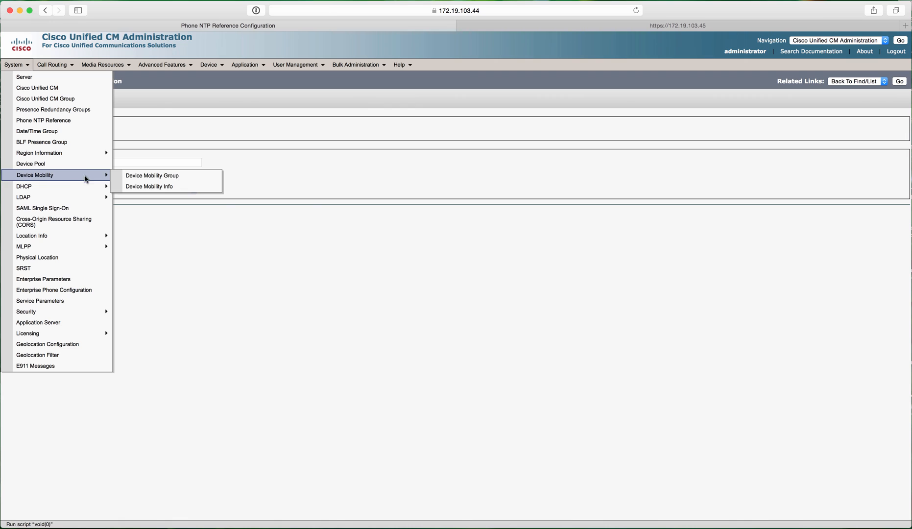
left_click(31, 164)
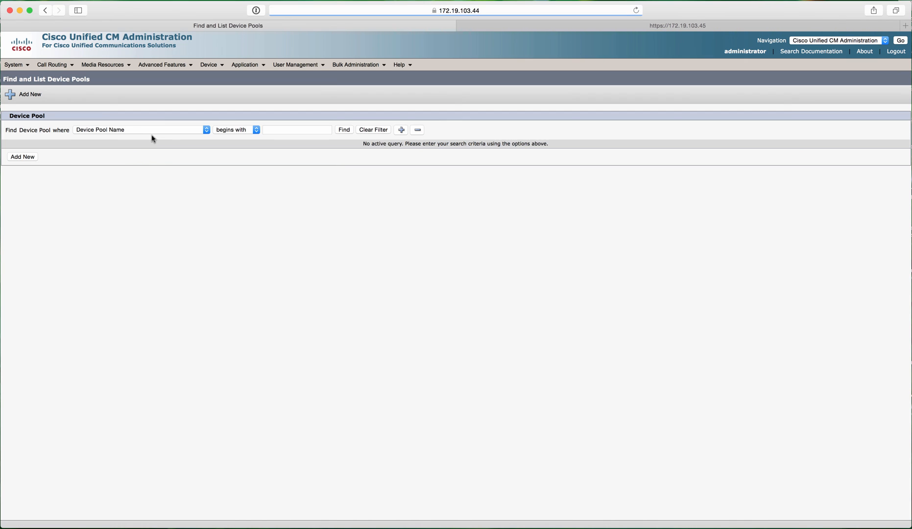
left_click(344, 129)
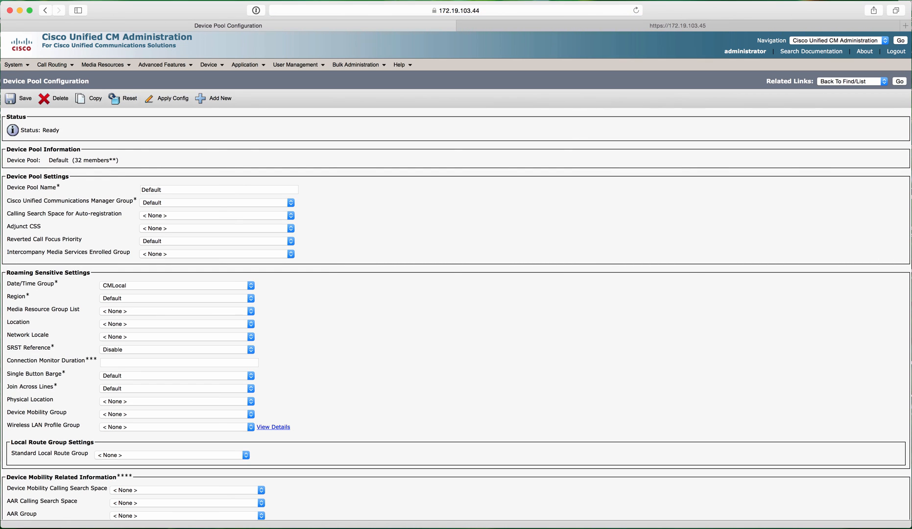
left_click(15, 65)
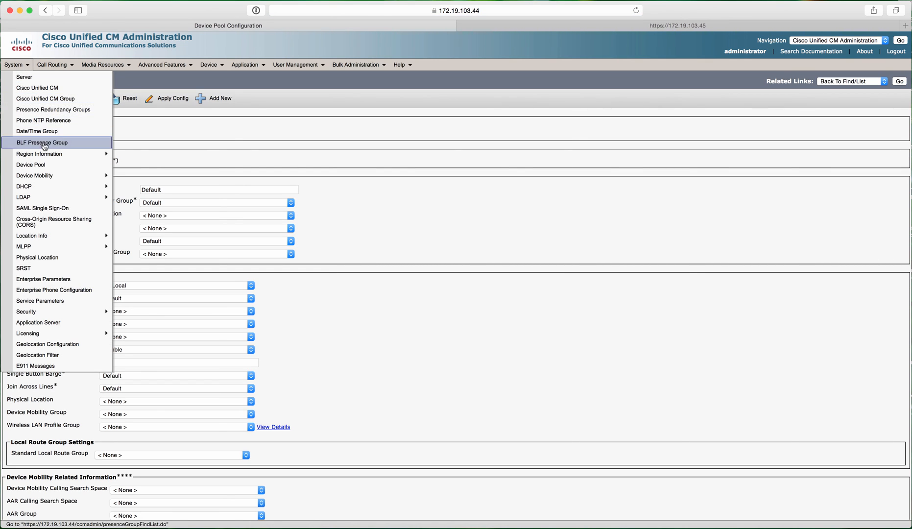
mouse_move(42, 208)
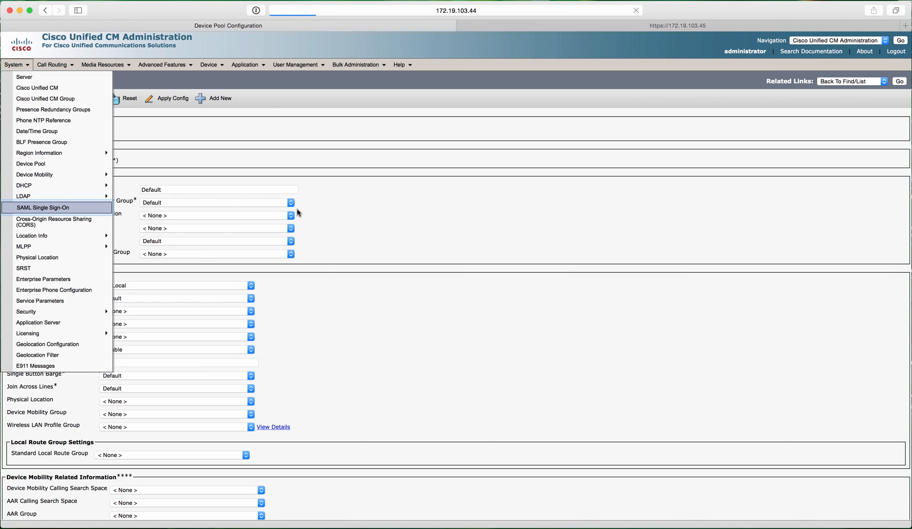
mouse_move(60, 211)
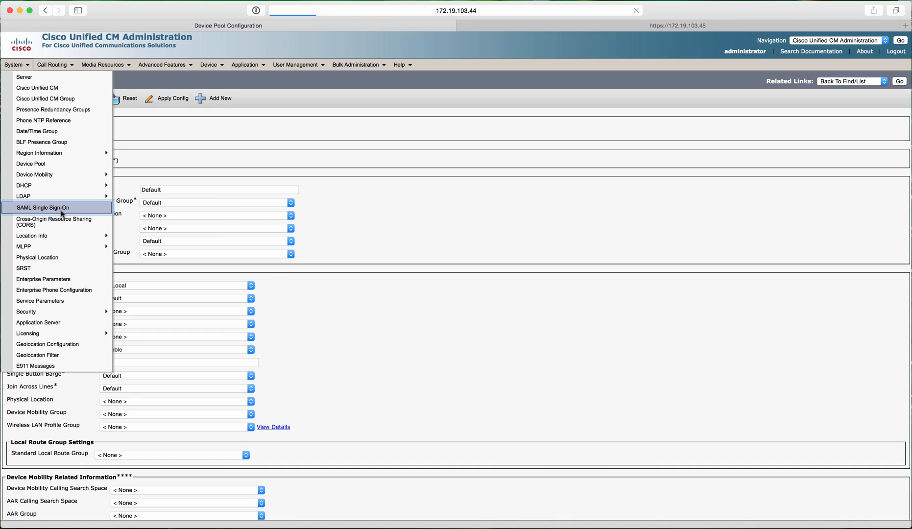
Step: View the SAML Single Sign-On page reporting SSO disabled pending LDAP sync
left_click(42, 207)
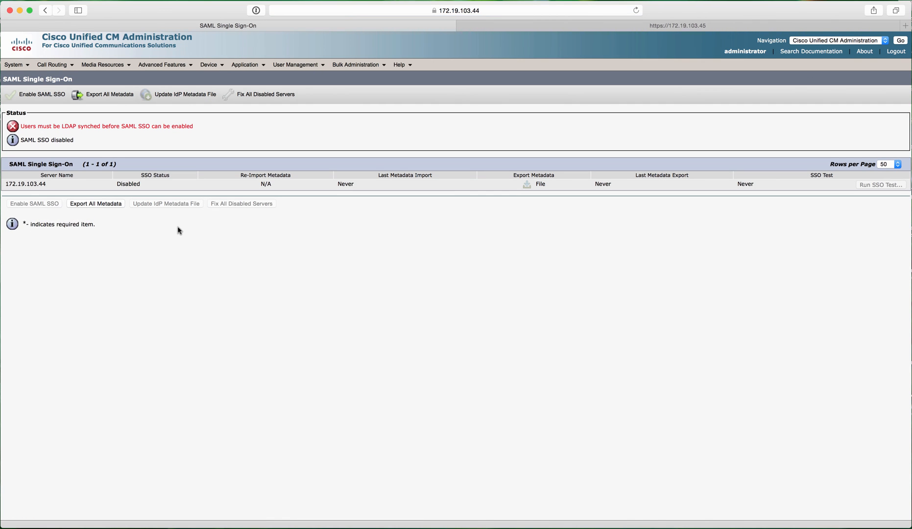
mouse_move(252, 178)
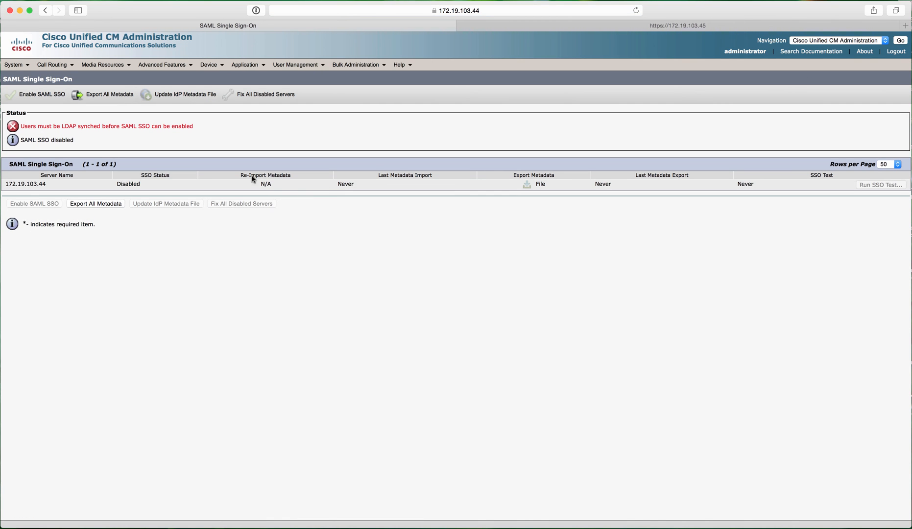
mouse_move(48, 158)
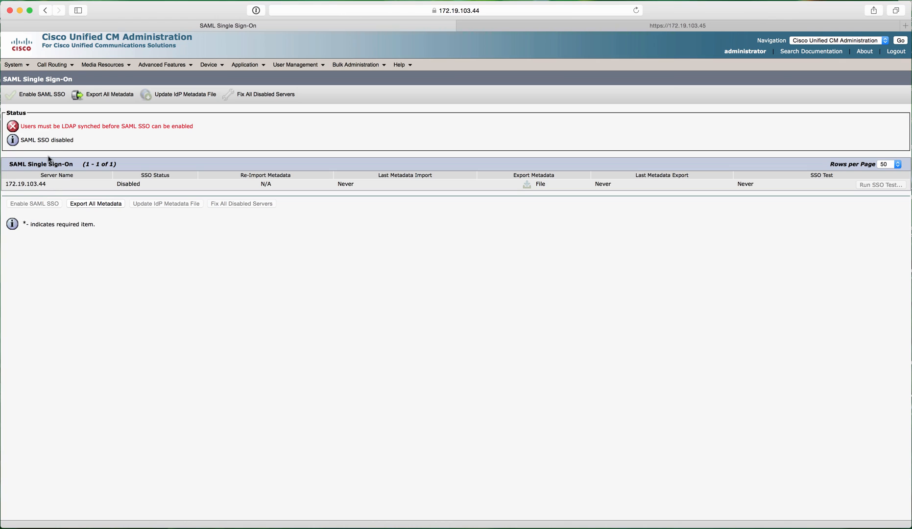
mouse_move(63, 136)
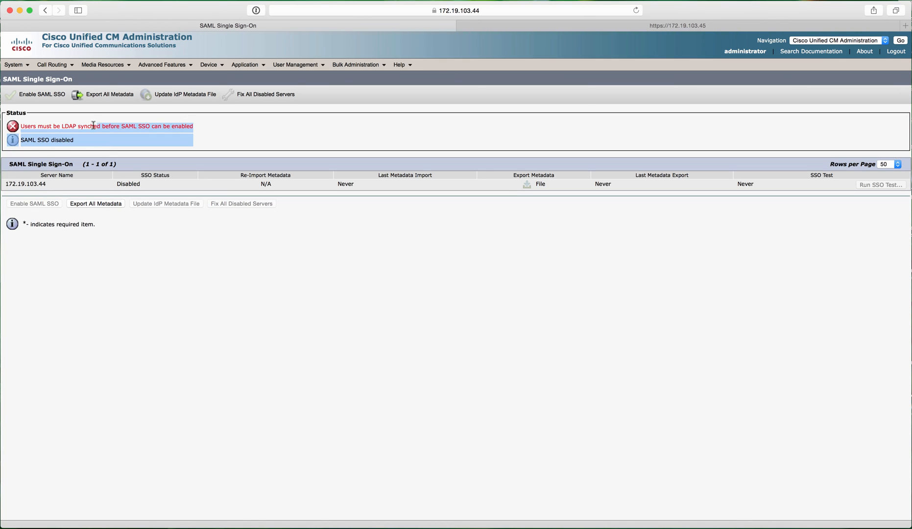
left_click(14, 65)
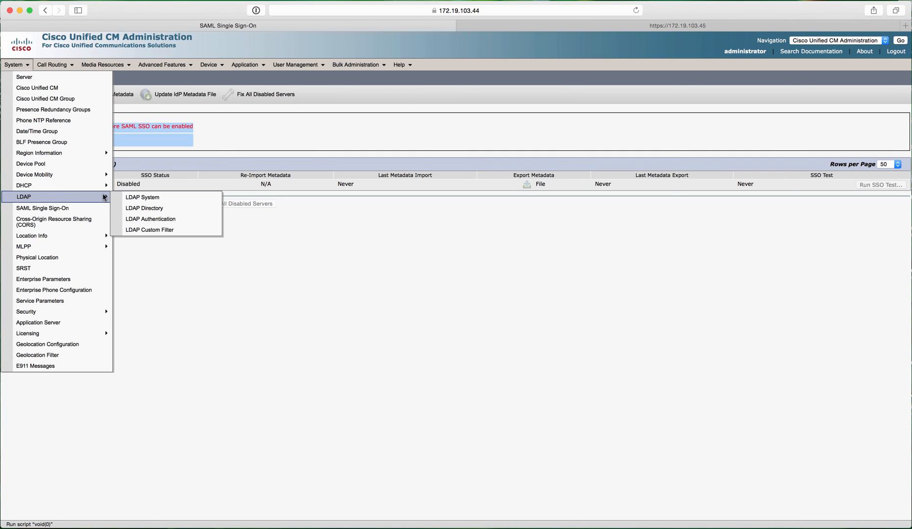
mouse_move(142, 197)
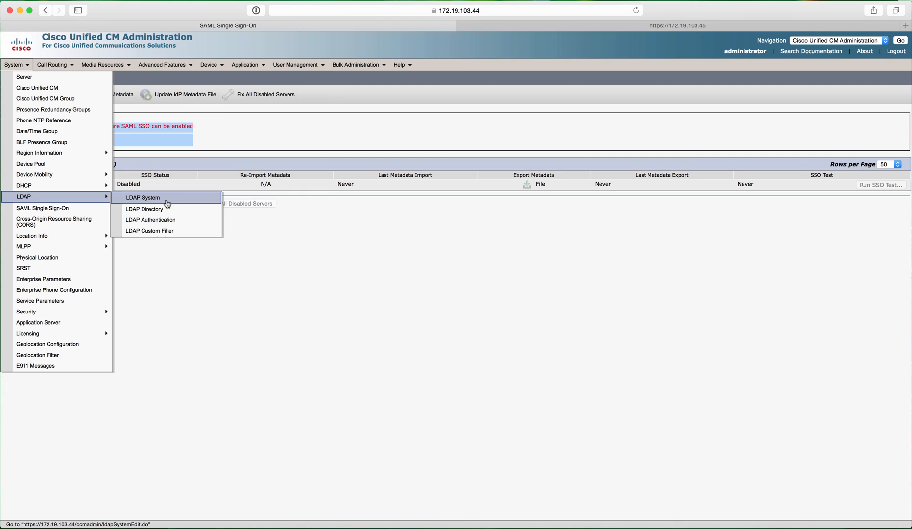
Step: View the LDAP System Configuration with Active Directory and sAMAccountName, then browse Media Resources
left_click(144, 197)
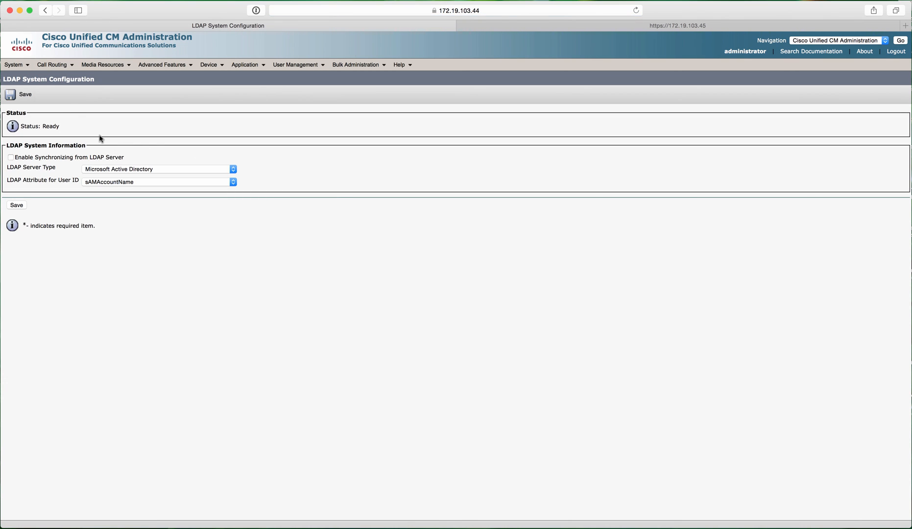
left_click(13, 65)
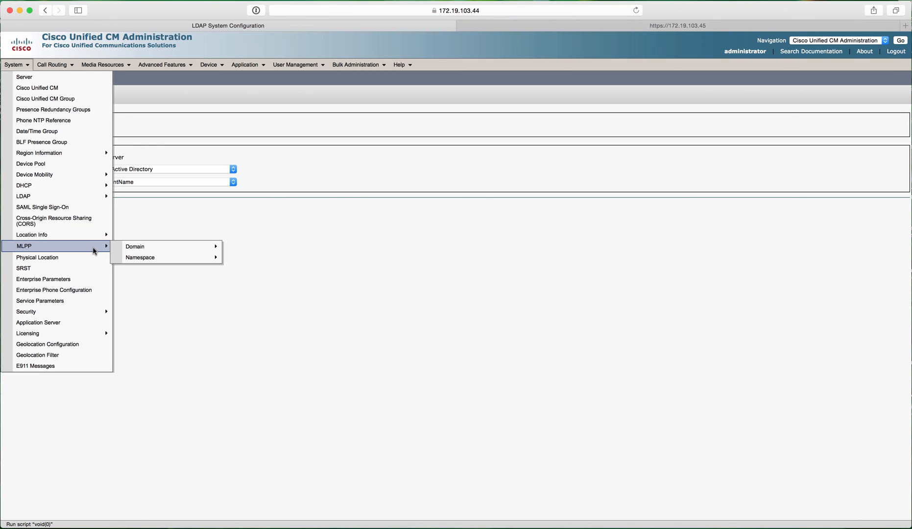
mouse_move(91, 249)
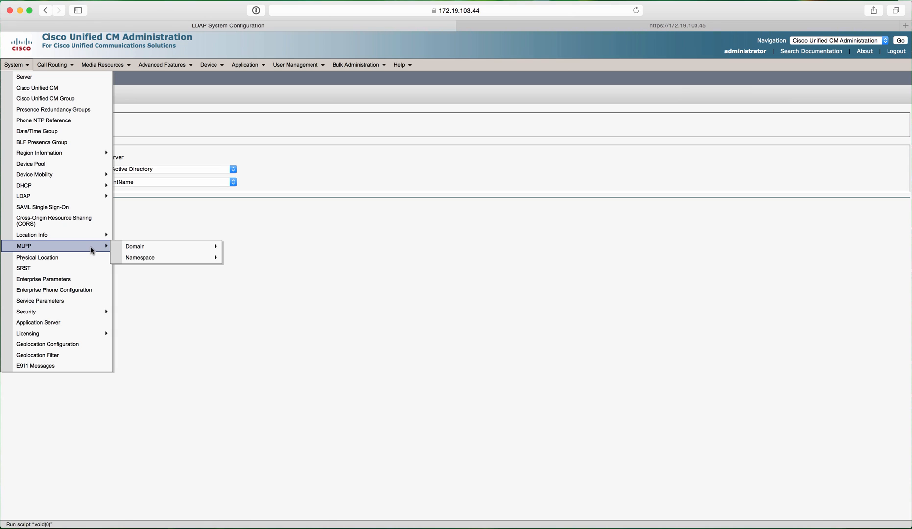
mouse_move(35, 234)
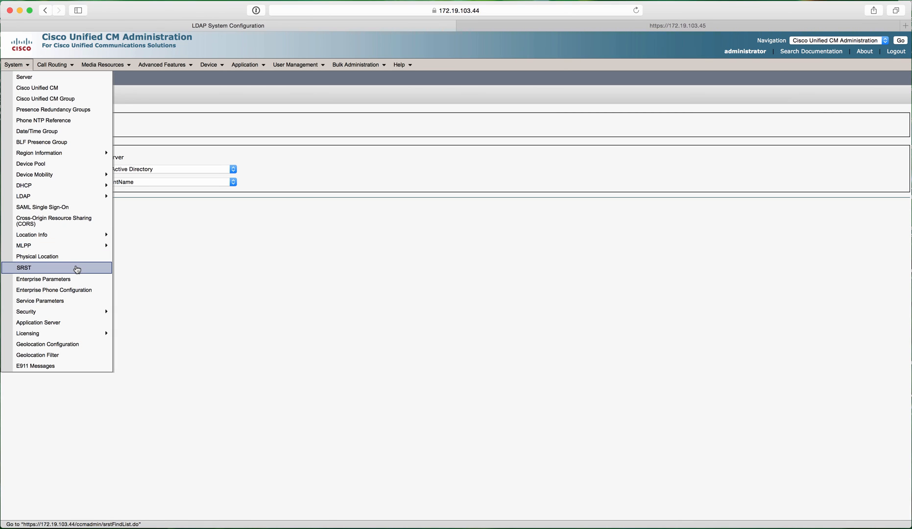
mouse_move(39, 300)
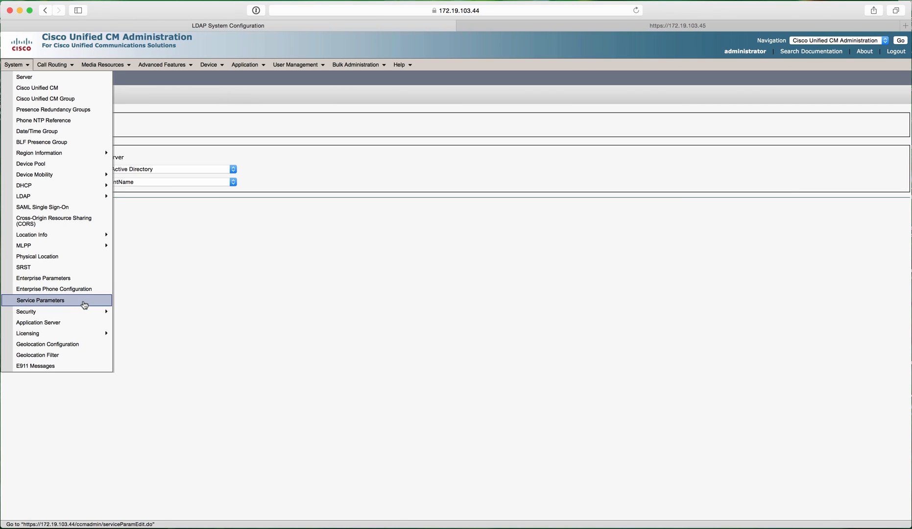
mouse_move(25, 311)
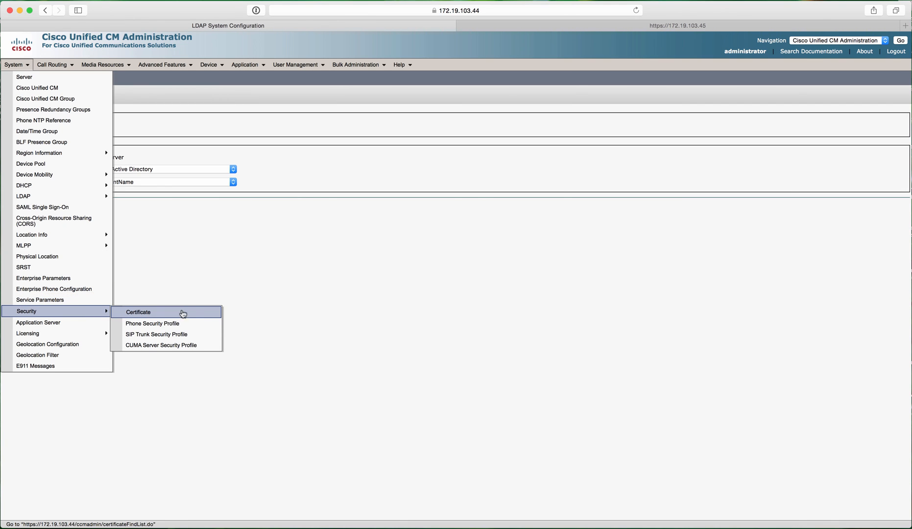
mouse_move(167, 333)
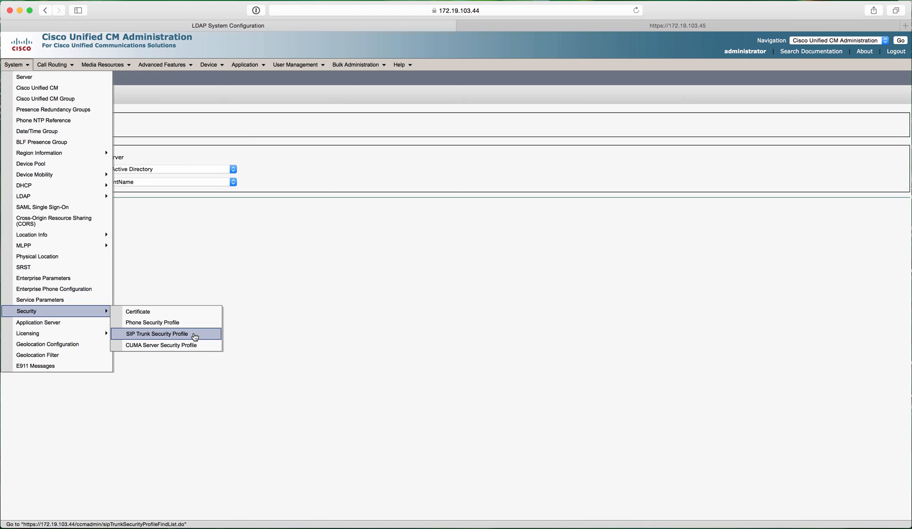
mouse_move(139, 311)
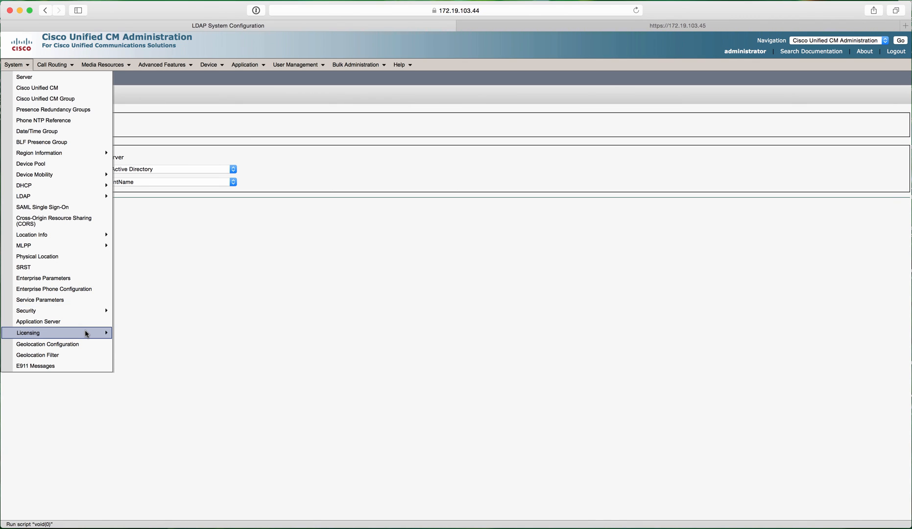
mouse_move(57, 332)
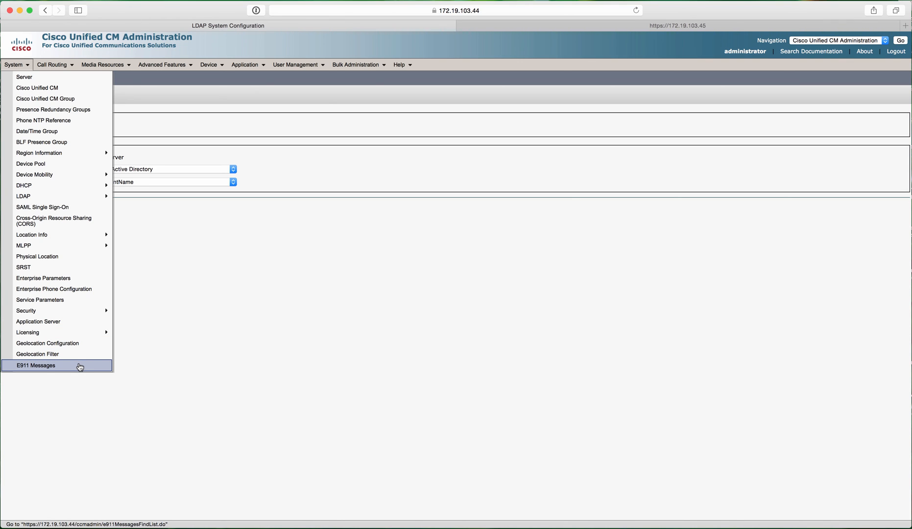
mouse_move(41, 142)
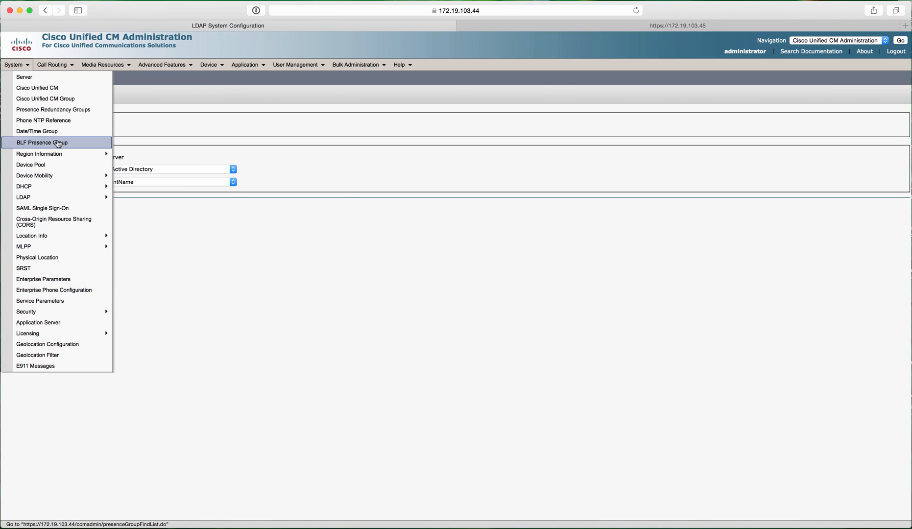
left_click(101, 65)
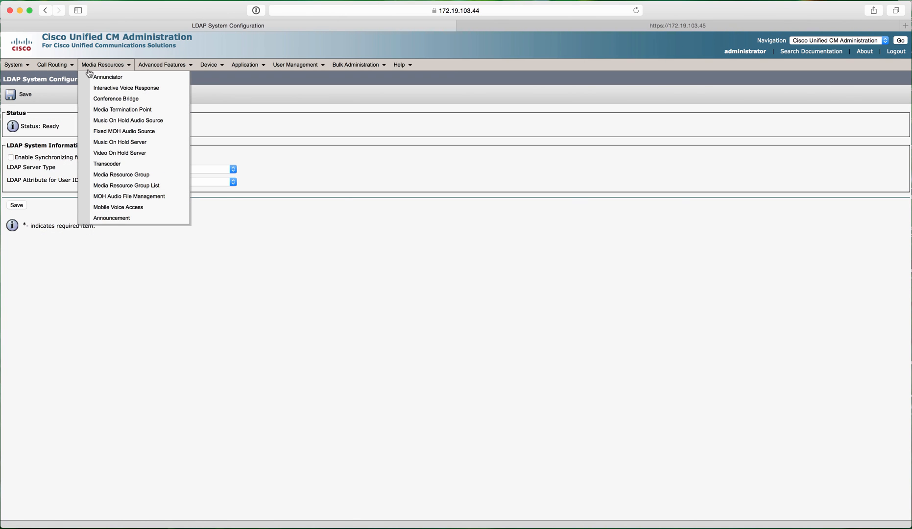
Step: Search Application Dial Rules under Call Routing and confirm 0 records exist
left_click(52, 65)
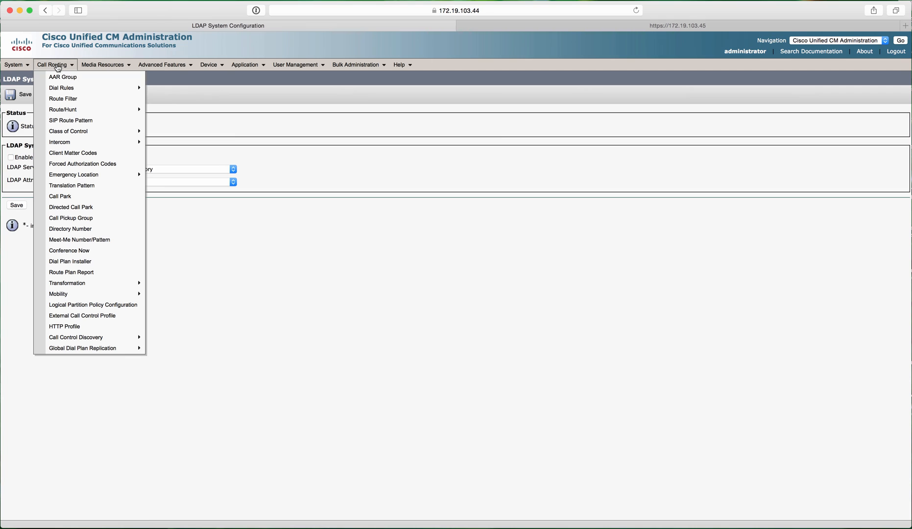
mouse_move(81, 88)
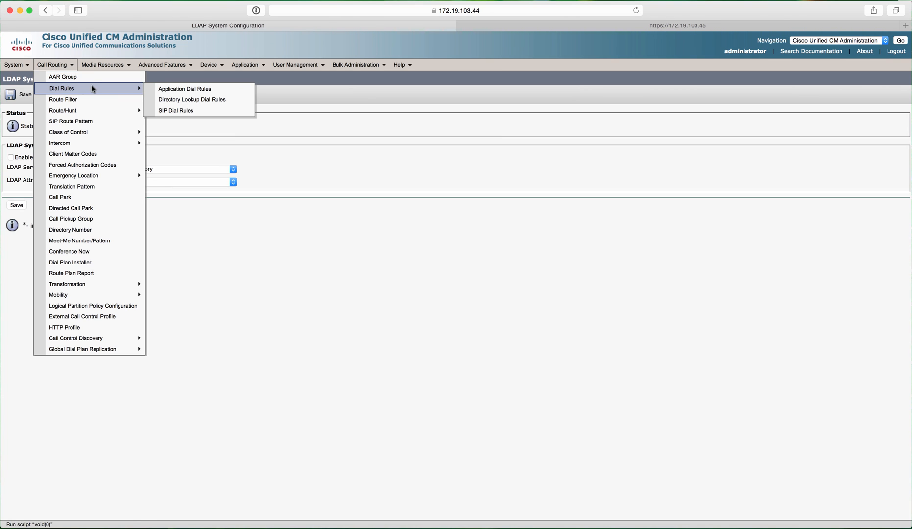
mouse_move(185, 89)
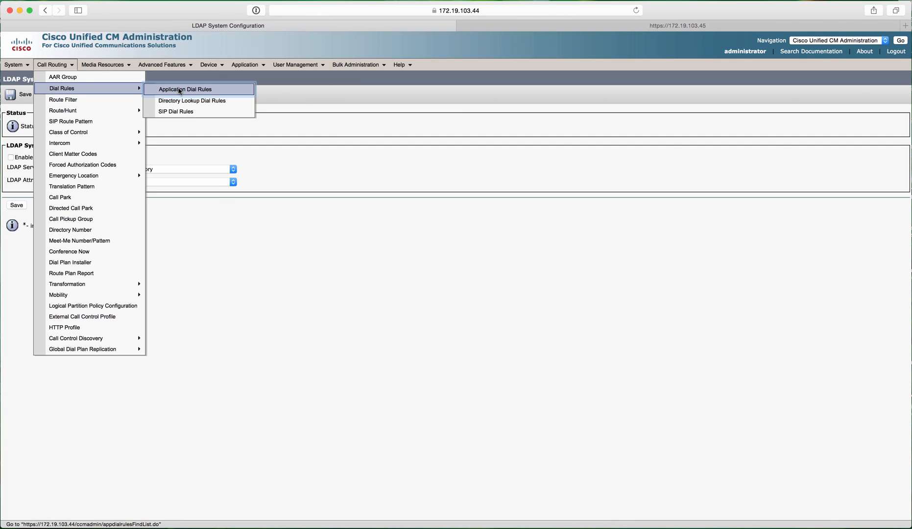
left_click(185, 89)
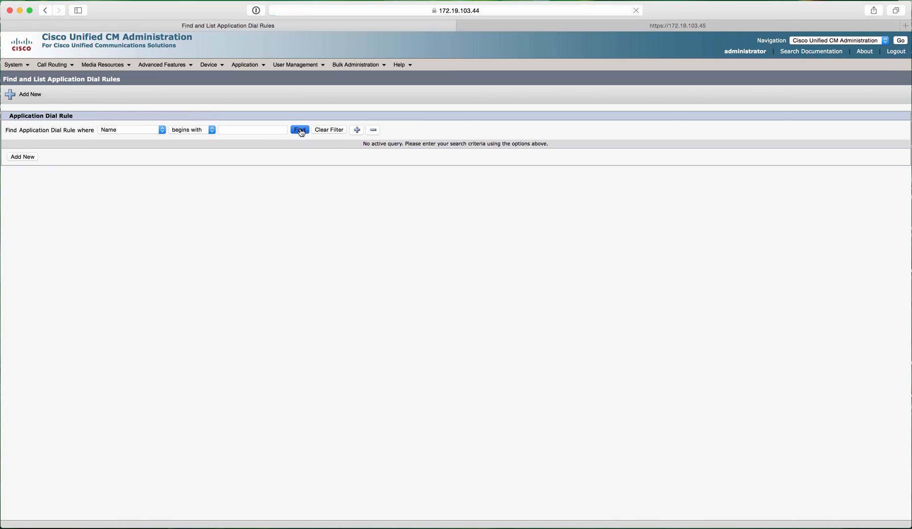
left_click(300, 129)
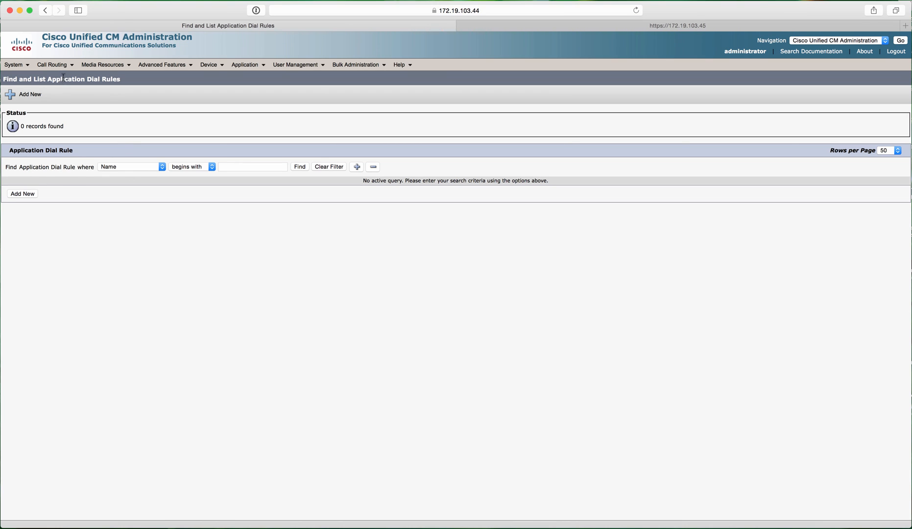
left_click(51, 65)
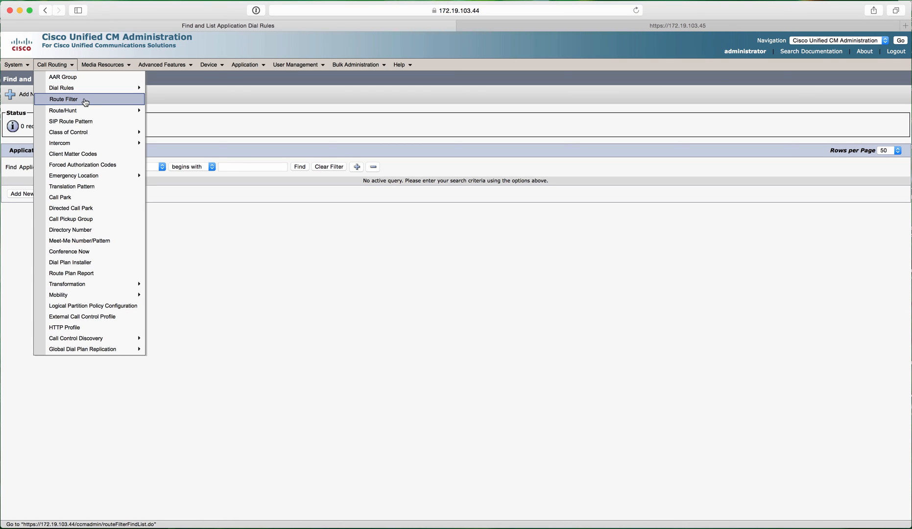
mouse_move(61, 88)
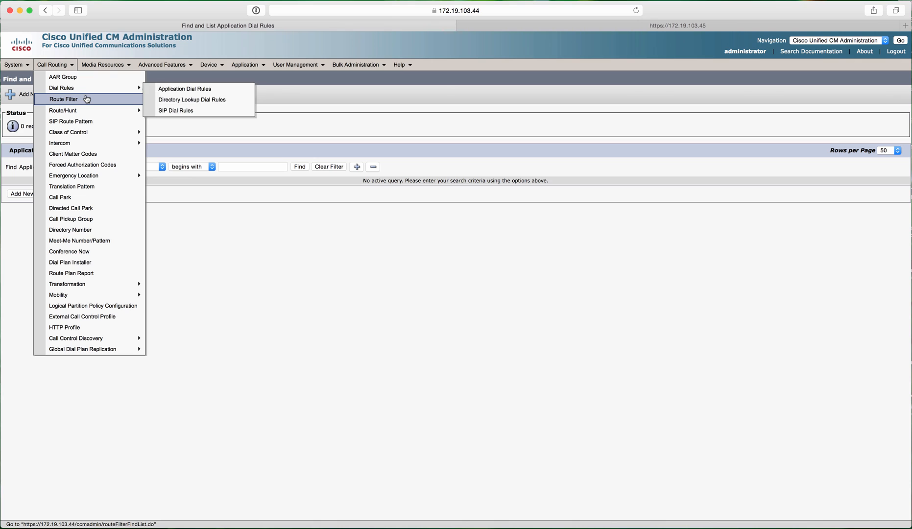
mouse_move(86, 101)
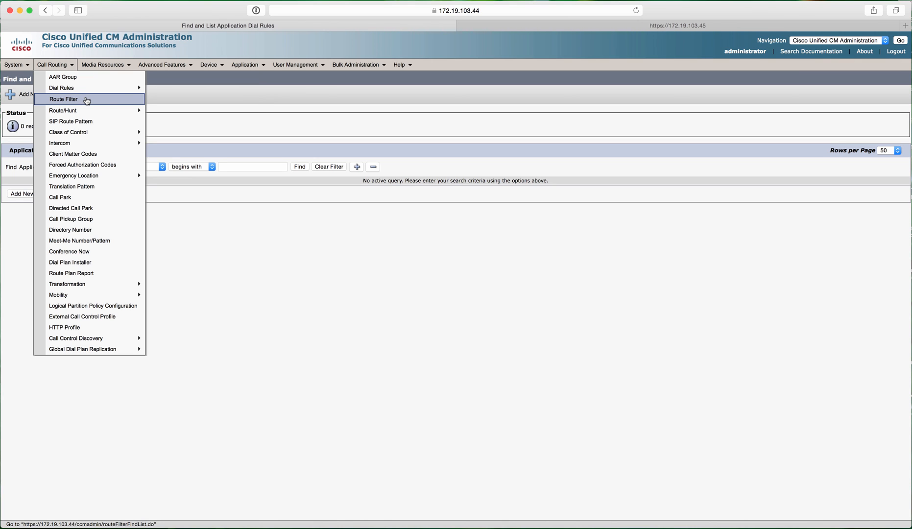
mouse_move(63, 110)
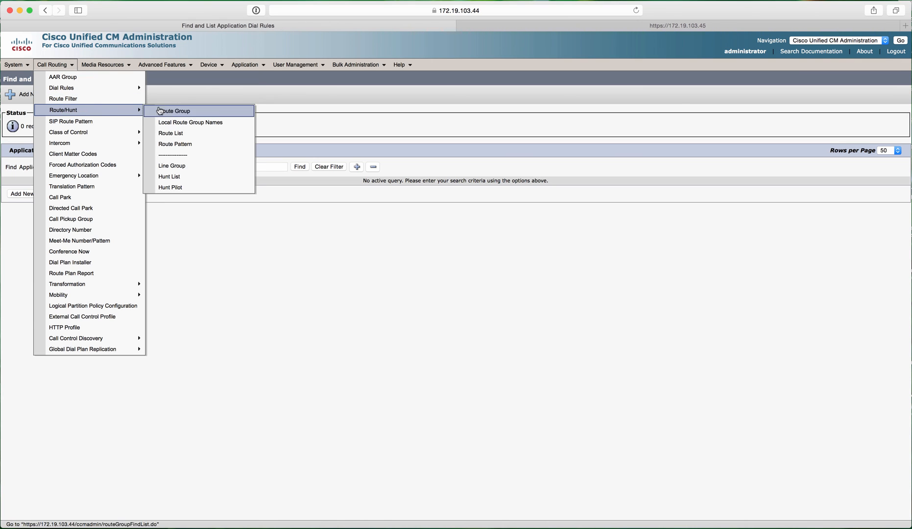
mouse_move(190, 121)
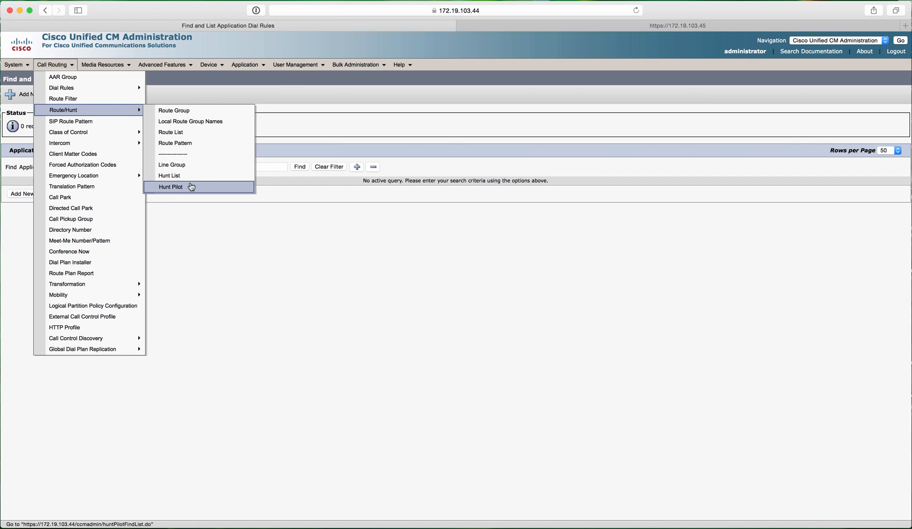
Step: Check route patterns (0 records), then bring up hunt pilot 1000 using Voicemail-HL
left_click(176, 143)
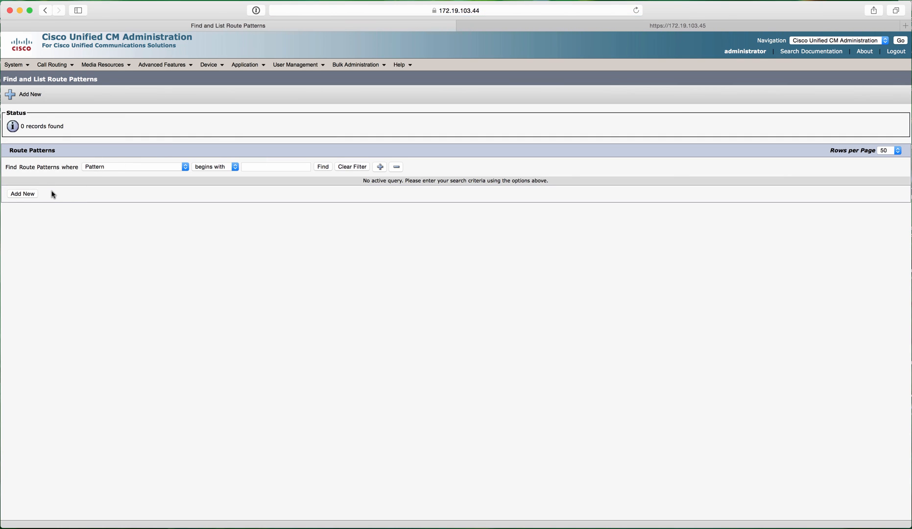
left_click(52, 64)
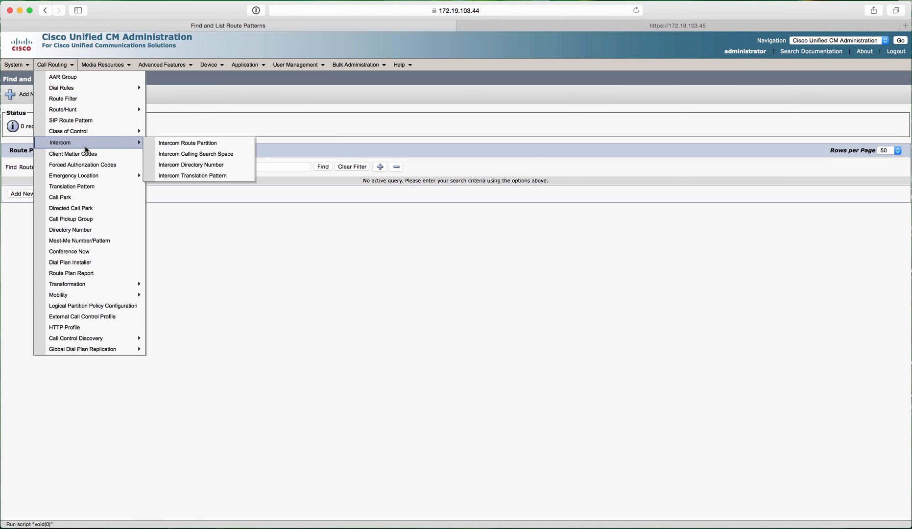
mouse_move(70, 121)
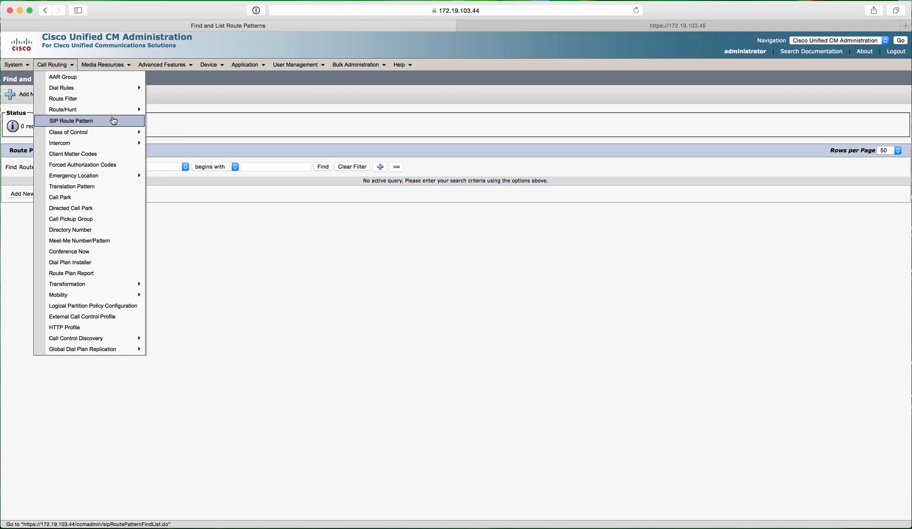
mouse_move(62, 109)
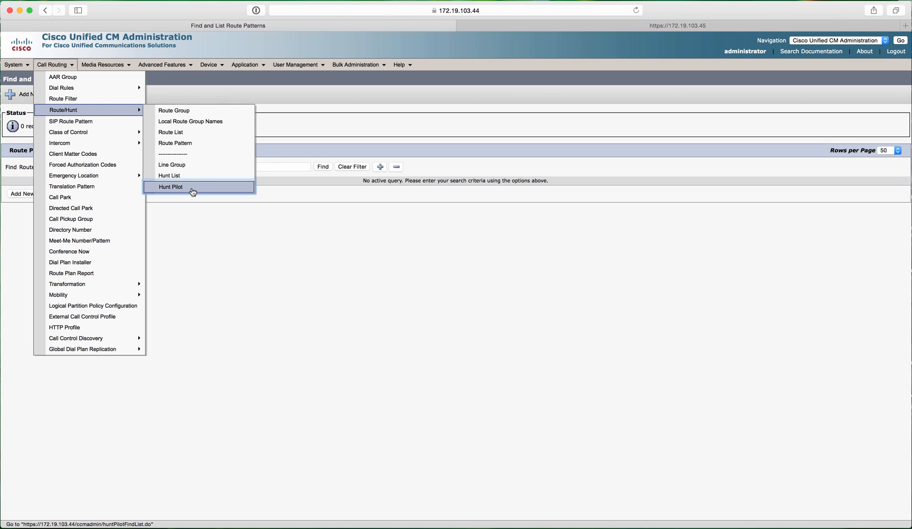
left_click(170, 187)
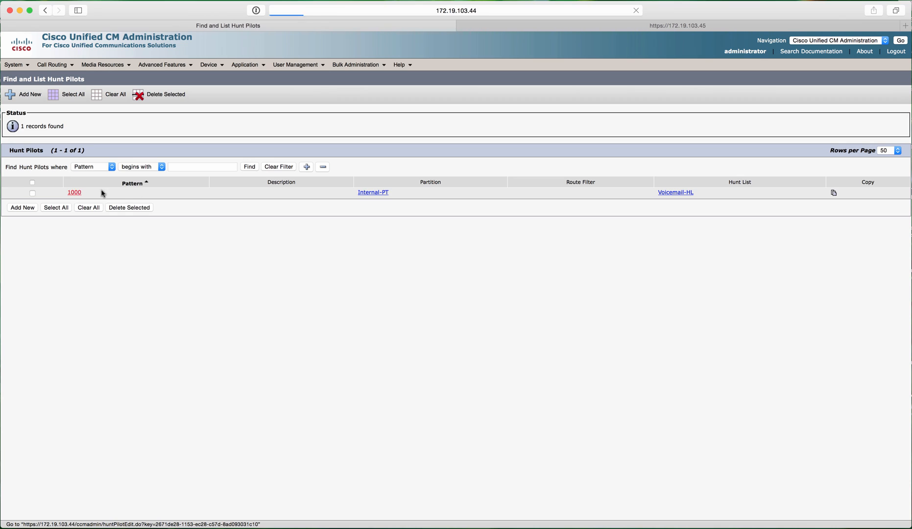
left_click(73, 192)
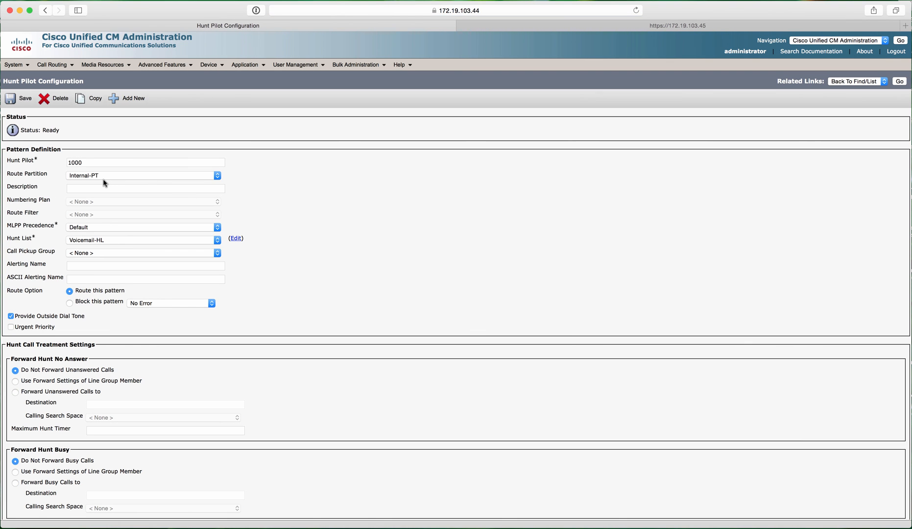
mouse_move(76, 122)
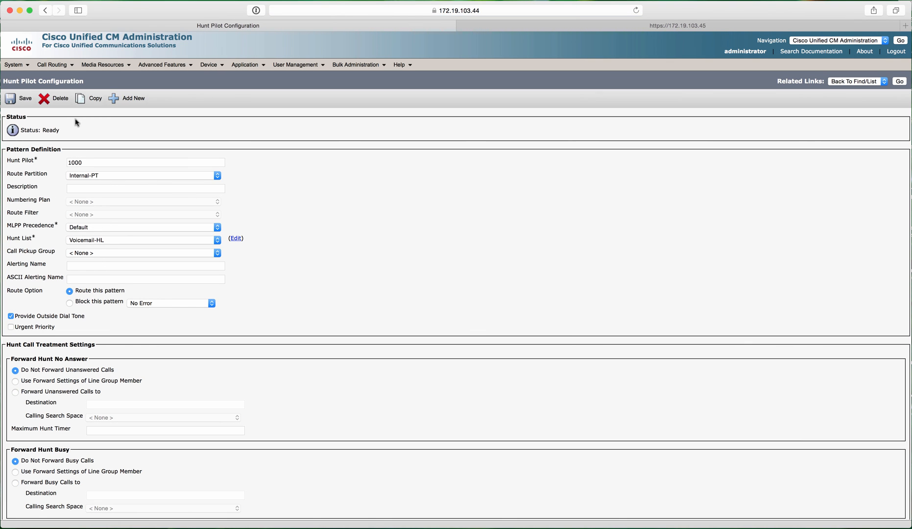
Step: Browse Call Routing and bring up the Conference Now Configuration with 15-minute host wait
left_click(52, 64)
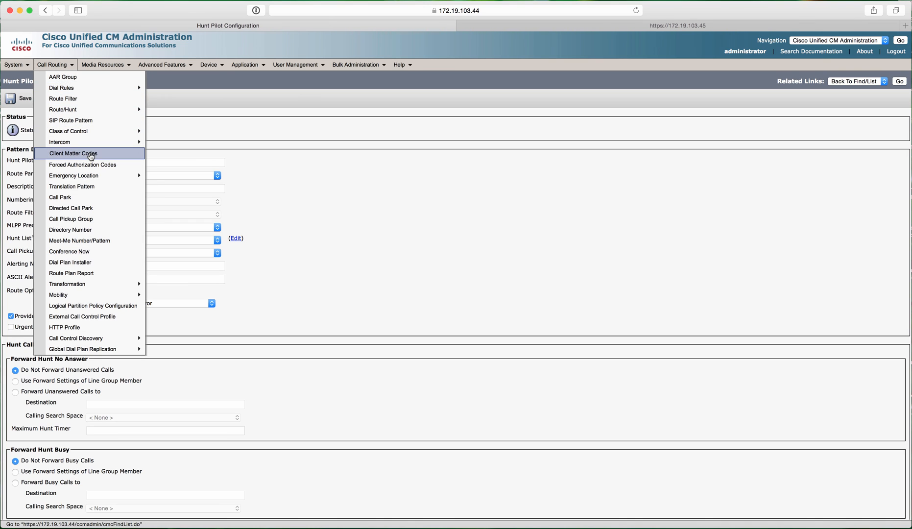
mouse_move(107, 162)
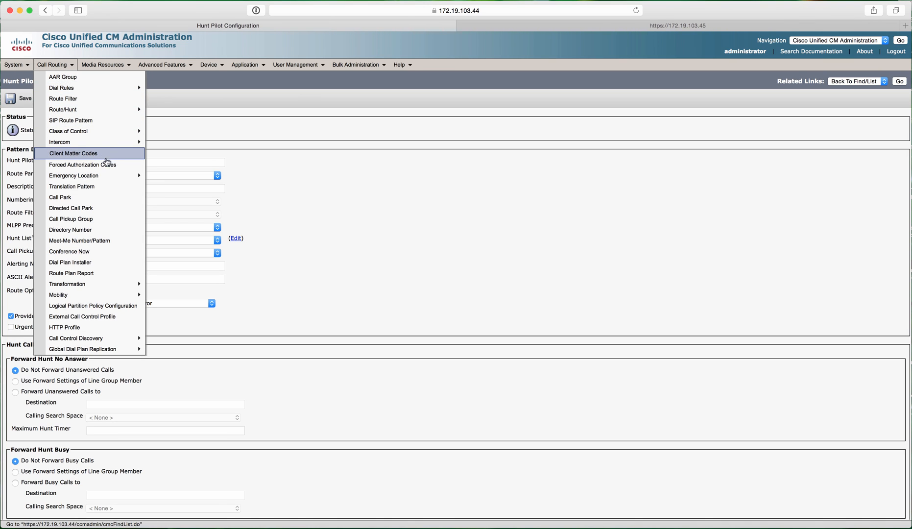
mouse_move(105, 157)
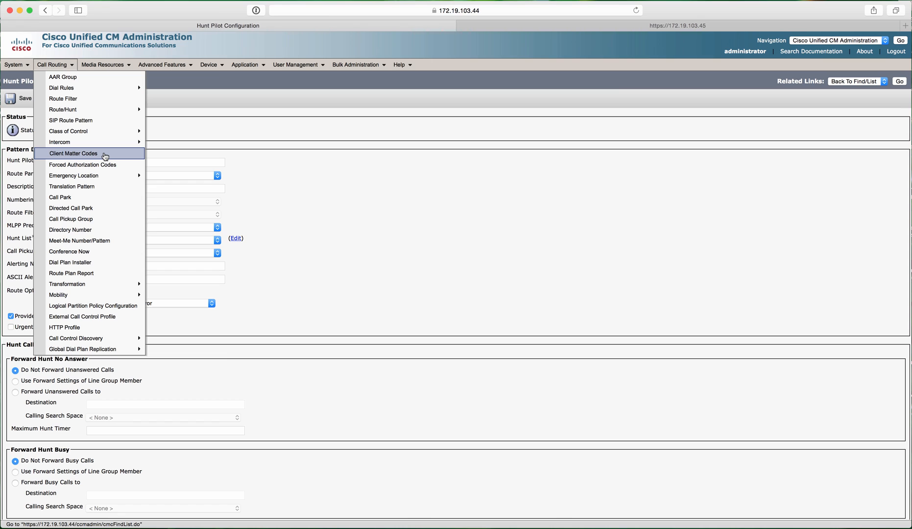
mouse_move(74, 175)
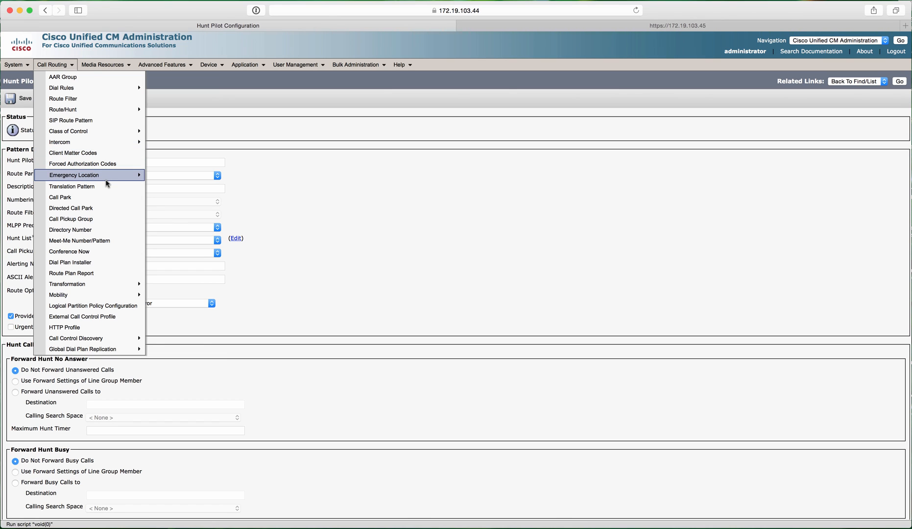
mouse_move(71, 208)
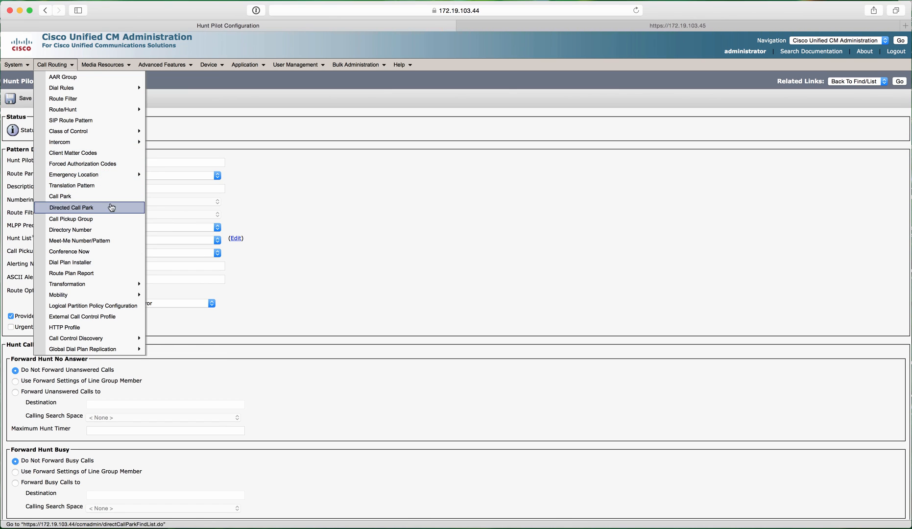
mouse_move(61, 197)
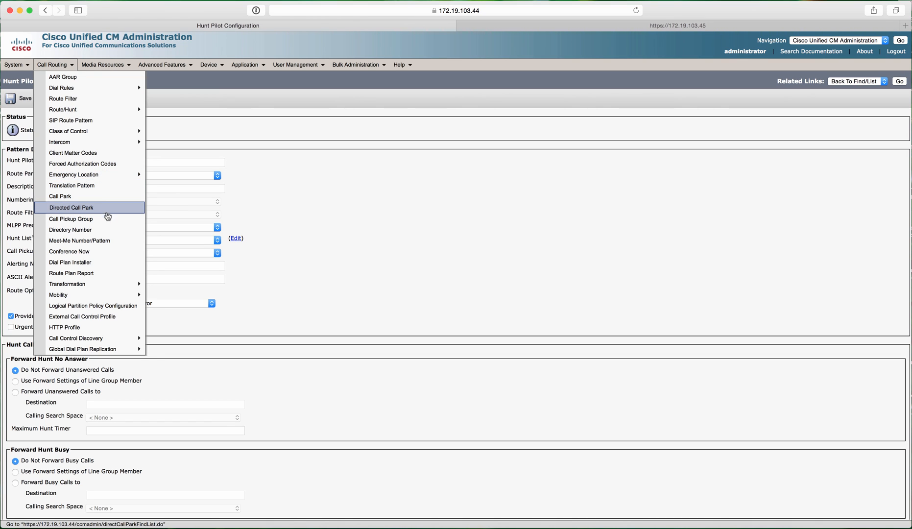
mouse_move(89, 240)
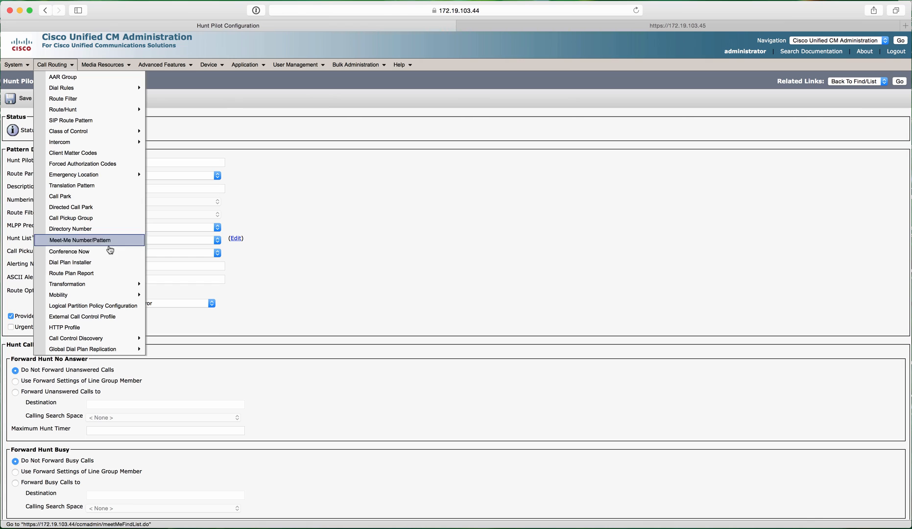
left_click(70, 252)
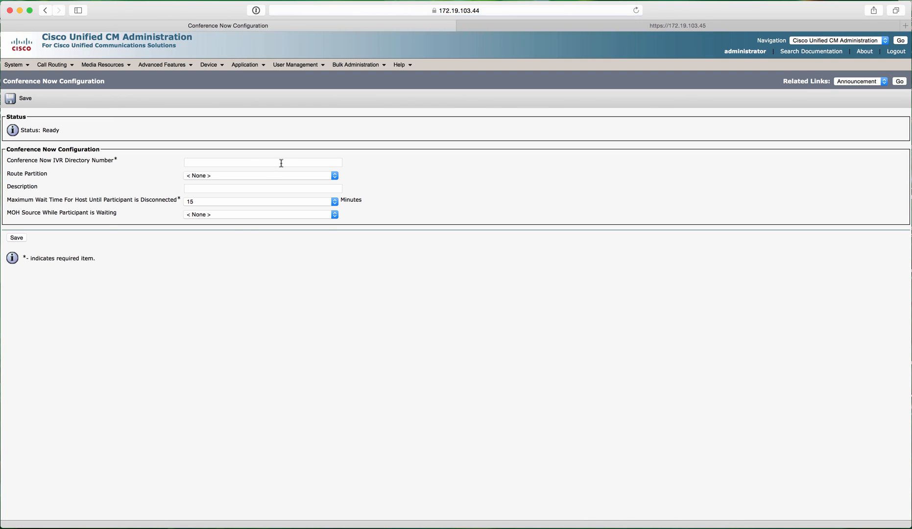
mouse_move(92, 168)
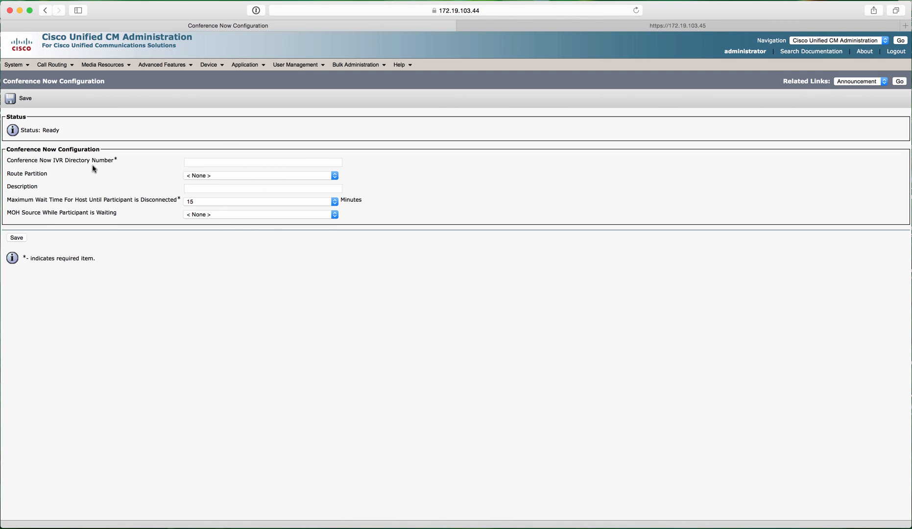
mouse_move(101, 170)
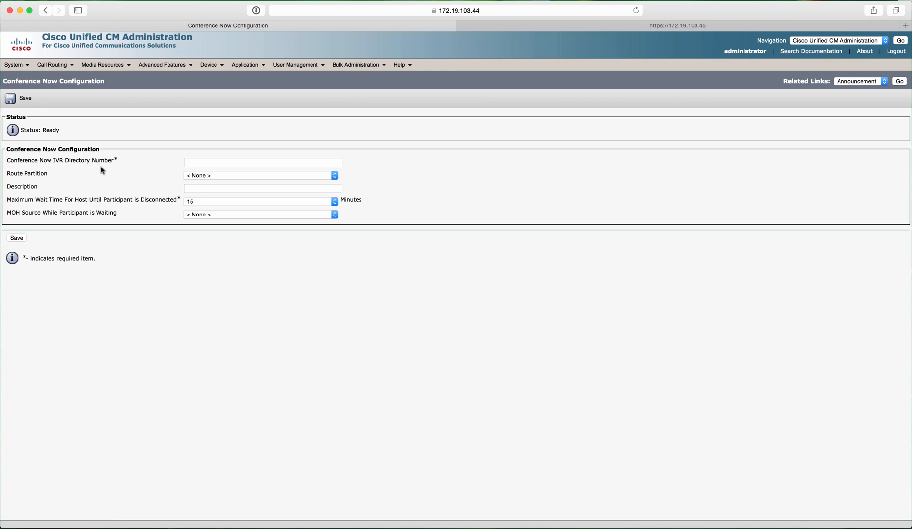
left_click(52, 65)
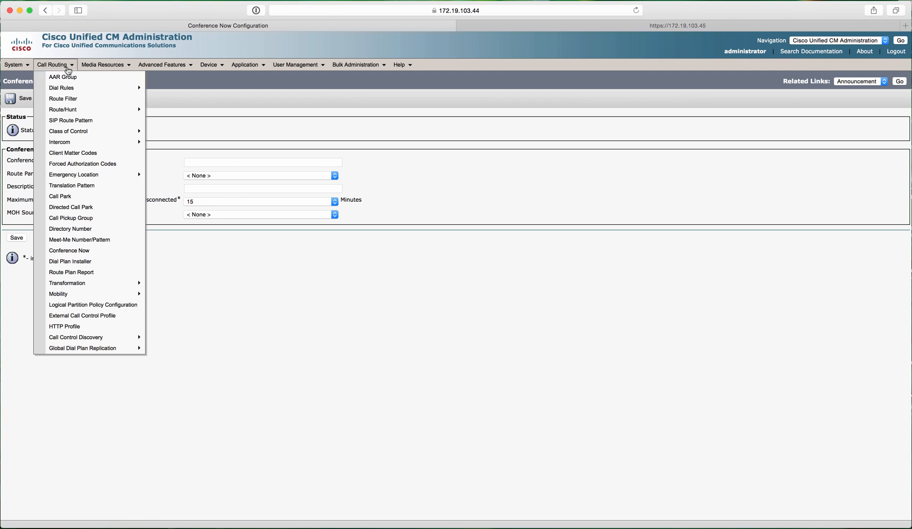
mouse_move(79, 240)
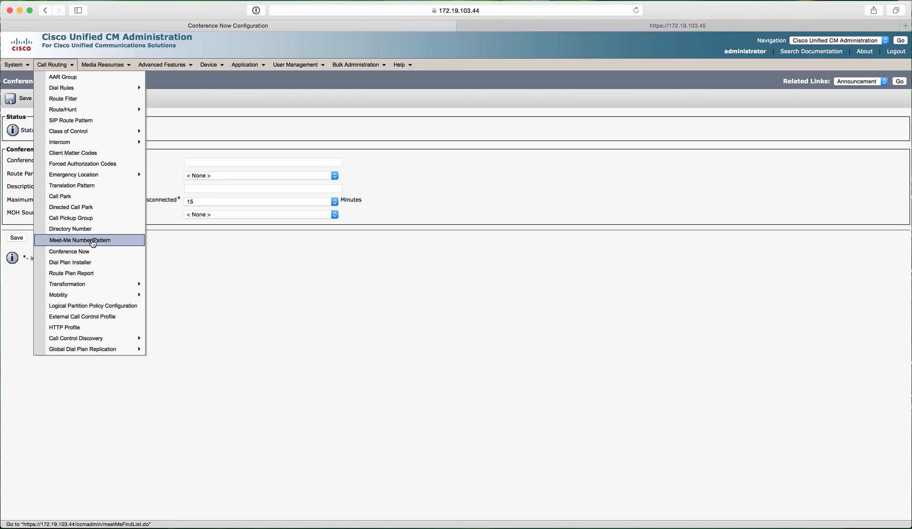
mouse_move(91, 262)
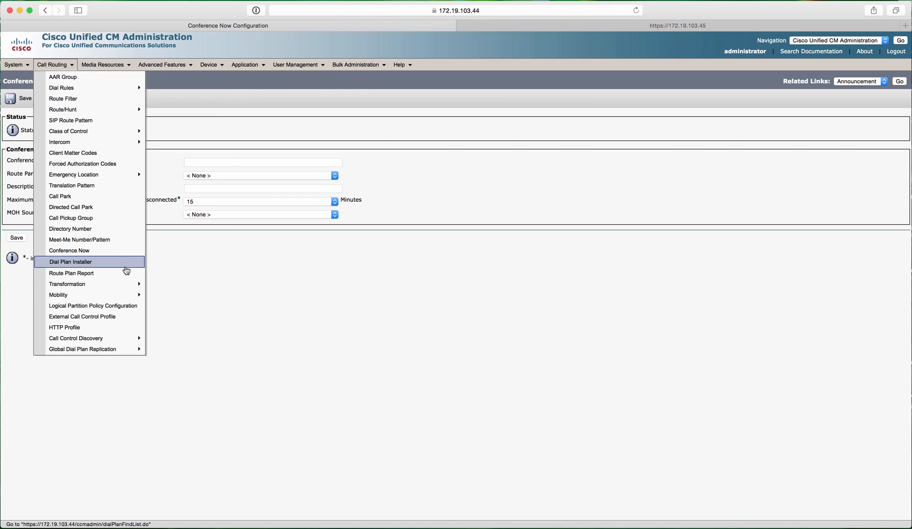
mouse_move(66, 294)
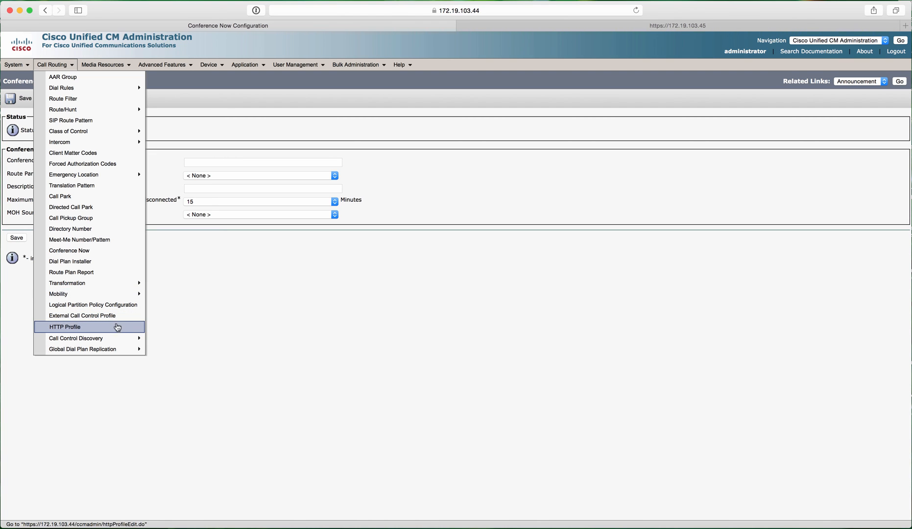
mouse_move(83, 349)
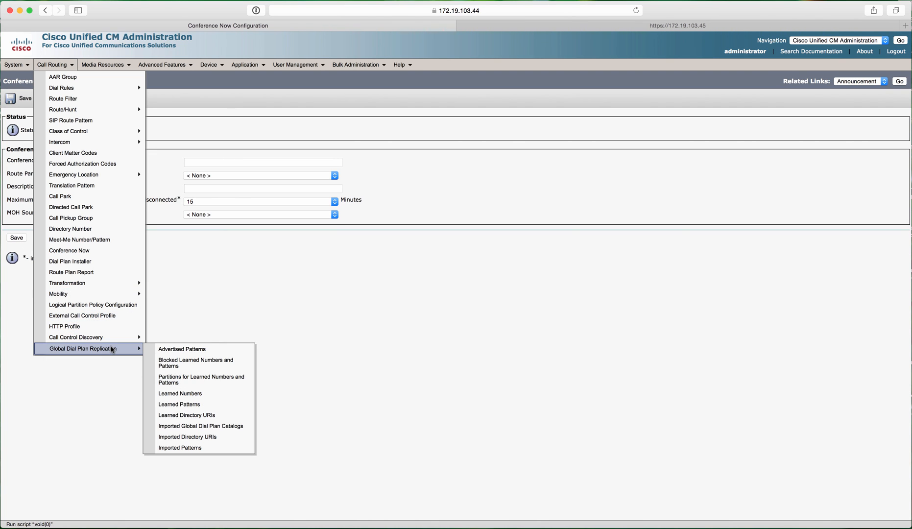
left_click(102, 65)
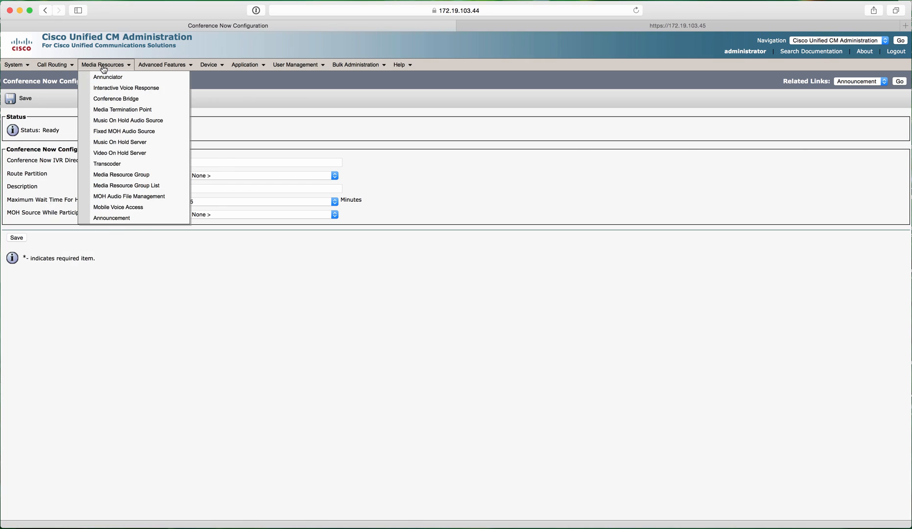
mouse_move(116, 75)
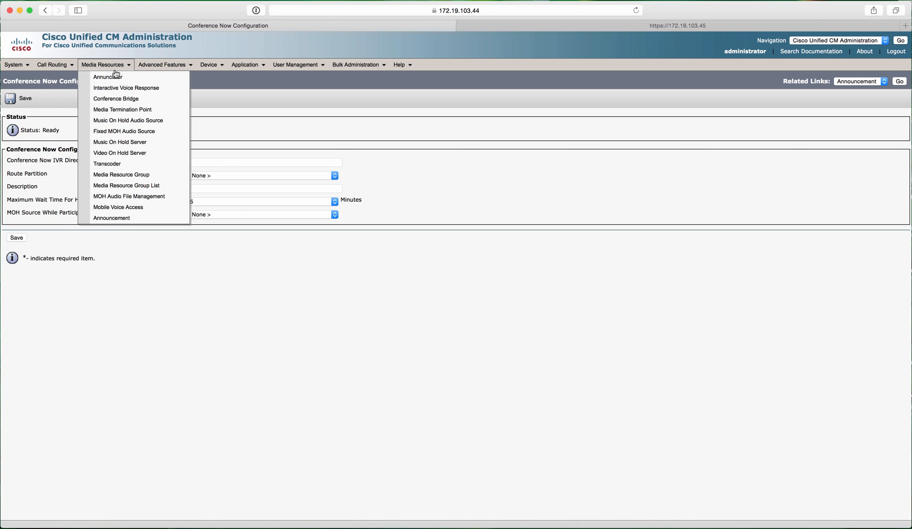
mouse_move(119, 143)
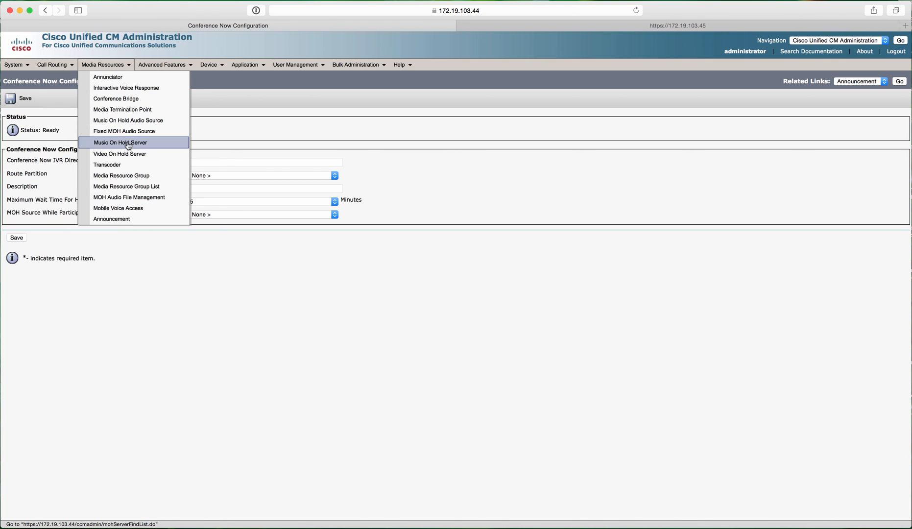
mouse_move(129, 197)
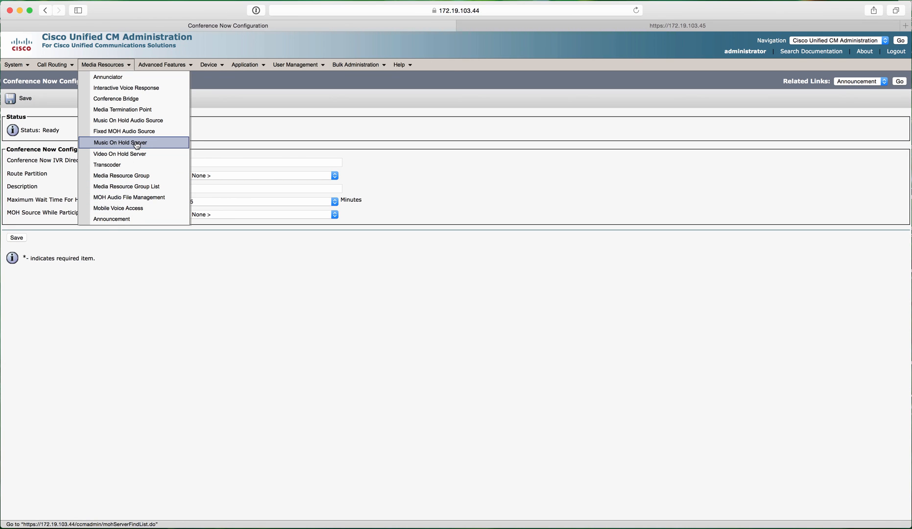
Step: From Advanced Features > Voice Mail, view voice mail pilot 1000 using Internal-CSS
left_click(165, 65)
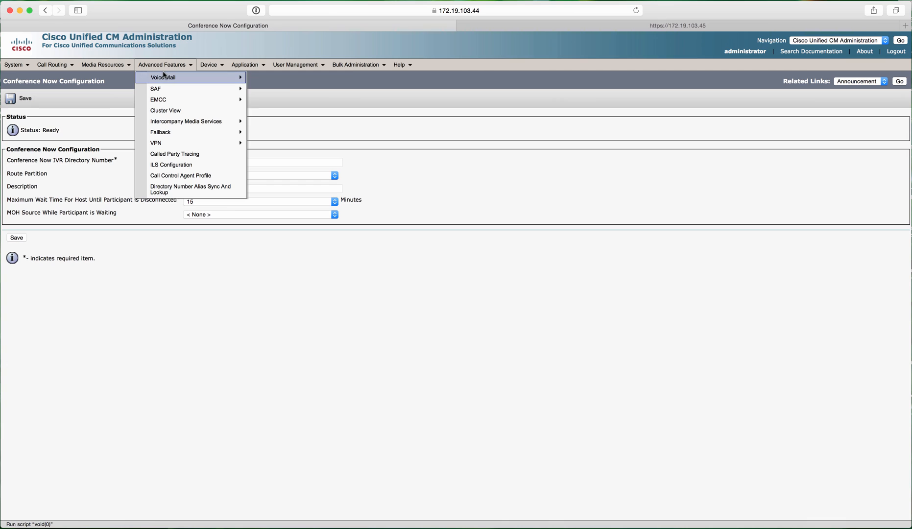
mouse_move(164, 76)
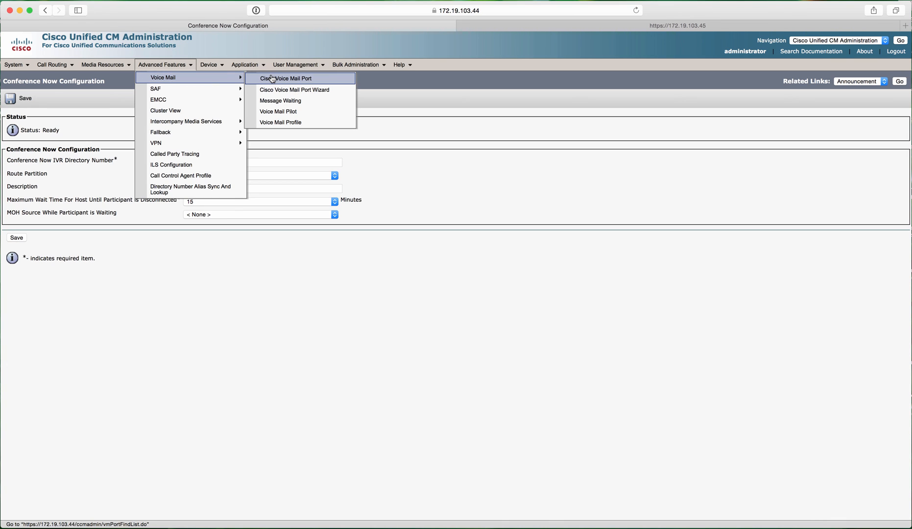
left_click(278, 112)
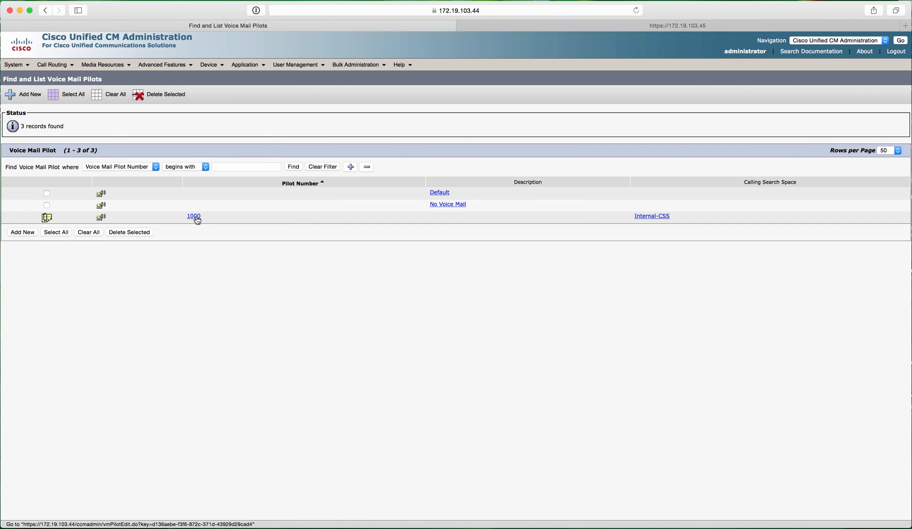
left_click(193, 215)
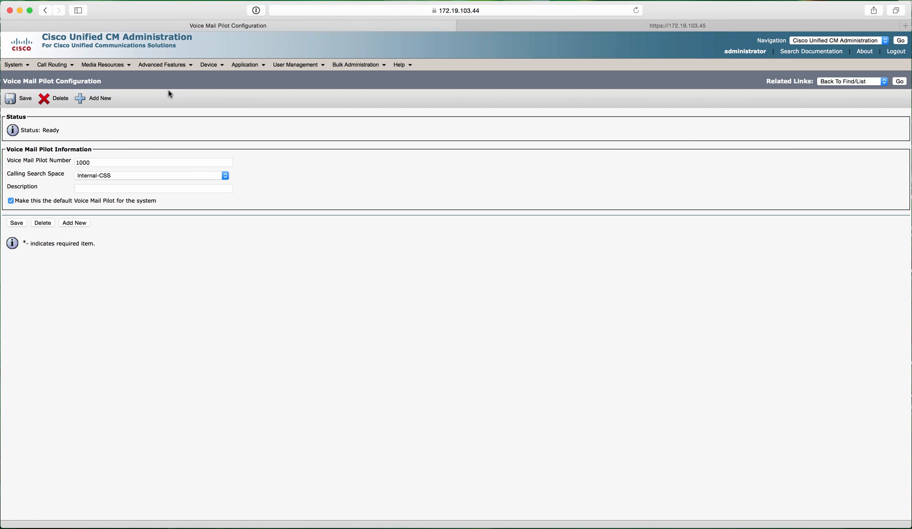
left_click(163, 64)
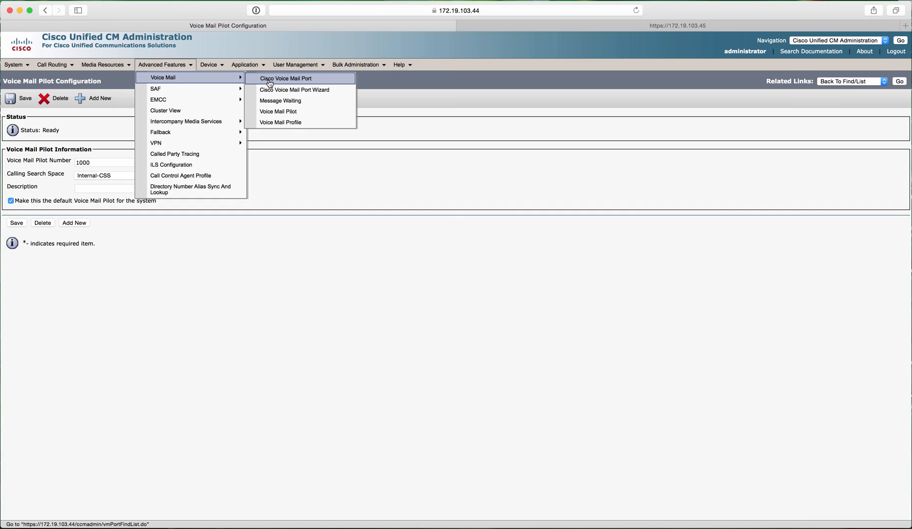
Step: List all 24 registered voice mail ports, then browse the Media Resources and Advanced Features menus
left_click(285, 79)
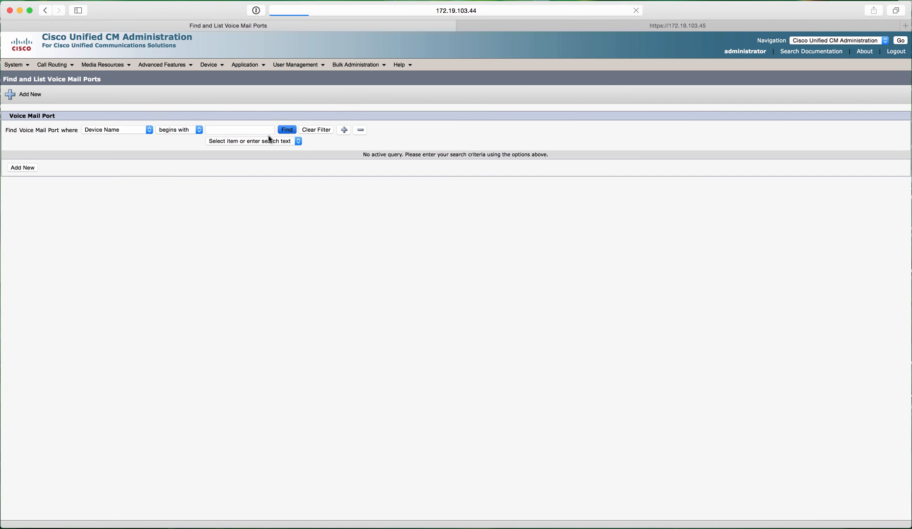
left_click(286, 129)
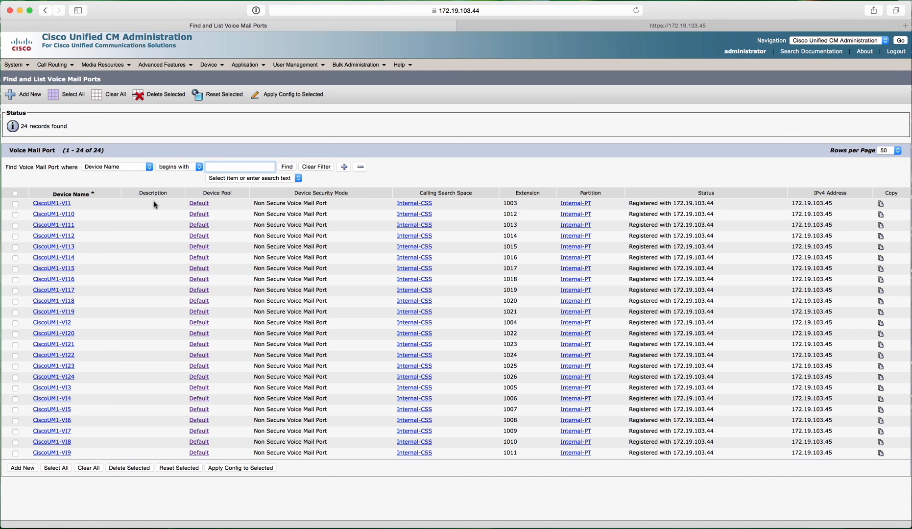
left_click(103, 64)
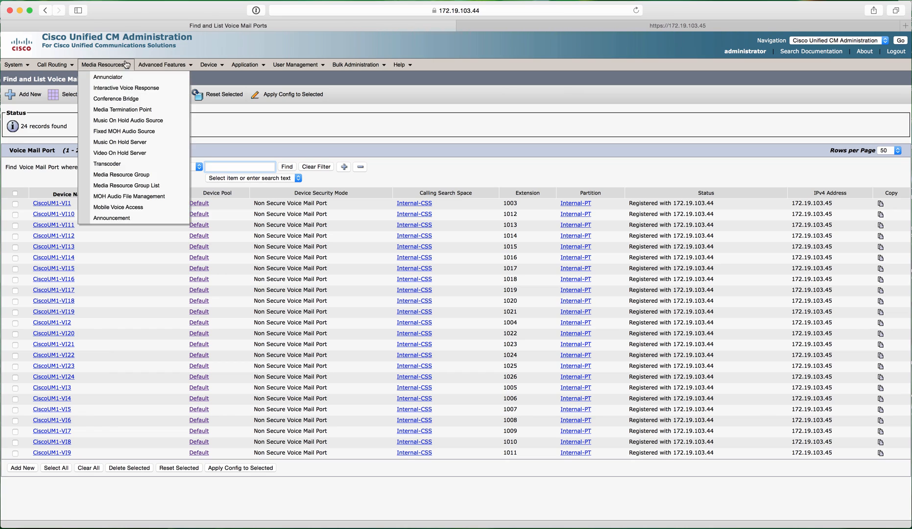
left_click(162, 64)
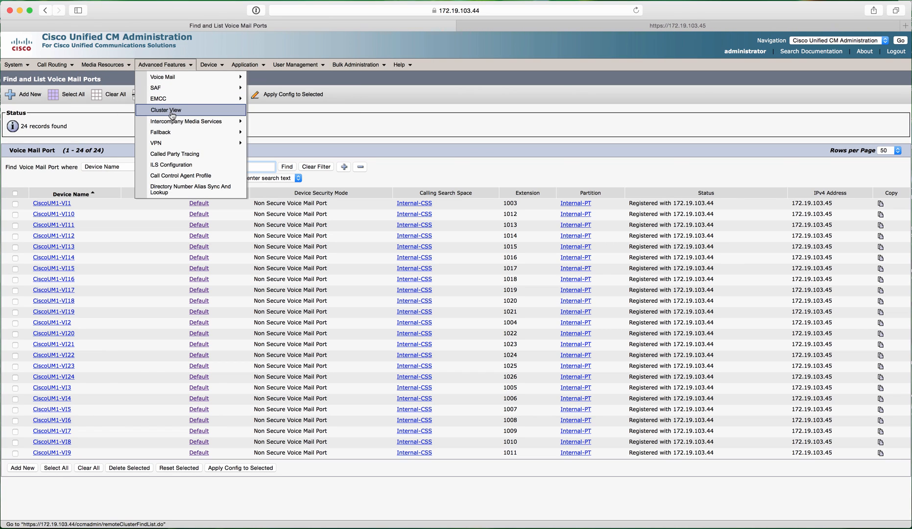
mouse_move(161, 131)
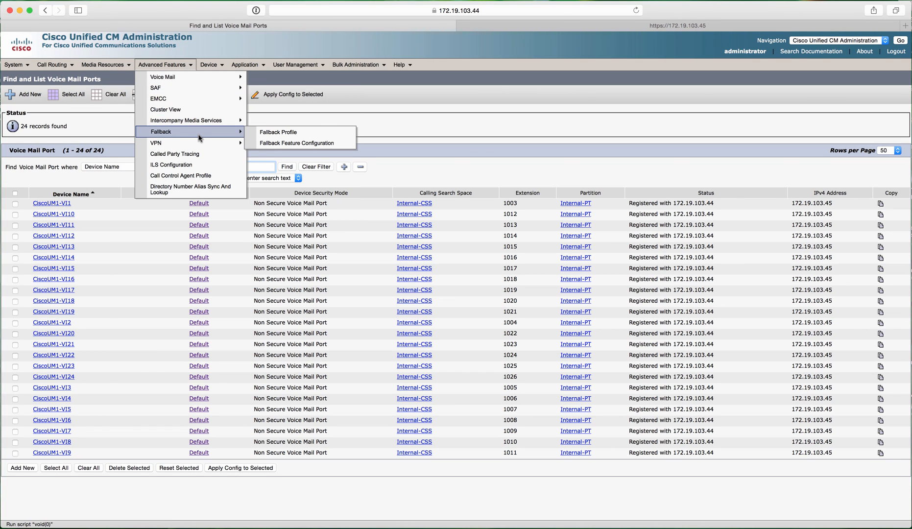
mouse_move(174, 154)
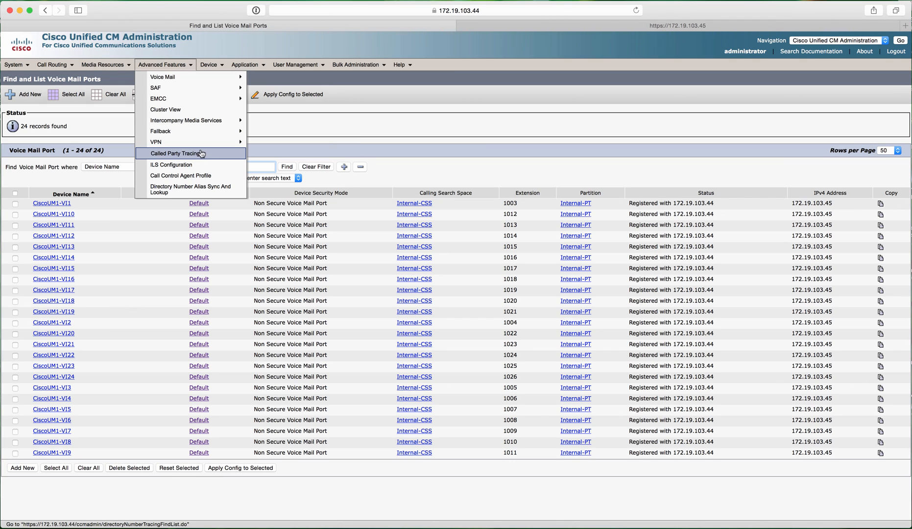
mouse_move(182, 175)
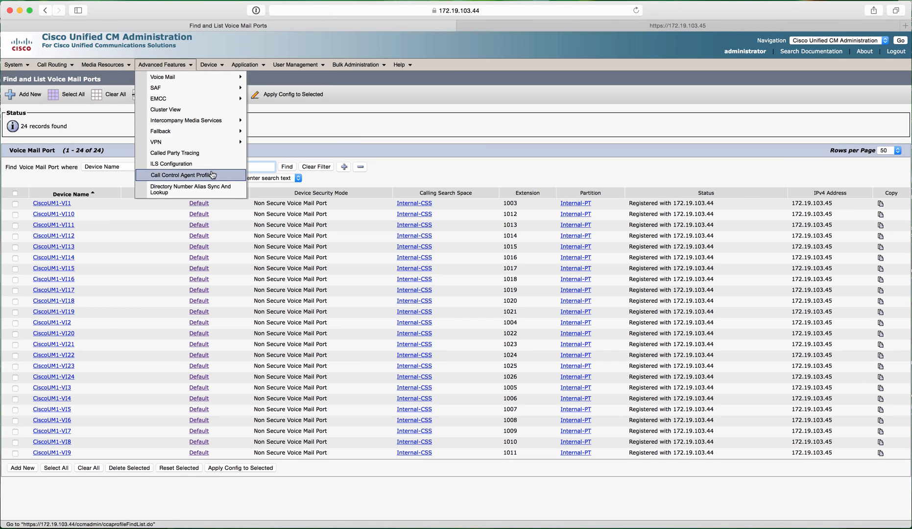
mouse_move(192, 189)
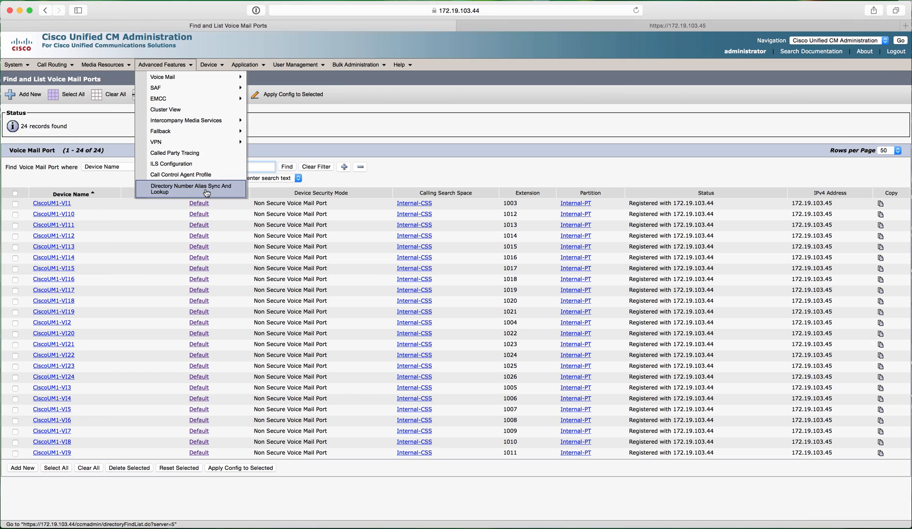
Step: Reach the Find and List CTI Route Points page from the Device menu
left_click(210, 65)
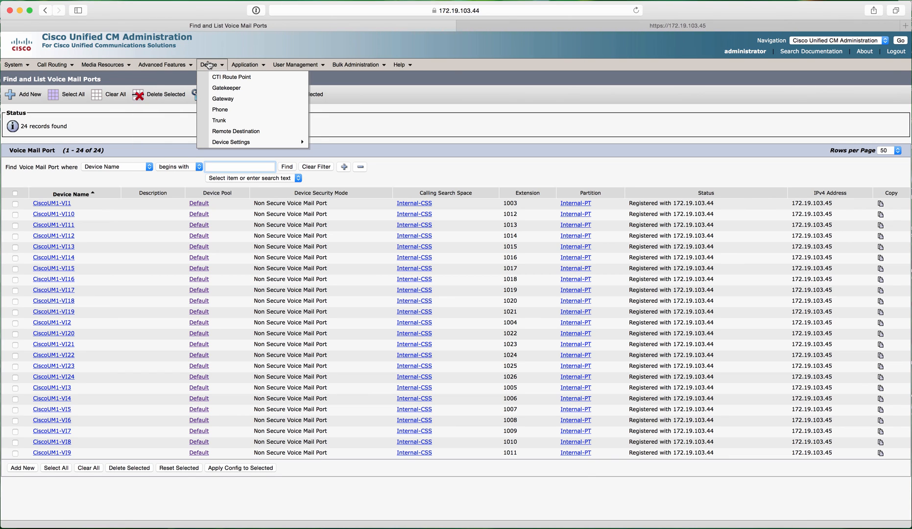
mouse_move(231, 76)
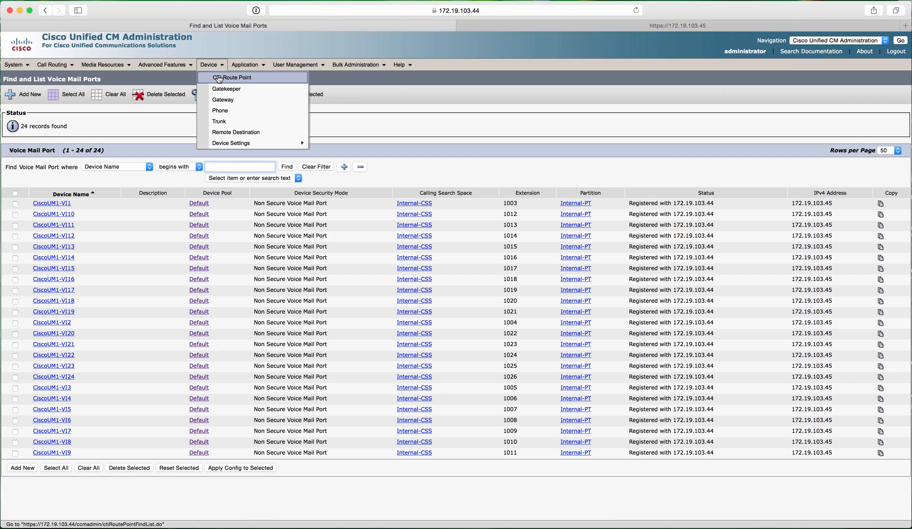
left_click(231, 77)
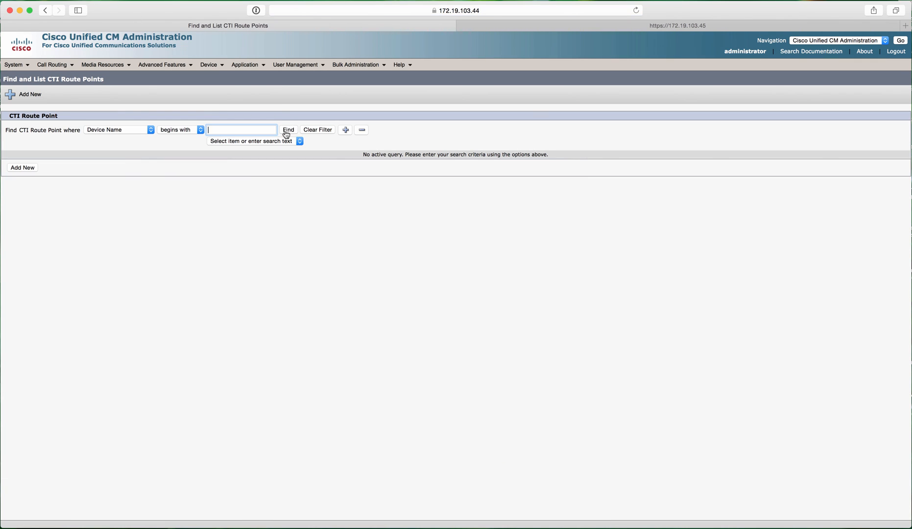
Step: Visit the trunks list, then the Find and List Wi-Fi Hotspot Profiles page under Device Settings
left_click(210, 64)
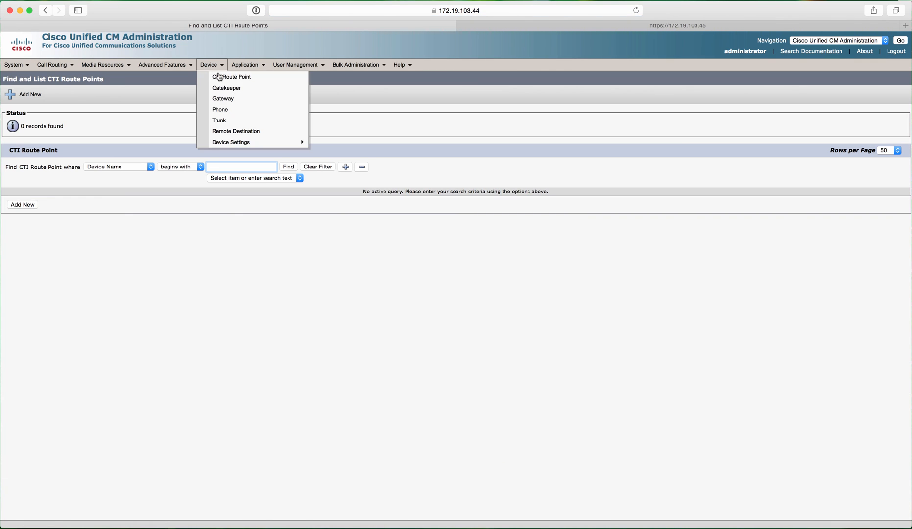
mouse_move(245, 120)
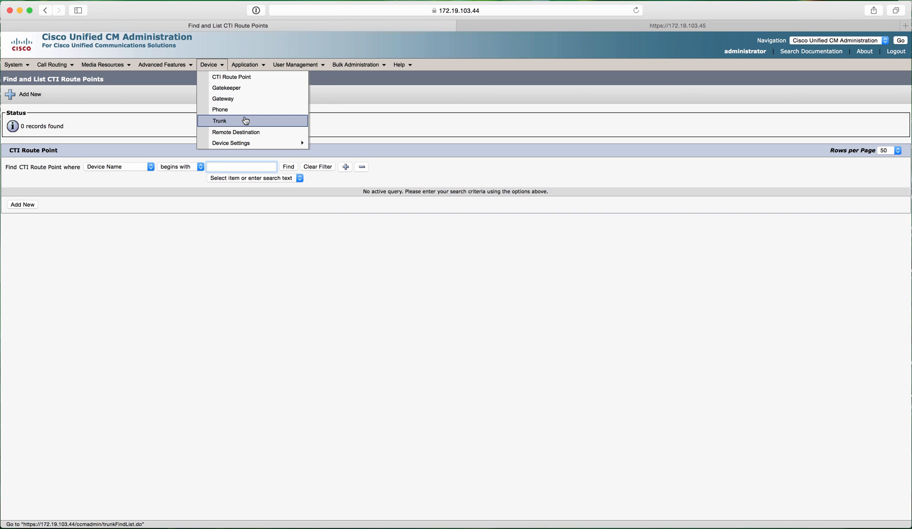
left_click(219, 121)
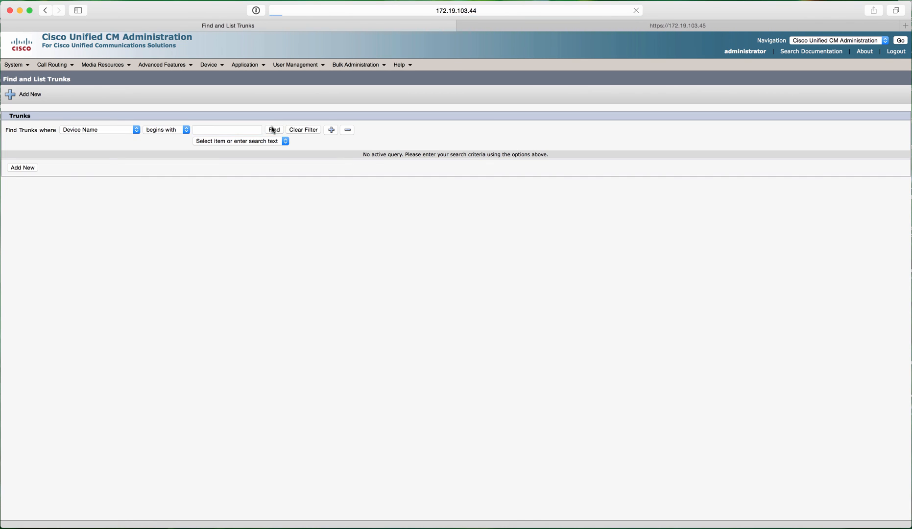
left_click(209, 64)
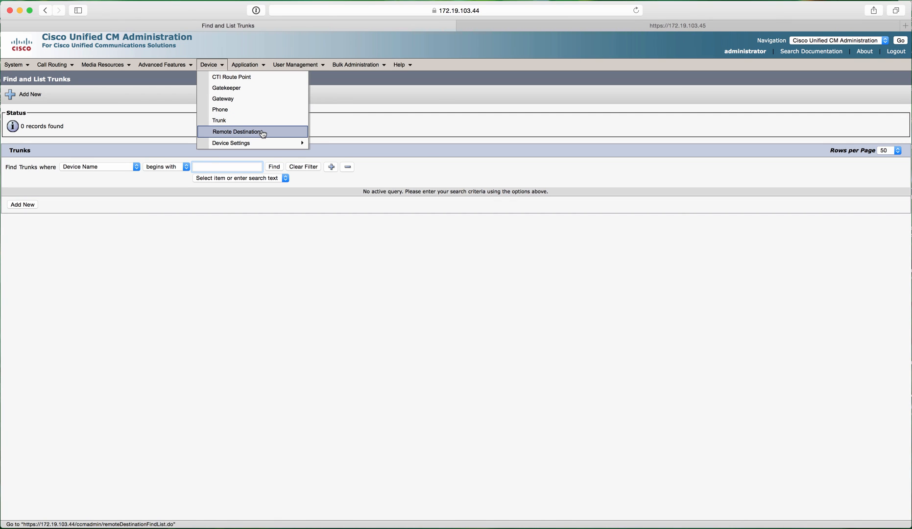
mouse_move(231, 143)
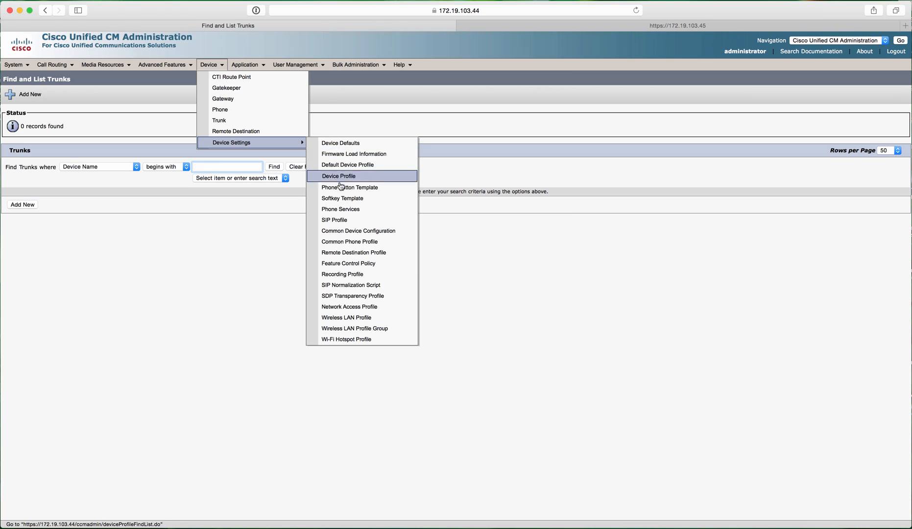
mouse_move(340, 208)
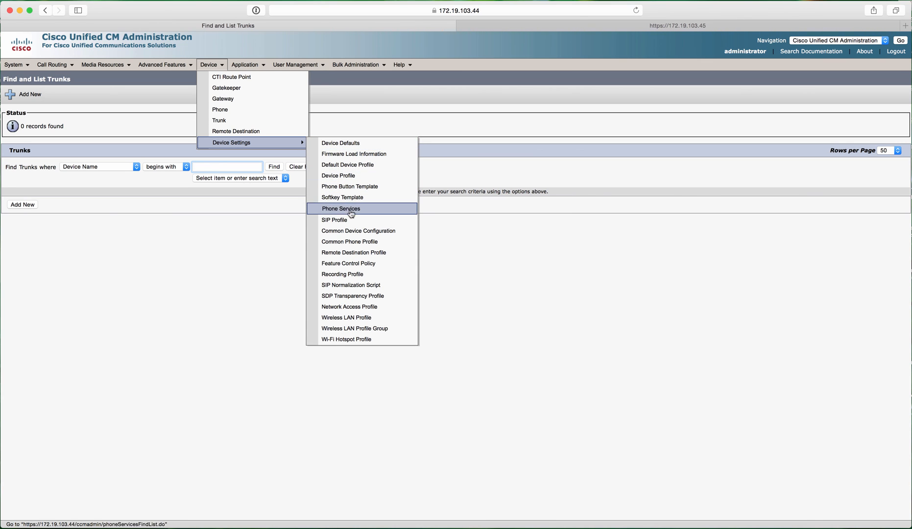
mouse_move(355, 339)
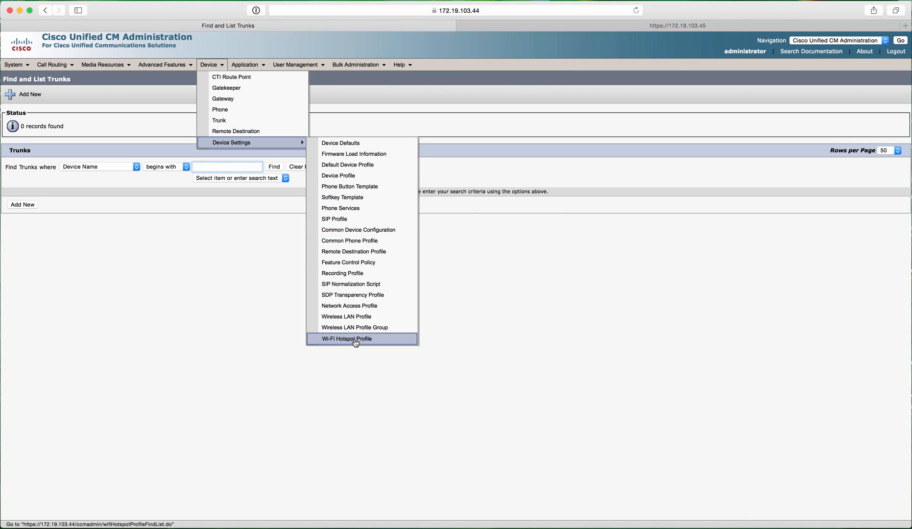
mouse_move(325, 348)
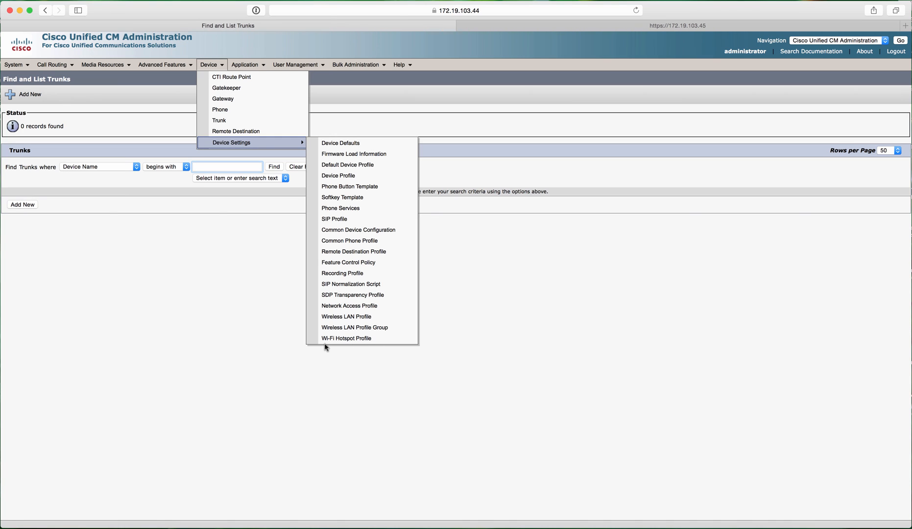
left_click(346, 337)
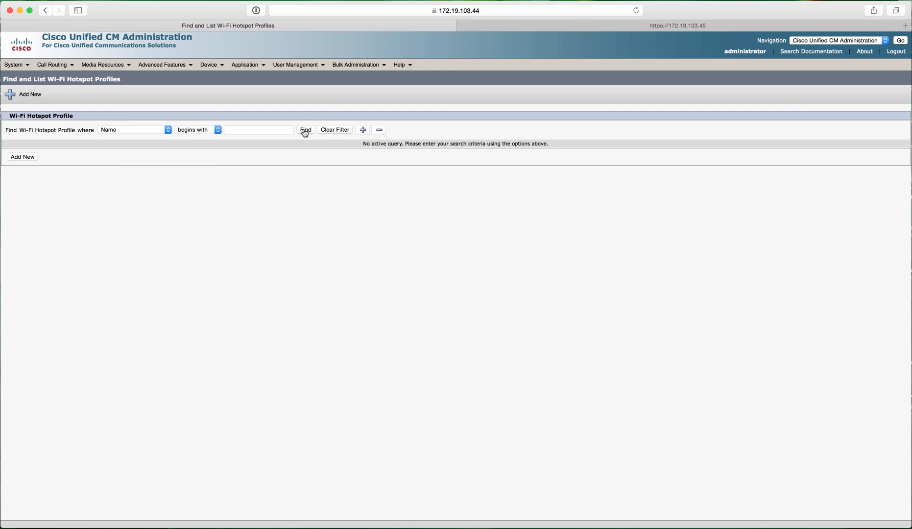
Step: Search Wi-Fi hotspot profiles and wireless LAN profile groups, each returning 0 records
left_click(305, 129)
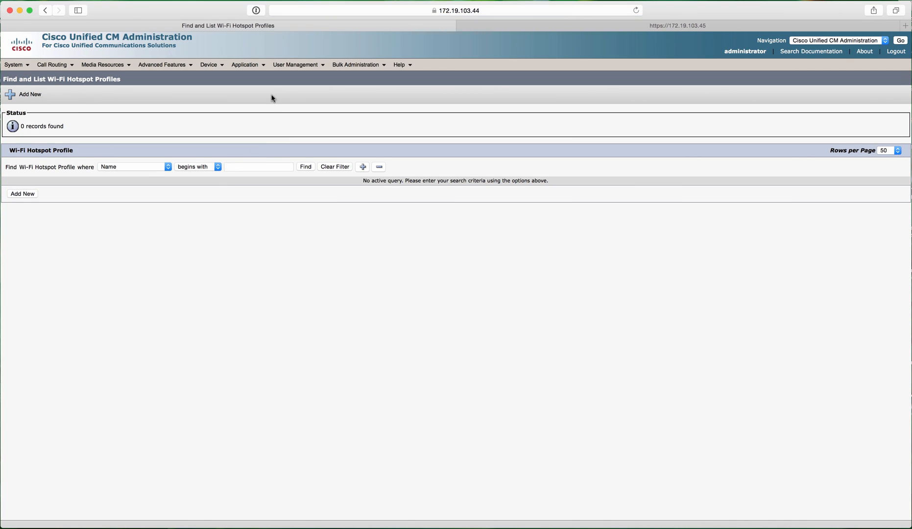
left_click(246, 64)
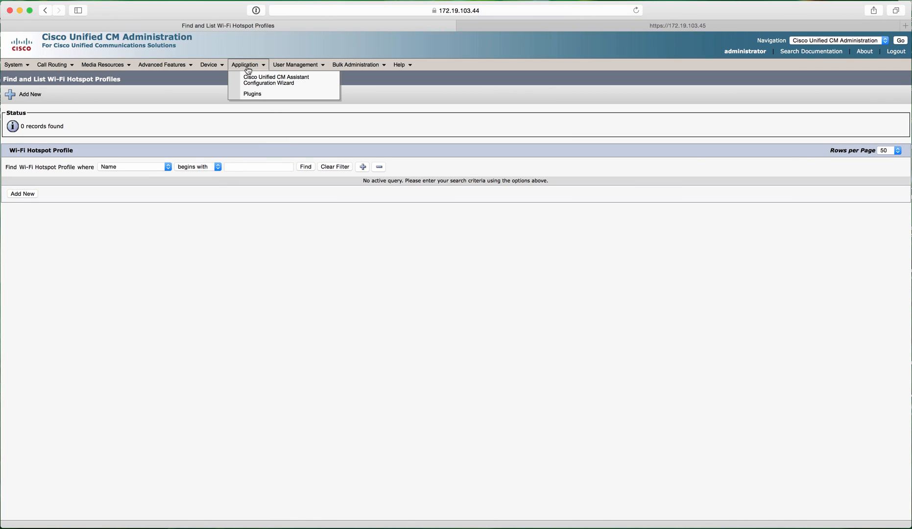
left_click(210, 65)
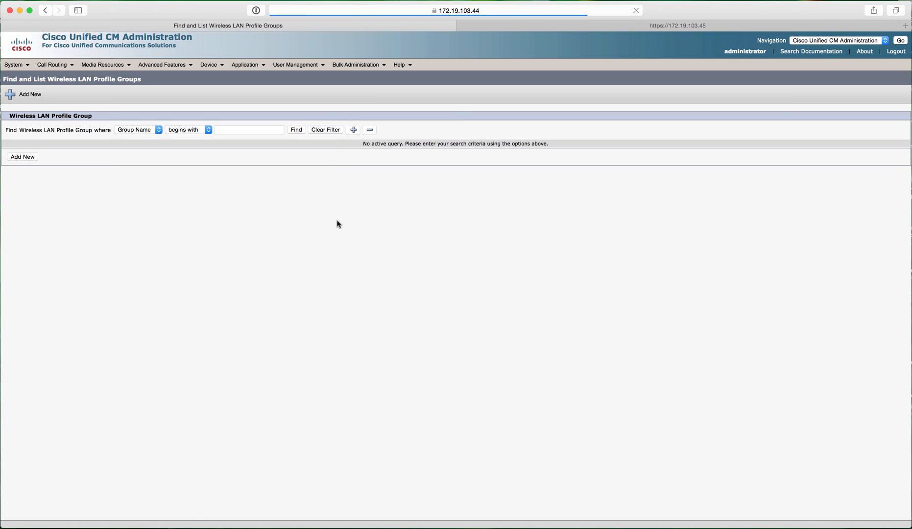
left_click(296, 129)
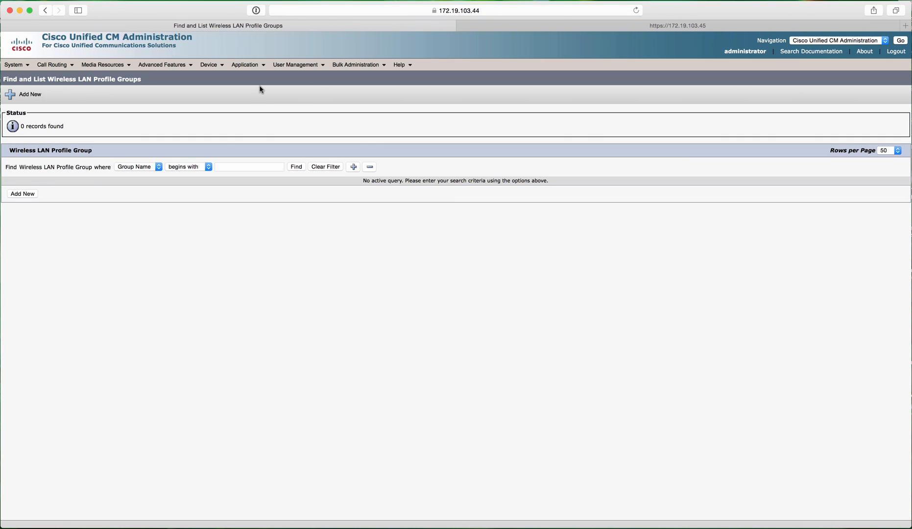
Step: Reach the Find and List Plugins page from the Application menu
left_click(245, 65)
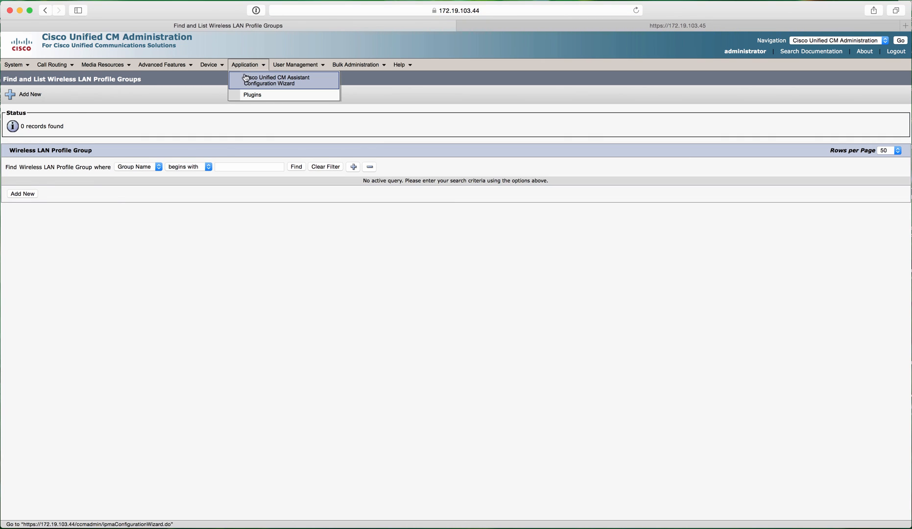
mouse_move(253, 94)
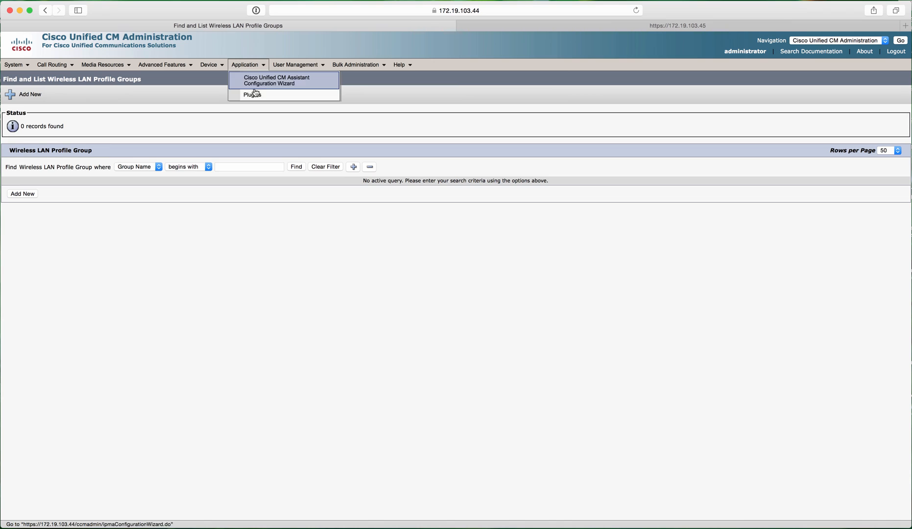
left_click(252, 94)
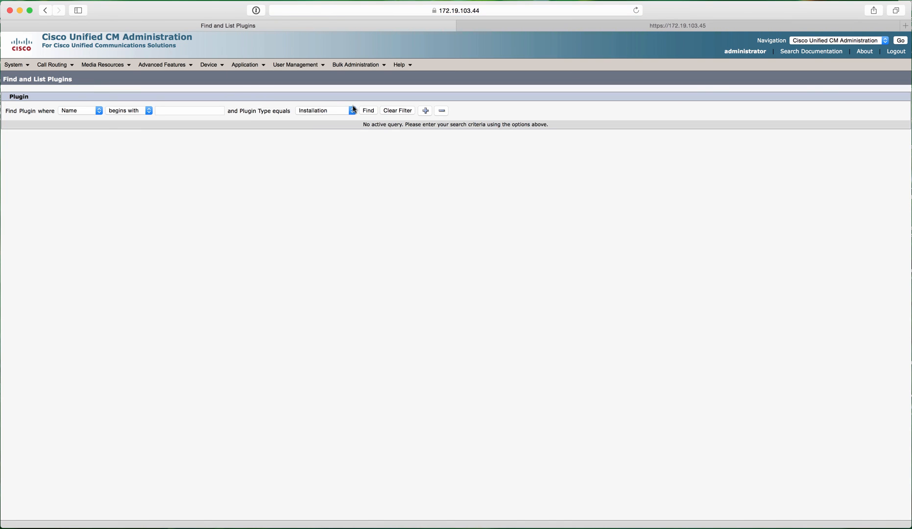
Step: List the 13 installation plugins (AXL Toolkit, JTAPI, TAPI, RTMT), browse User Management, and view the Navigation console choices
left_click(367, 111)
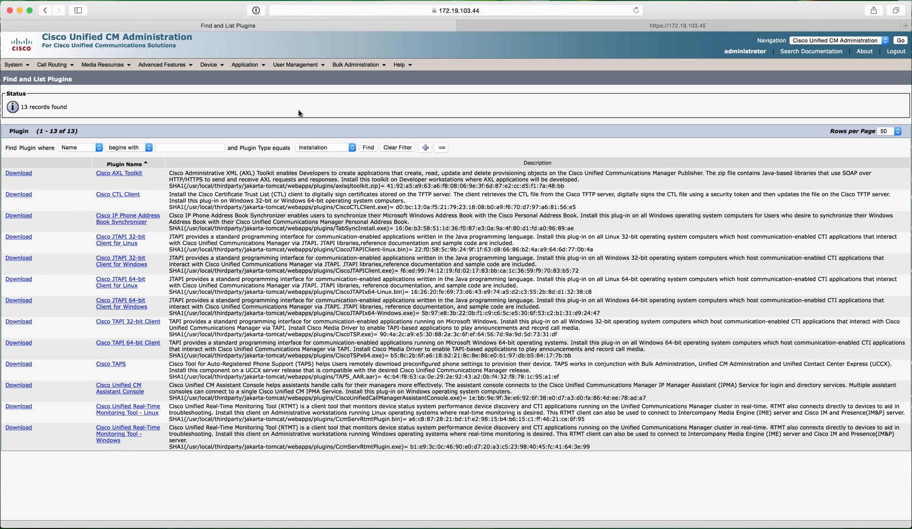
mouse_move(307, 129)
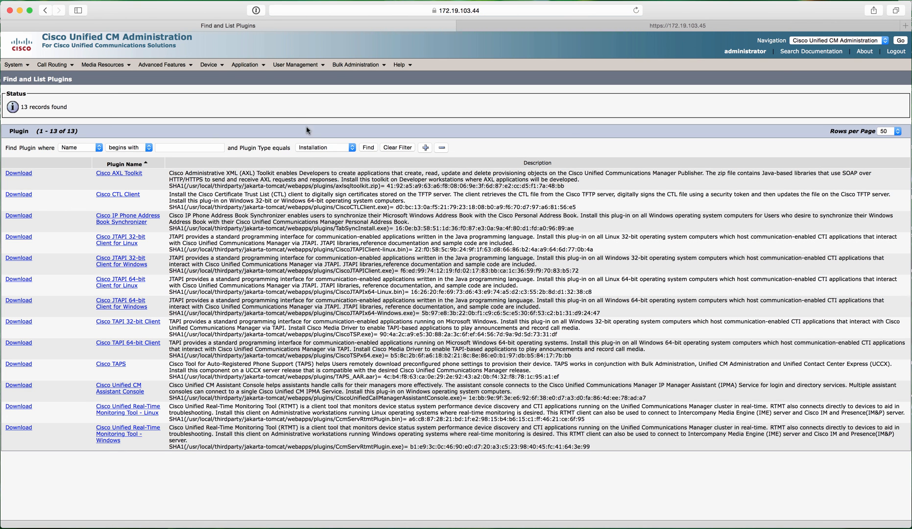
left_click(296, 64)
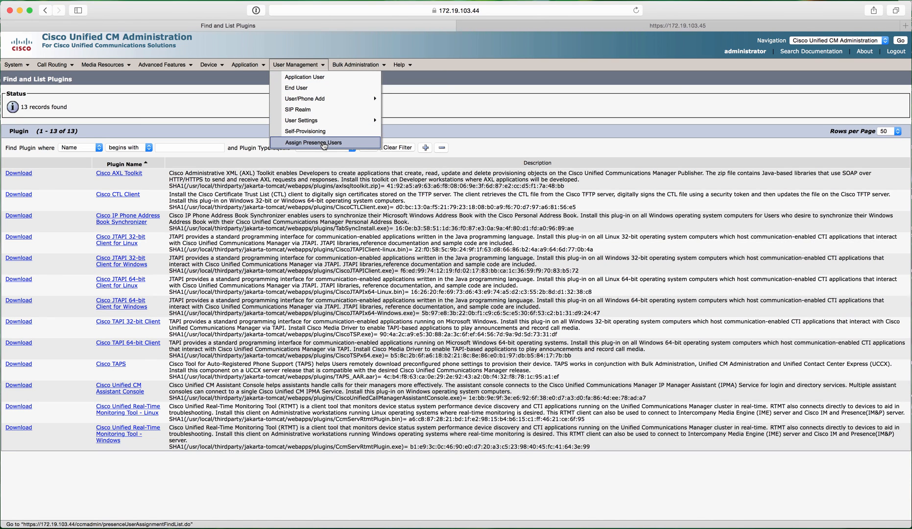
mouse_move(351, 145)
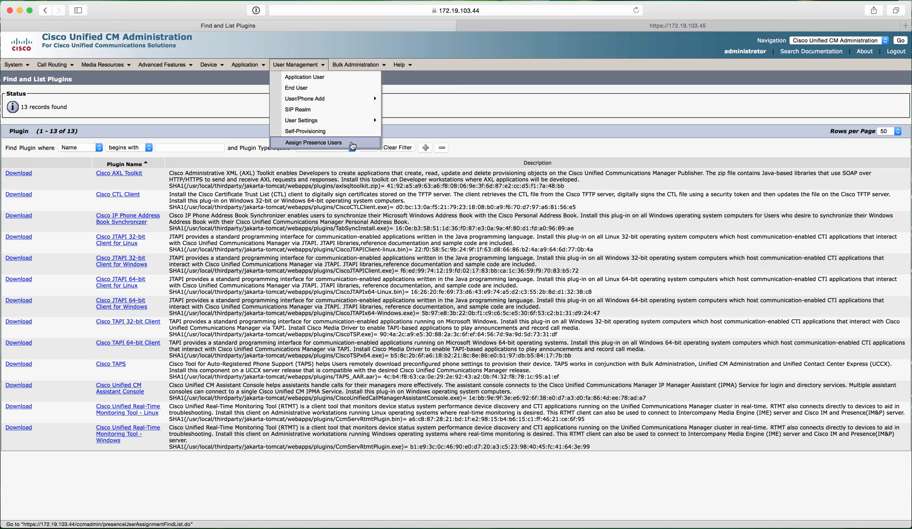
mouse_move(298, 109)
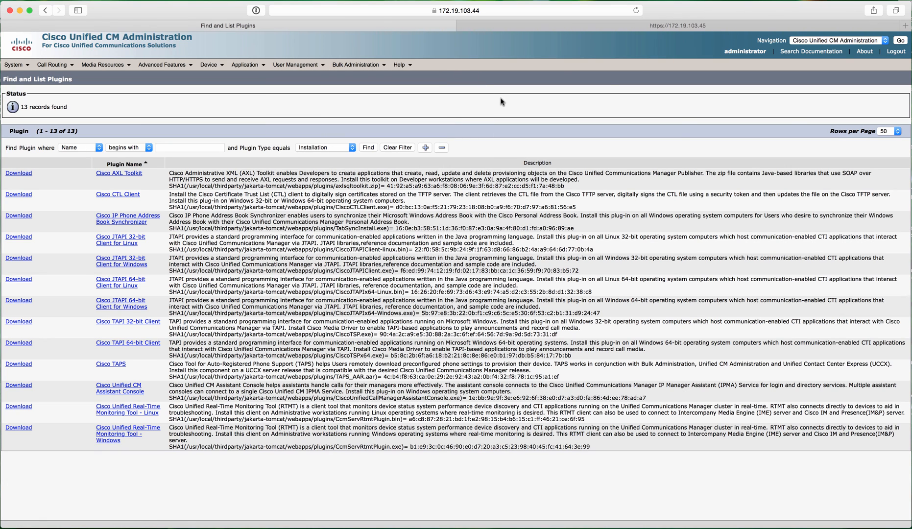
left_click(837, 41)
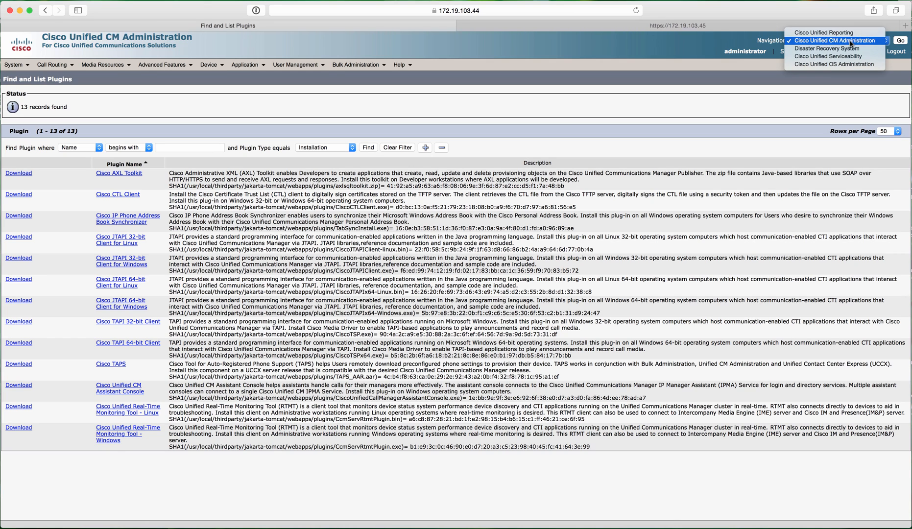
mouse_move(834, 63)
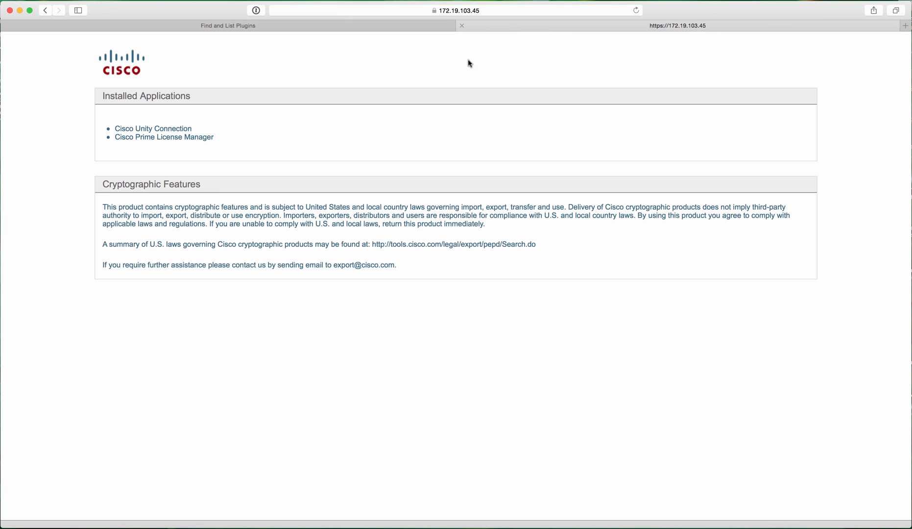
mouse_move(153, 129)
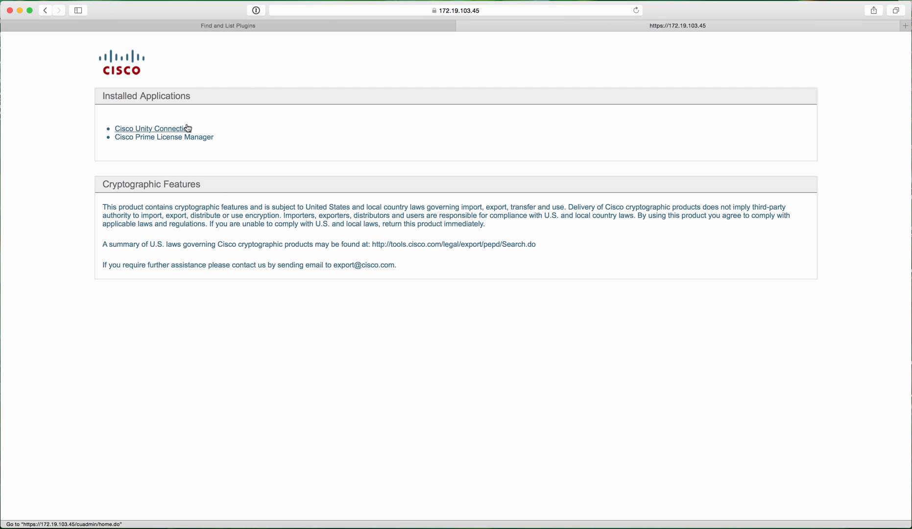
Step: Reach the Cisco Unity Connection Administration sign-in page from the 172.19.103.45 installed applications
left_click(151, 128)
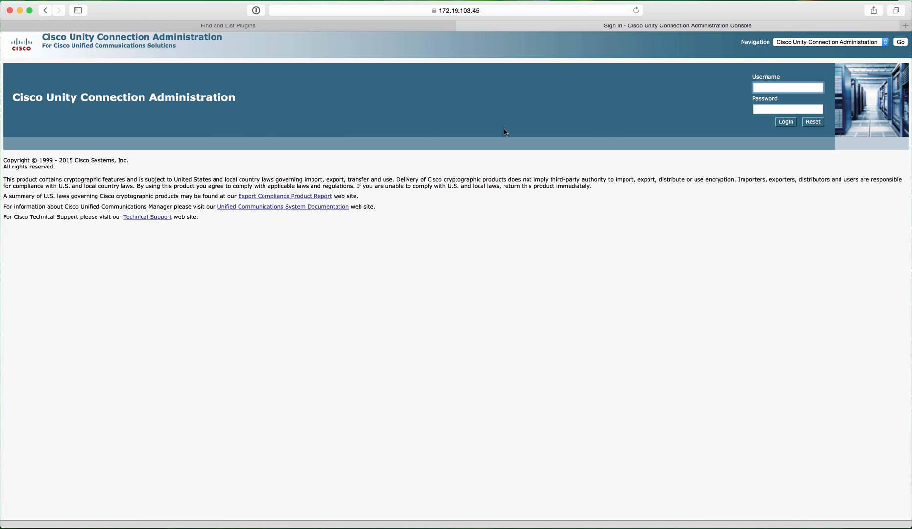
Step: Sign in as administrator and land on the home page showing version 11.0.1 with license and backup warnings
left_click(787, 88)
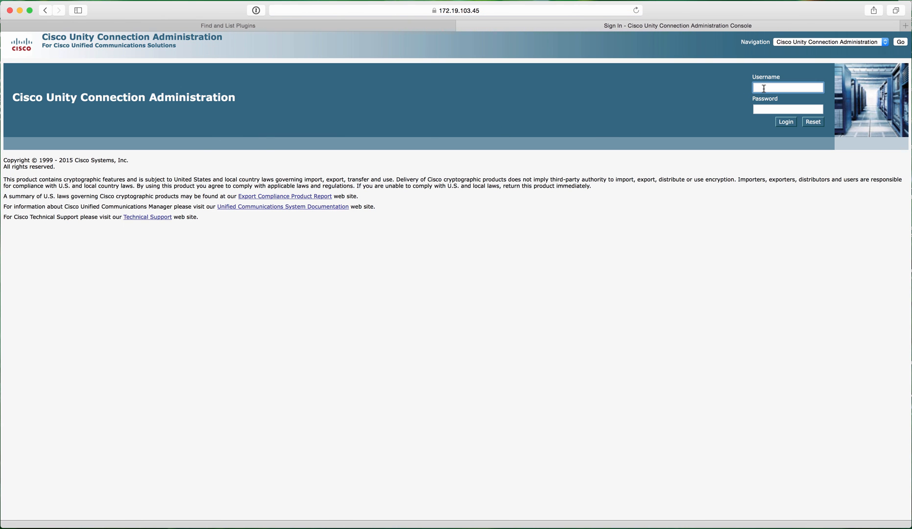
type("administrator")
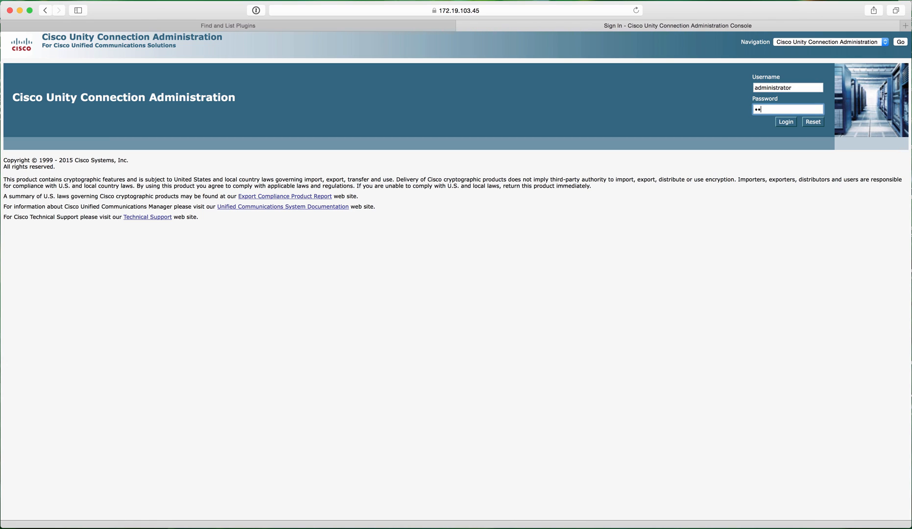
type("password")
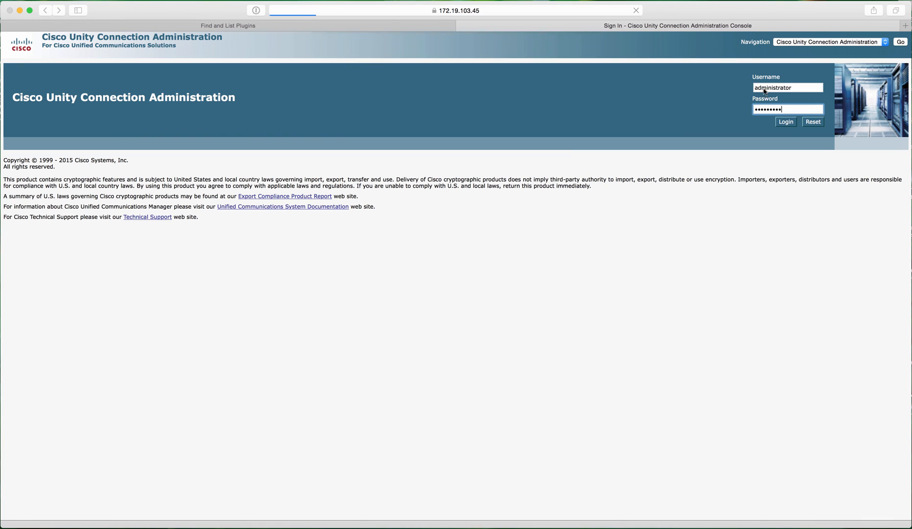
left_click(786, 121)
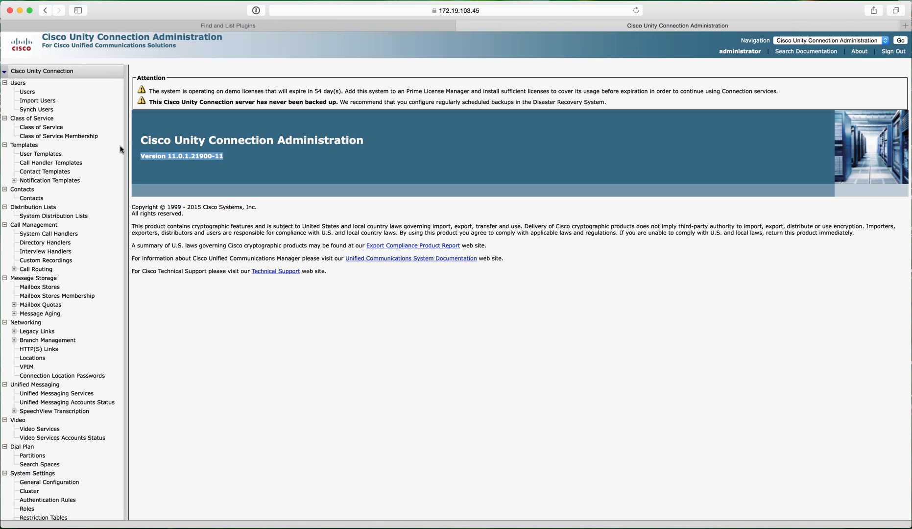
mouse_move(123, 156)
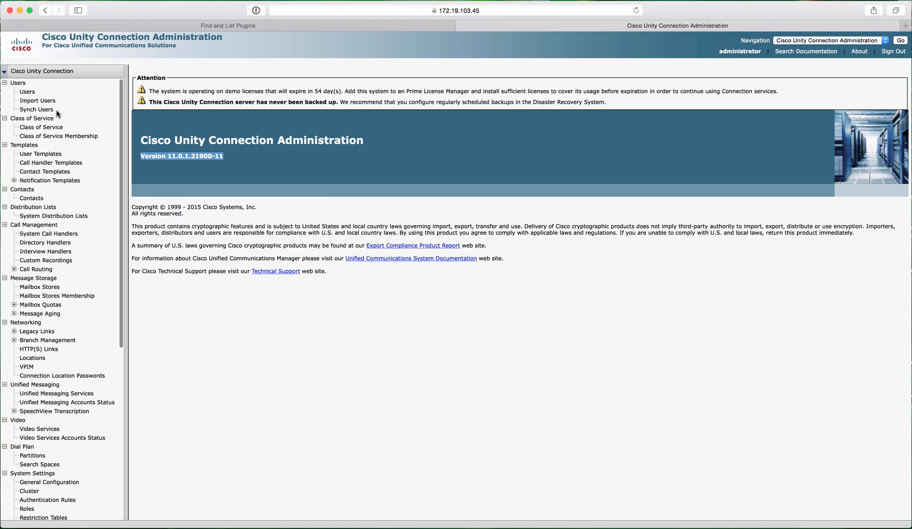
Step: Visit Users (7 listed), Synch Users (no AXL server), Class of Service, then User Templates listing two templates
left_click(27, 92)
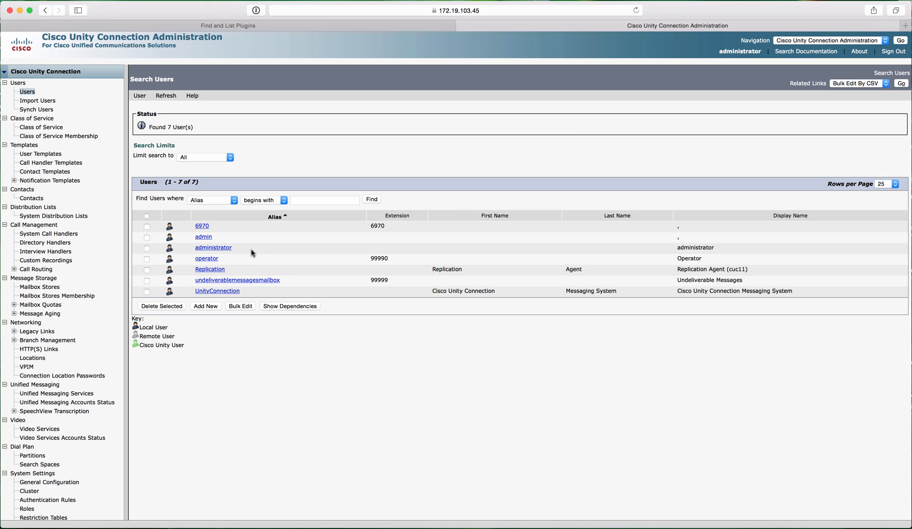
mouse_move(257, 271)
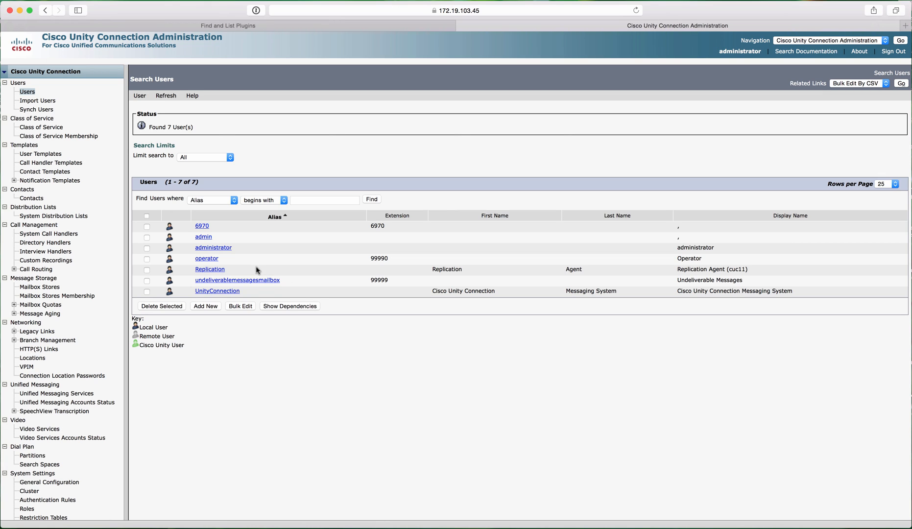
mouse_move(7, 71)
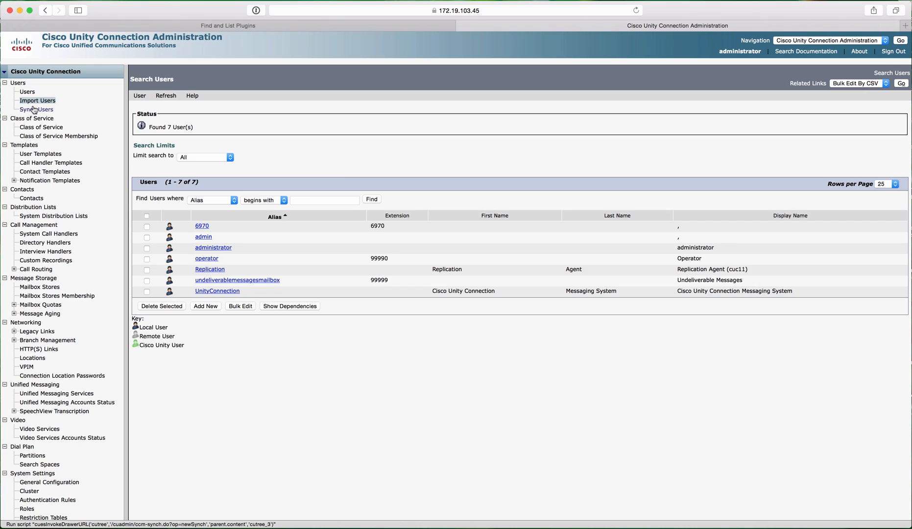
left_click(37, 111)
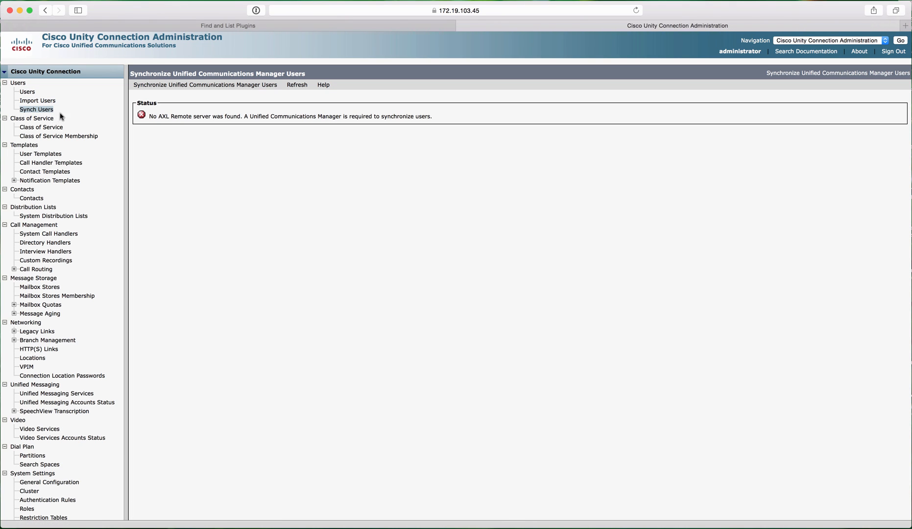
left_click_drag(148, 116, 271, 115)
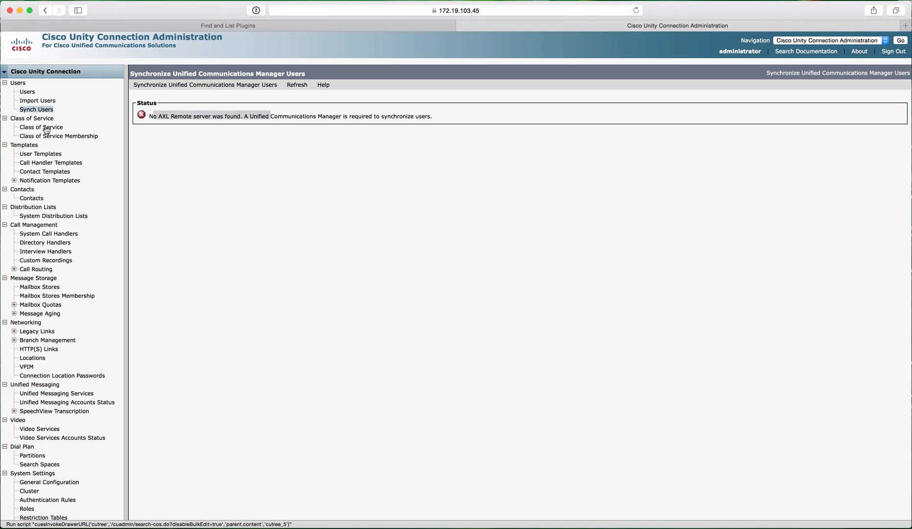
left_click(41, 127)
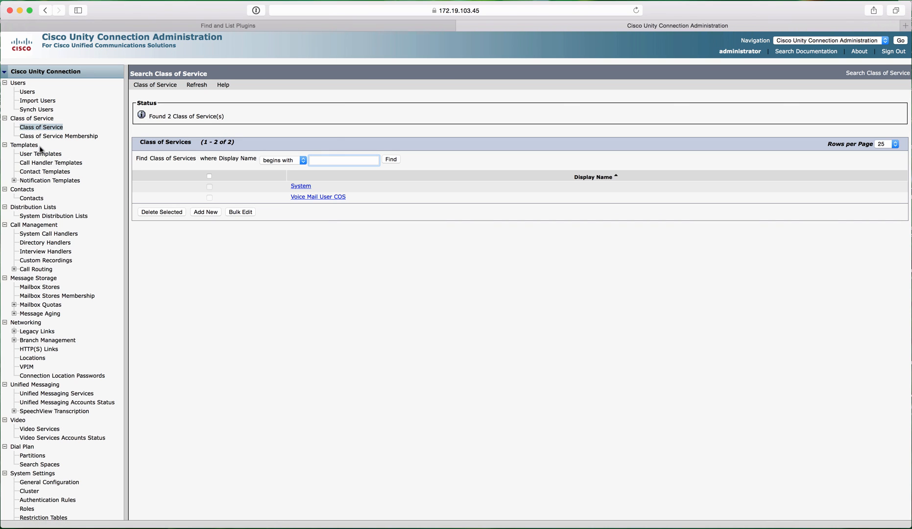
left_click(41, 153)
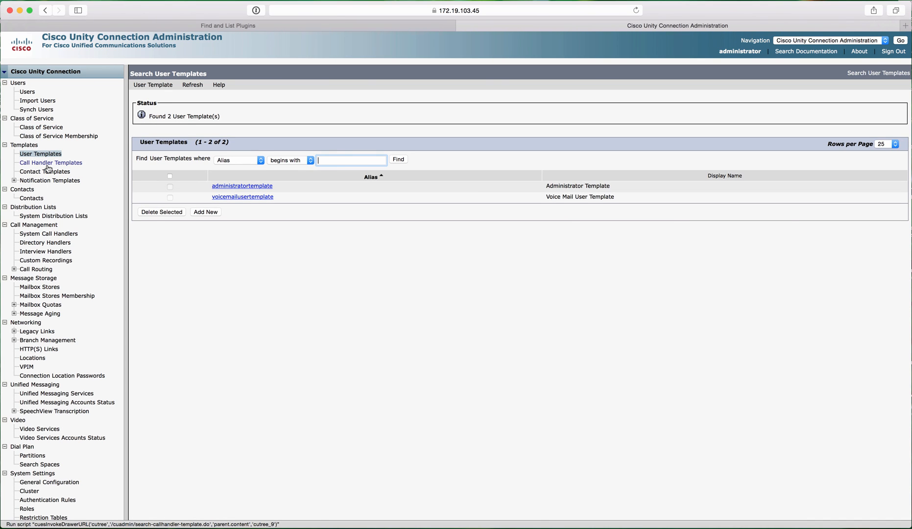
mouse_move(48, 169)
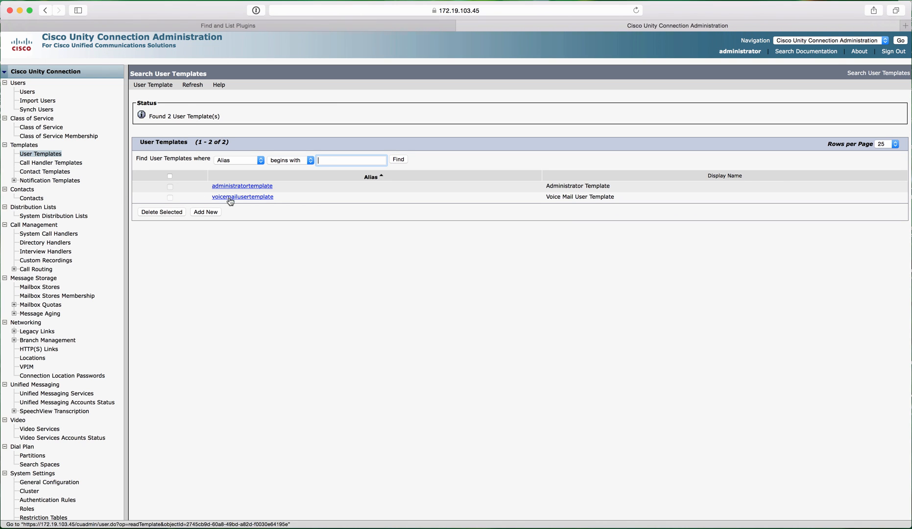
Step: Review voicemailusertemplate basics with Voice Mail User COS, then list the three system call handlers
left_click(243, 197)
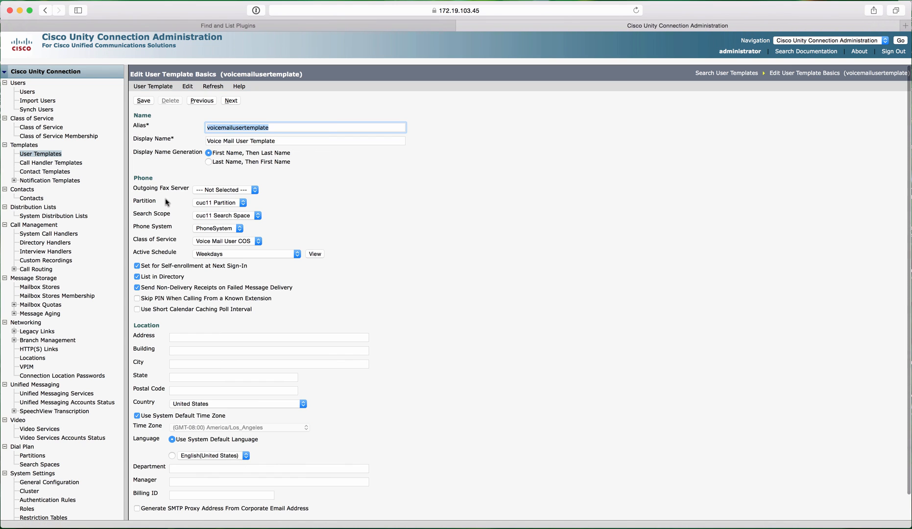
mouse_move(96, 204)
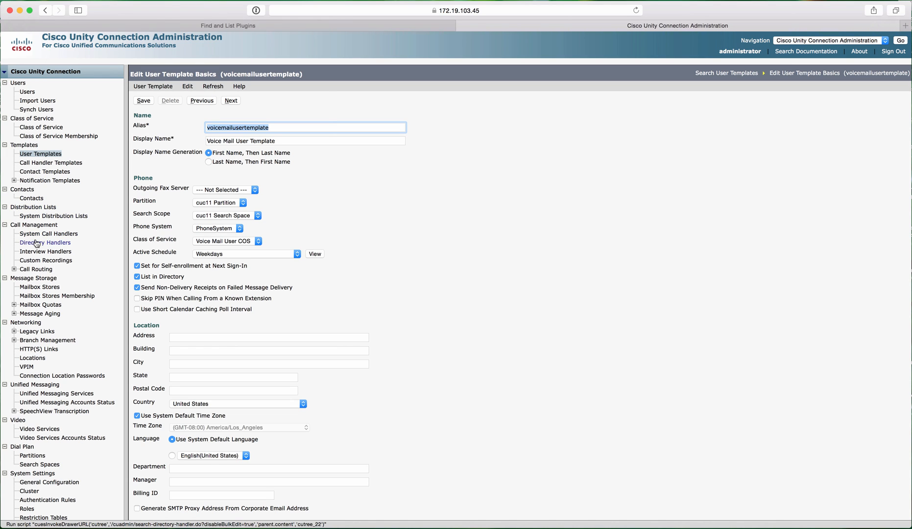
left_click(48, 233)
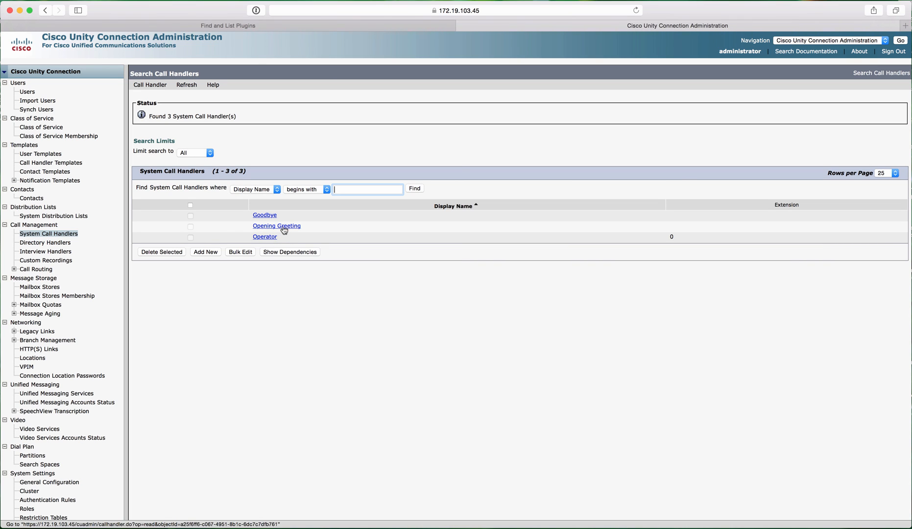
Step: Review the Opening Greeting call handler's caller input key mappings
left_click(277, 225)
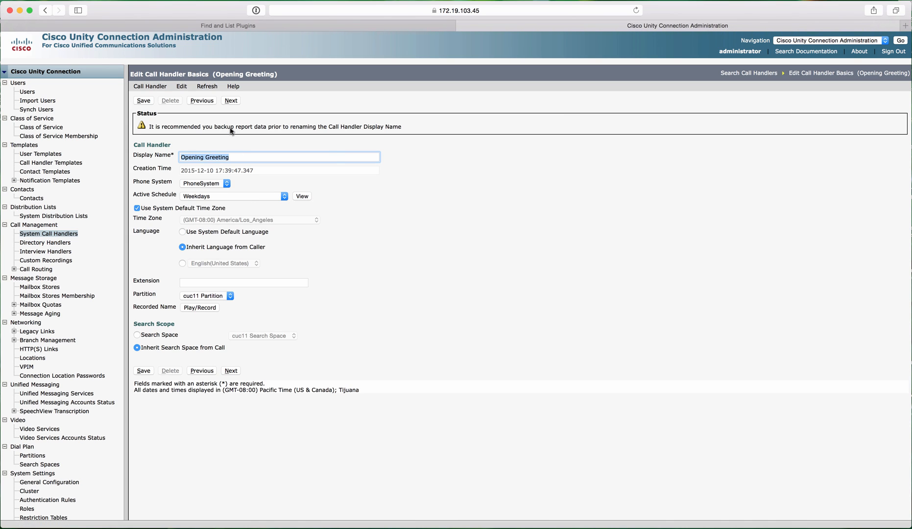
left_click(181, 86)
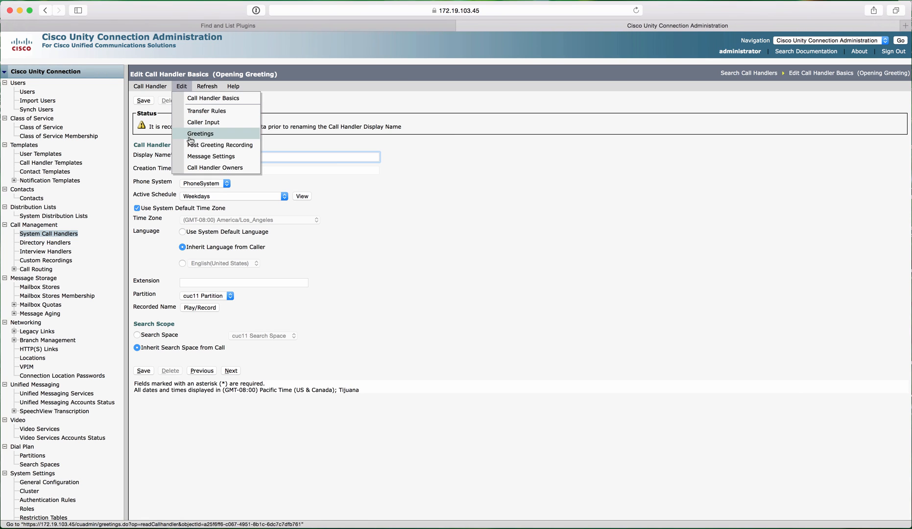
mouse_move(202, 123)
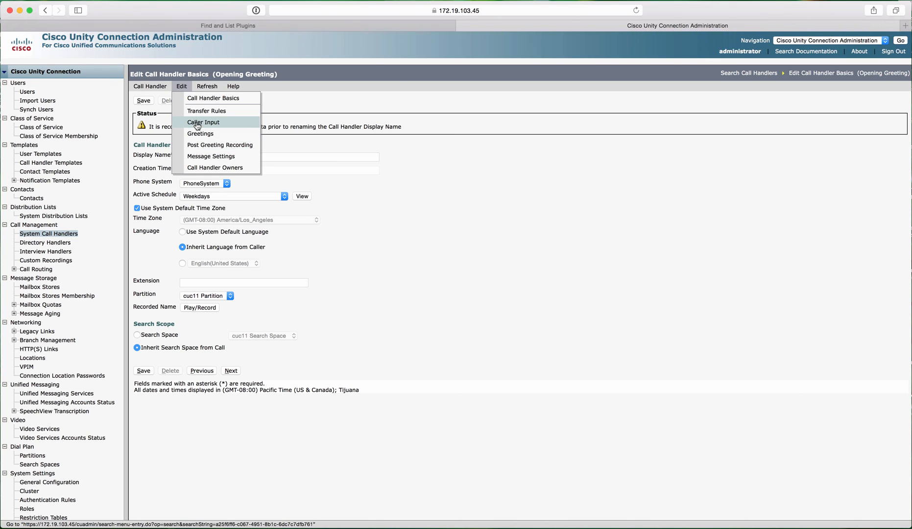
left_click(202, 122)
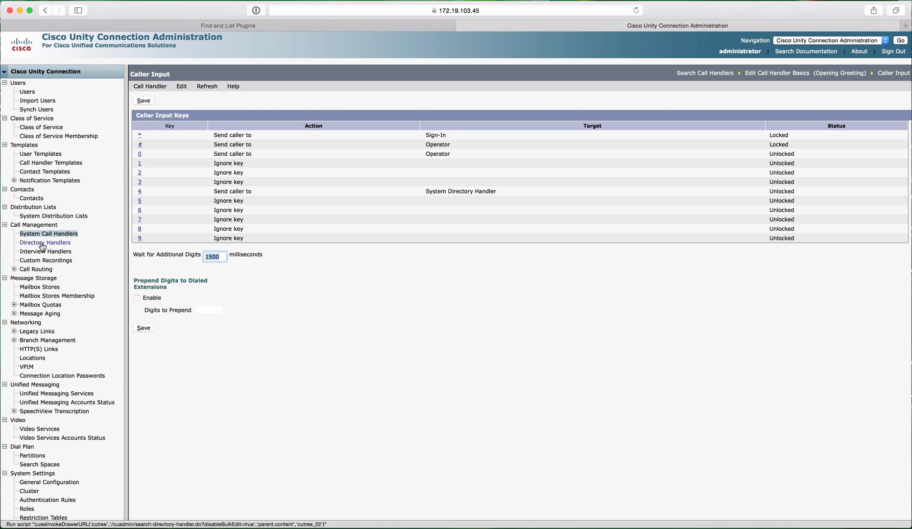
Step: List directory handlers (one) and interview handlers (none)
left_click(45, 243)
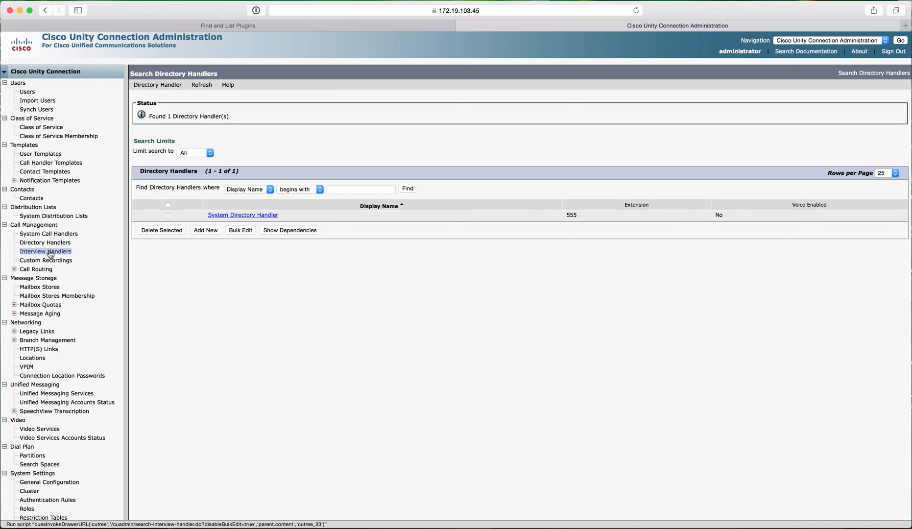
left_click(46, 251)
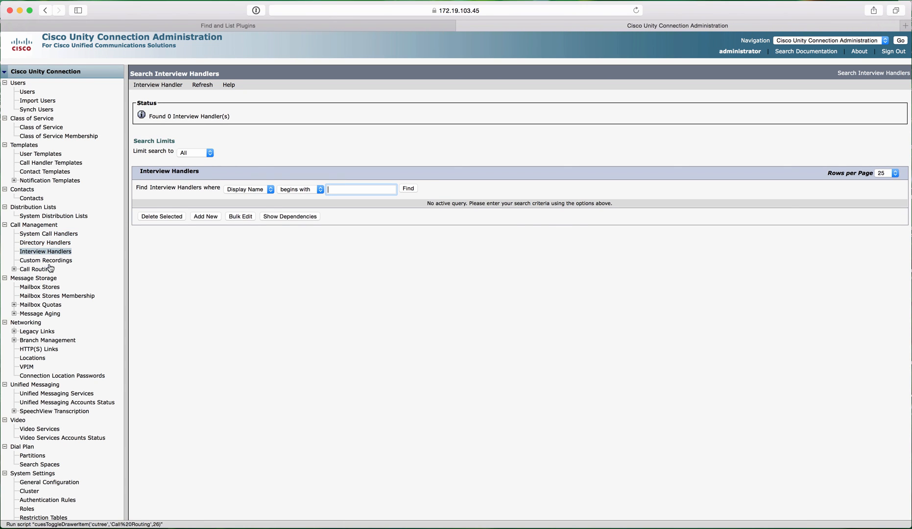
Step: Review mailbox store UnityMbxDb1, the 11/12/14 MB mailbox quotas, and the quota alert text
left_click(40, 287)
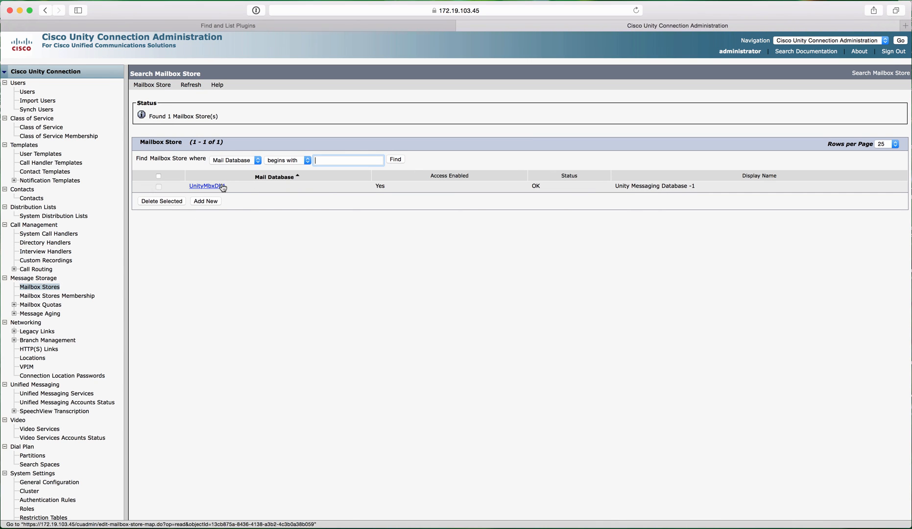
left_click(208, 186)
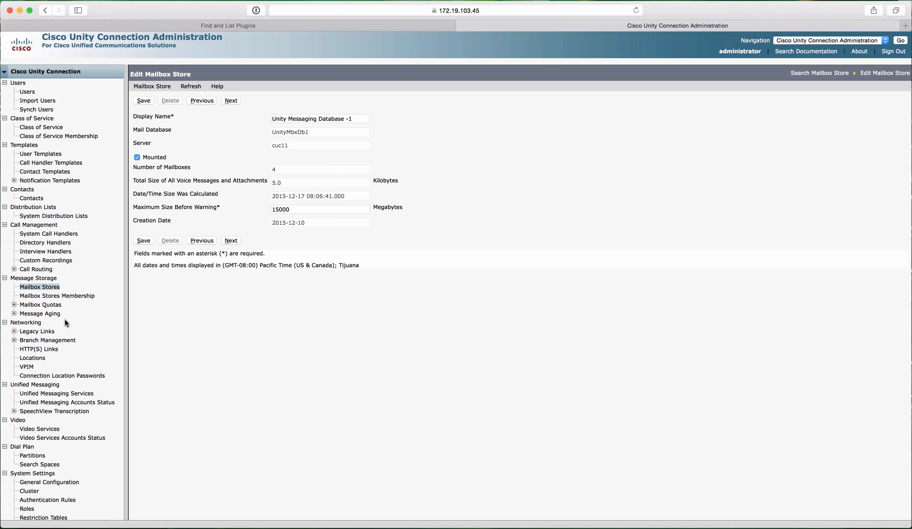
mouse_move(36, 331)
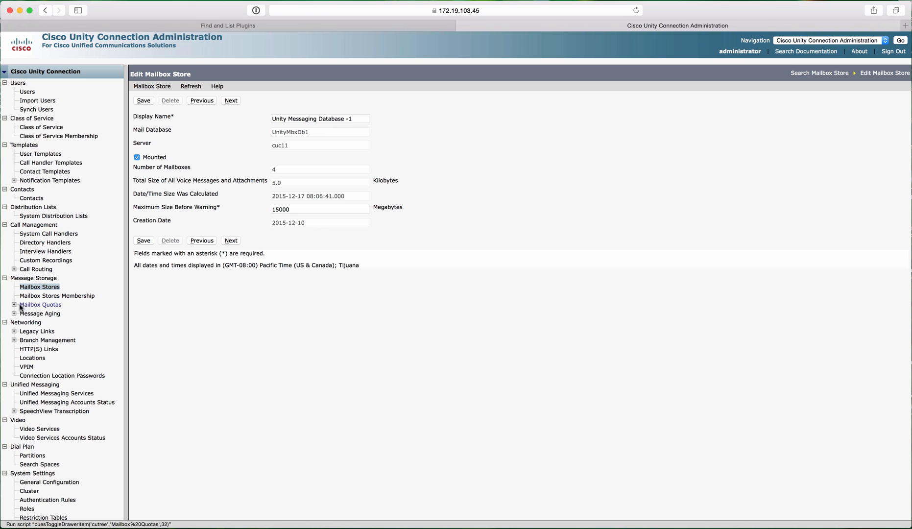
left_click(14, 305)
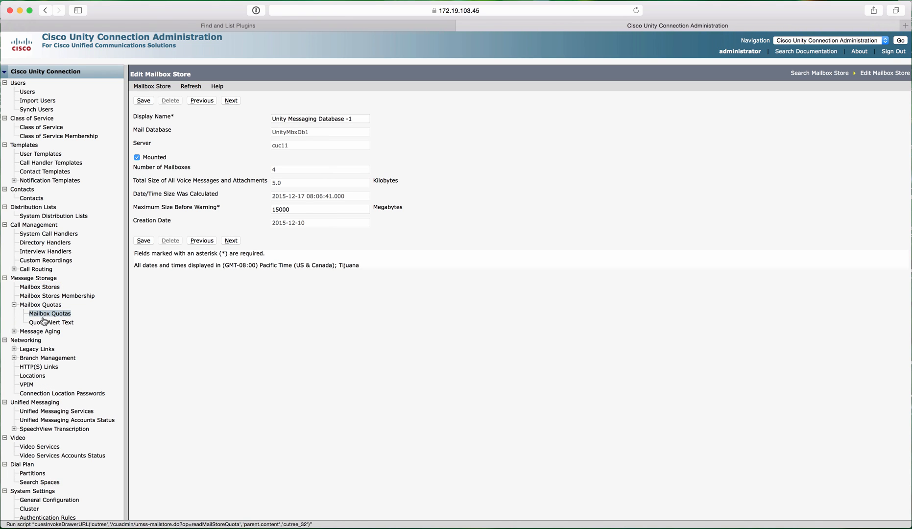
left_click(49, 313)
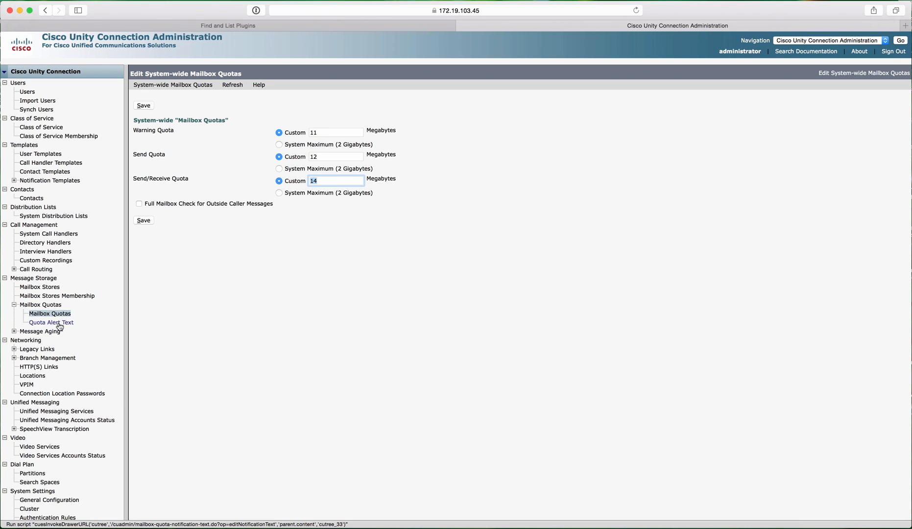
left_click(50, 322)
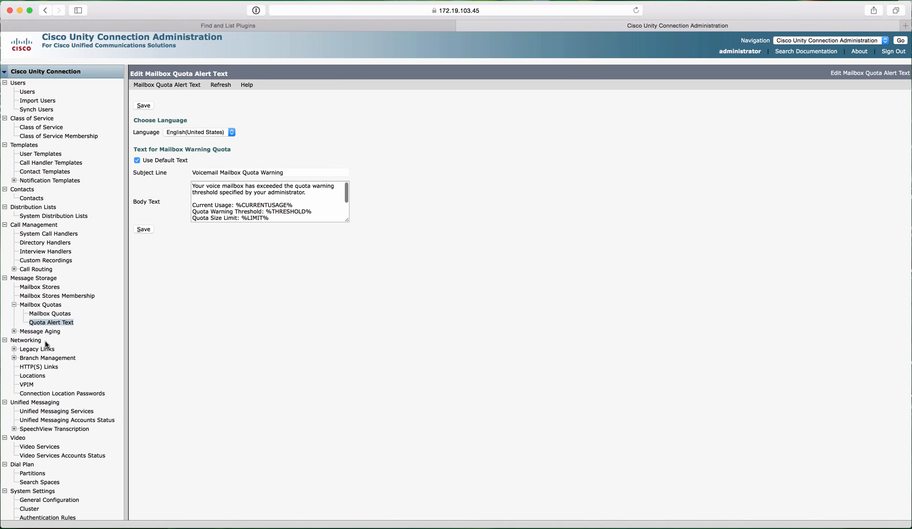
Step: Expand Legacy Links and start loading the Intrasite Links list
left_click(14, 349)
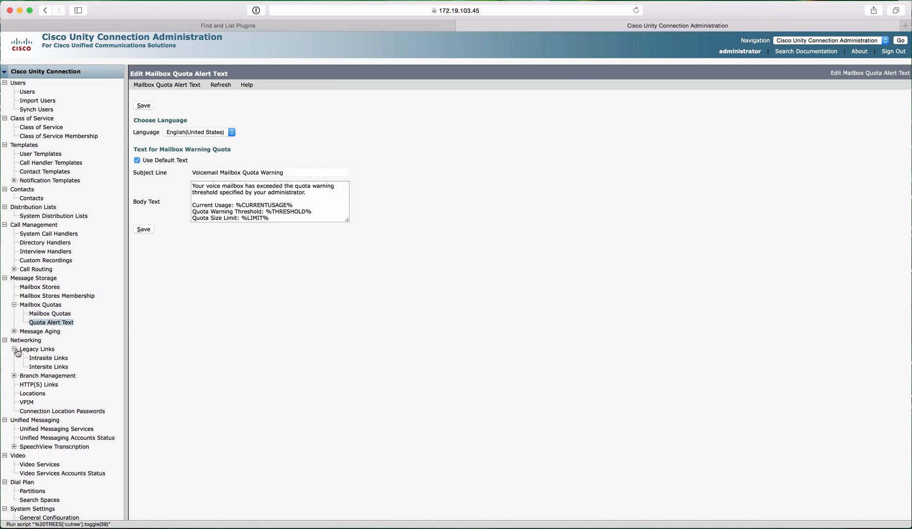
left_click(14, 348)
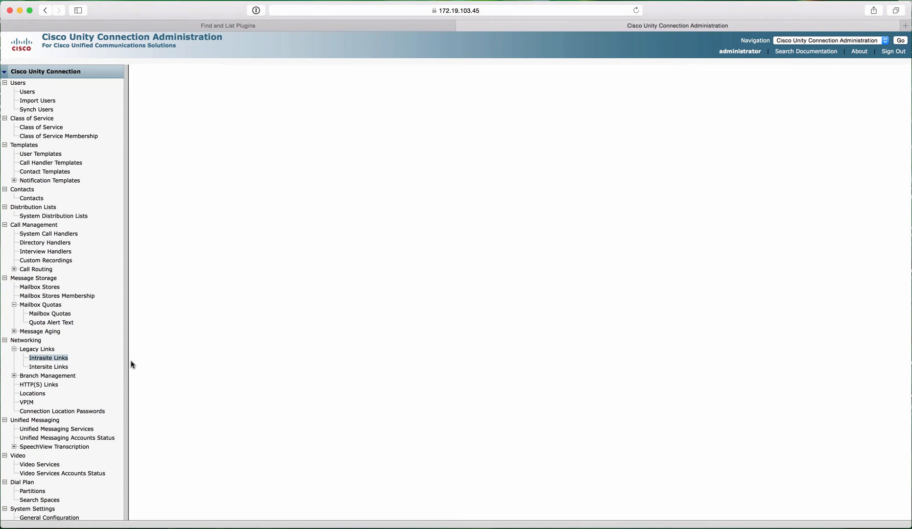
Step: Browse Intersite Links, Branches, HTTP(S) Links, then Unified Messaging Services, each reporting zero entries
left_click(48, 357)
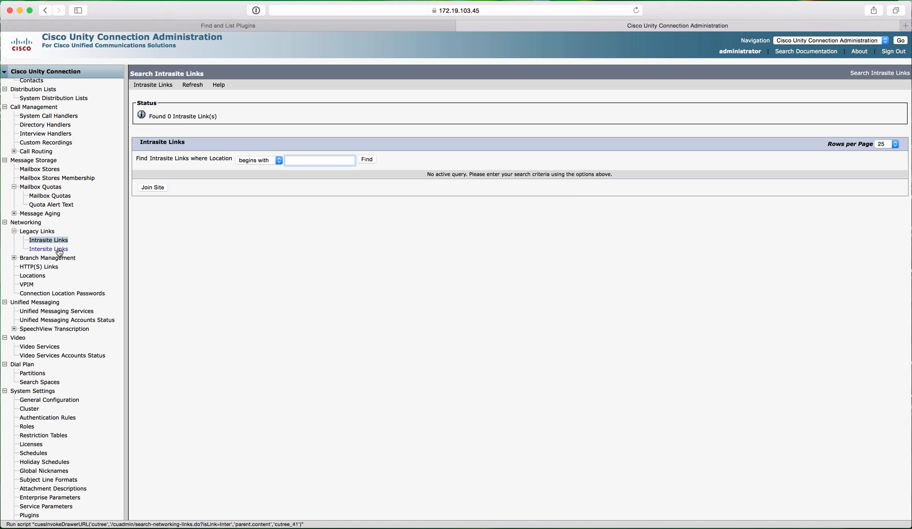
left_click(48, 248)
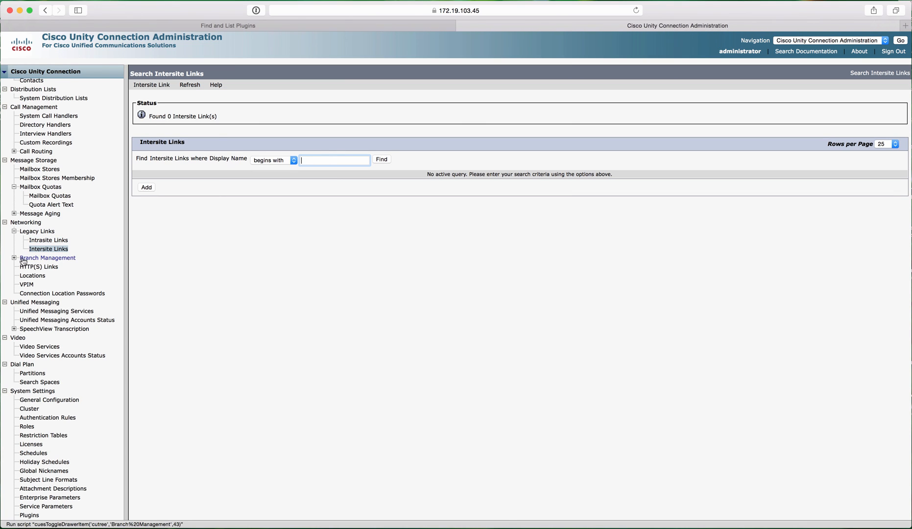
left_click(48, 258)
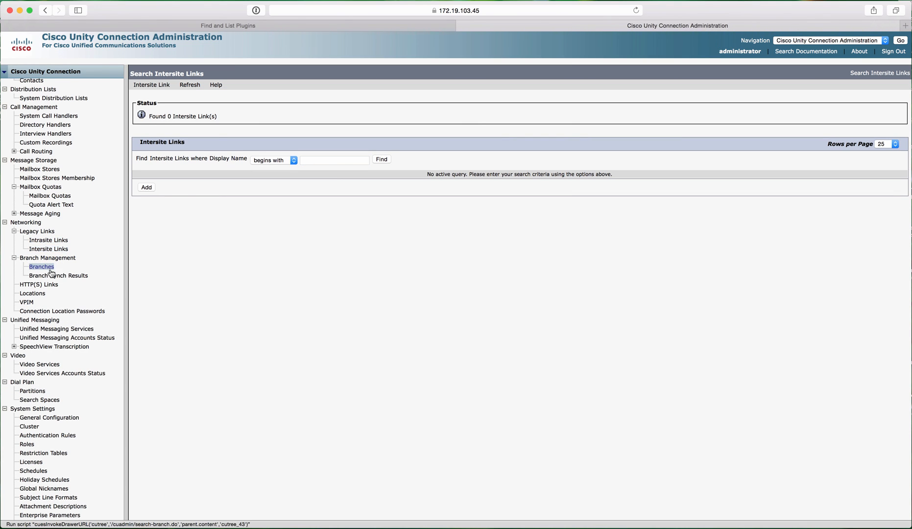
left_click(41, 266)
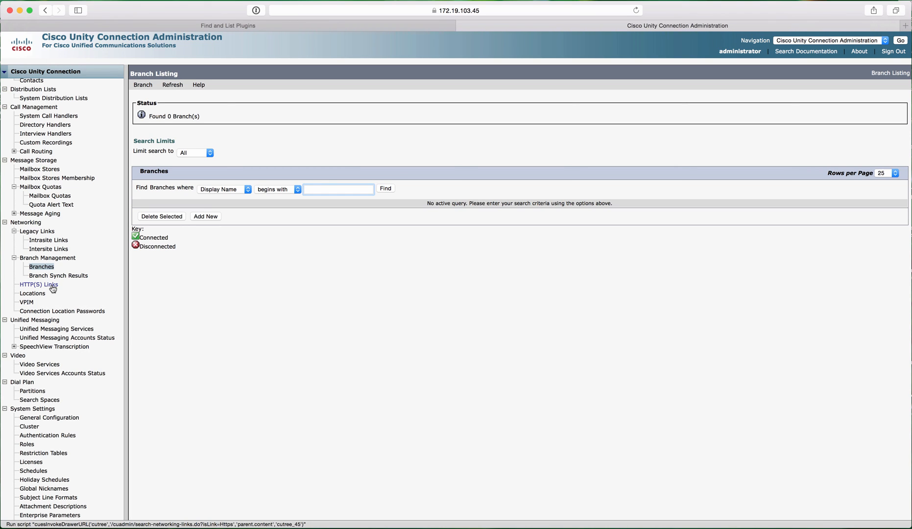
left_click(39, 284)
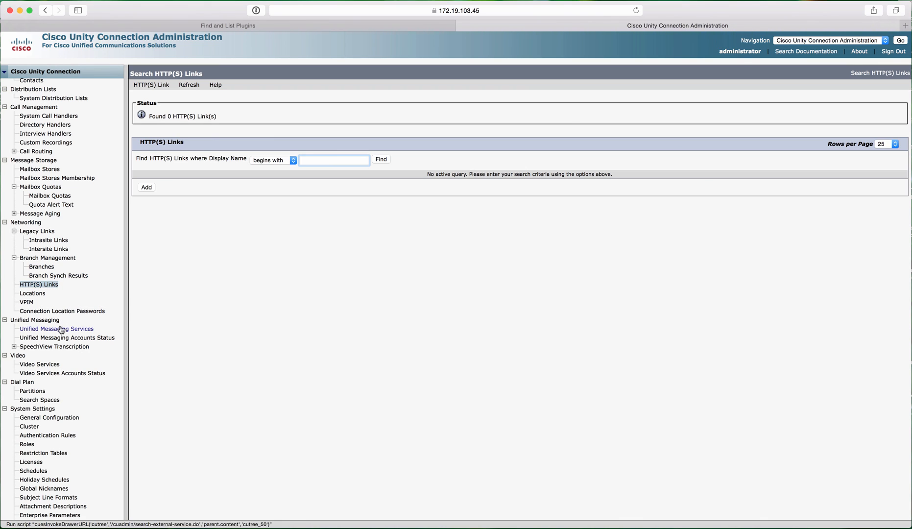
mouse_move(69, 330)
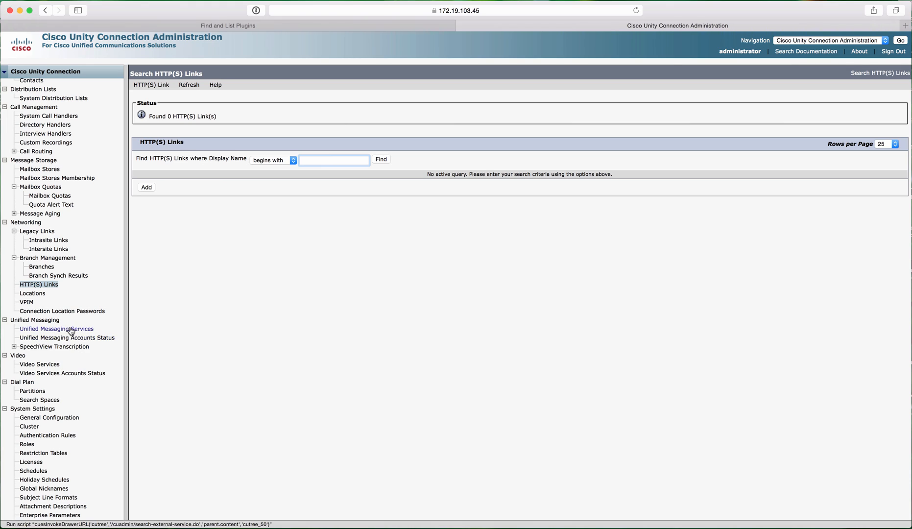
left_click(56, 329)
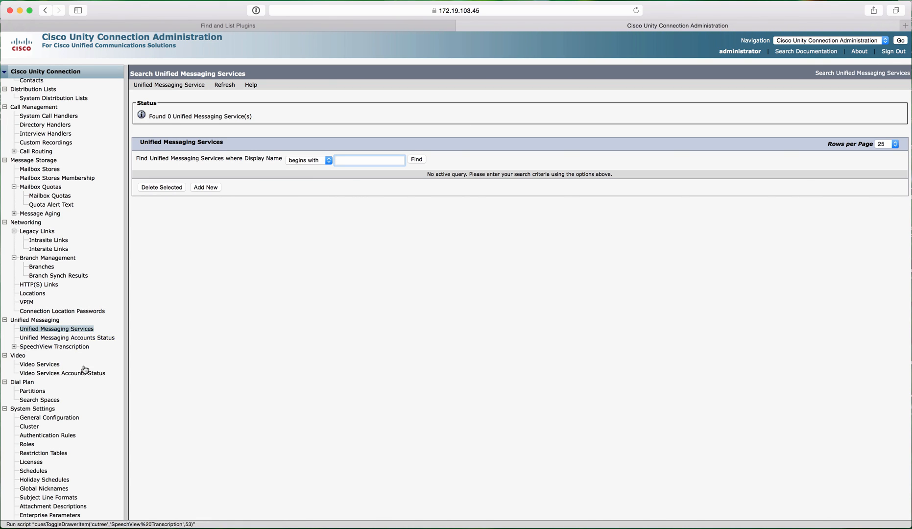
mouse_move(70, 383)
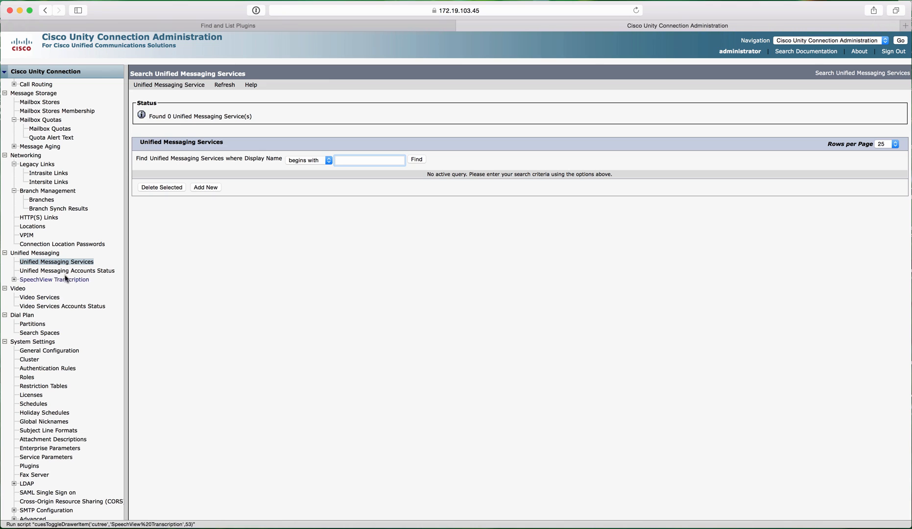
Step: View Unified Messaging Accounts Status, then Dial Plan Partitions and Search Spaces listing the cuc11 entry
left_click(67, 270)
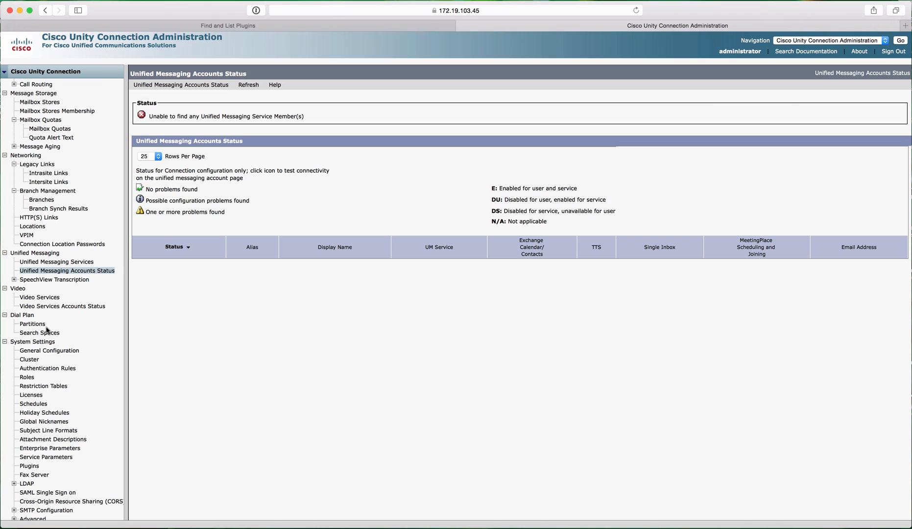
left_click(32, 324)
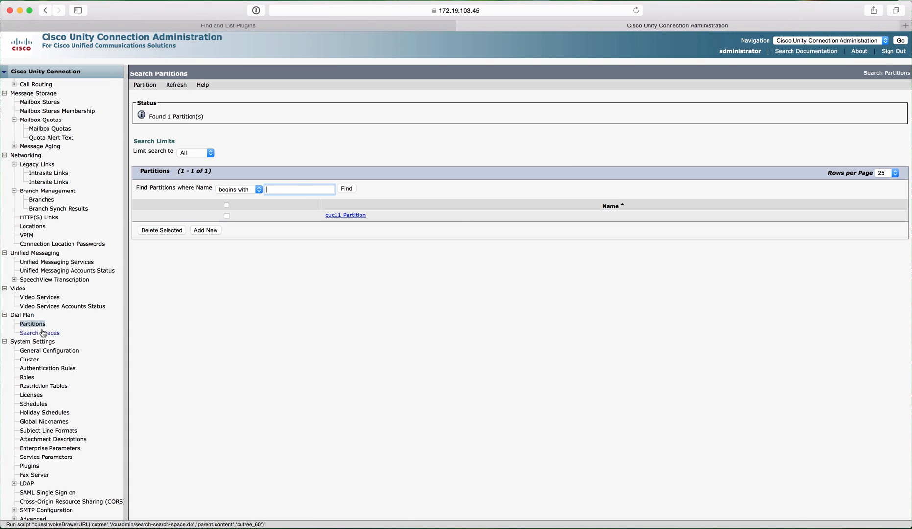
left_click(40, 332)
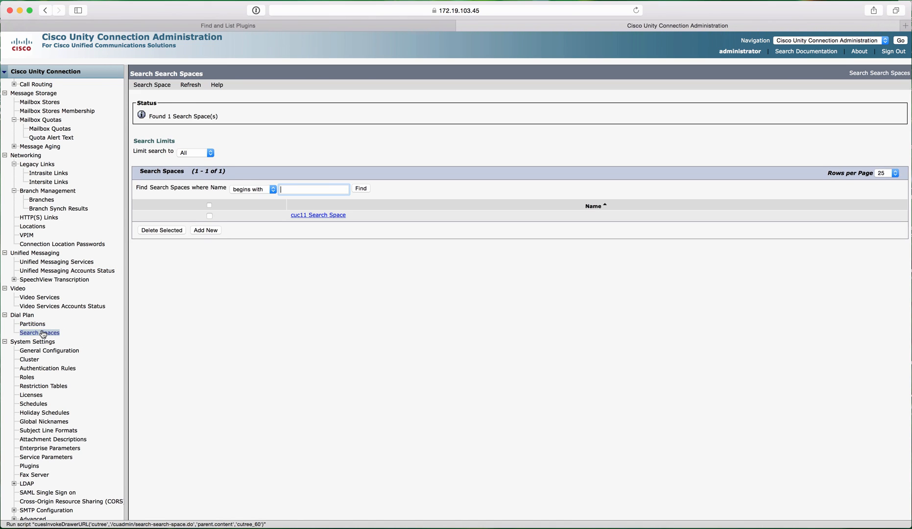
mouse_move(95, 382)
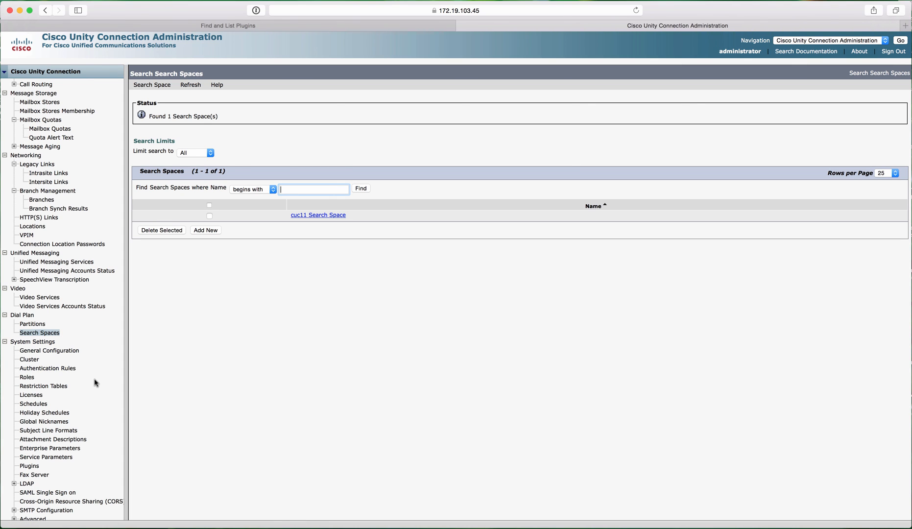
scroll("down", 3)
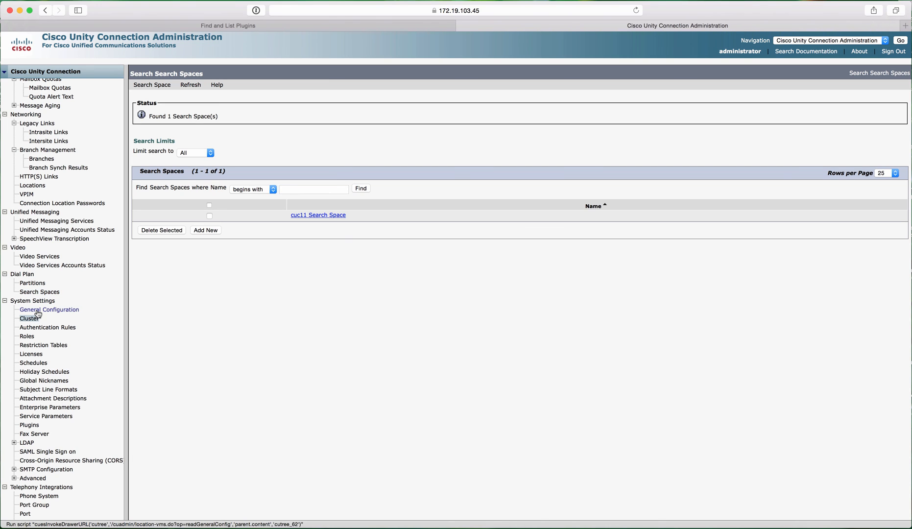
Step: View General Configuration, Cluster, and the demo Licenses page with one voicemail user, then expand LDAP
left_click(49, 309)
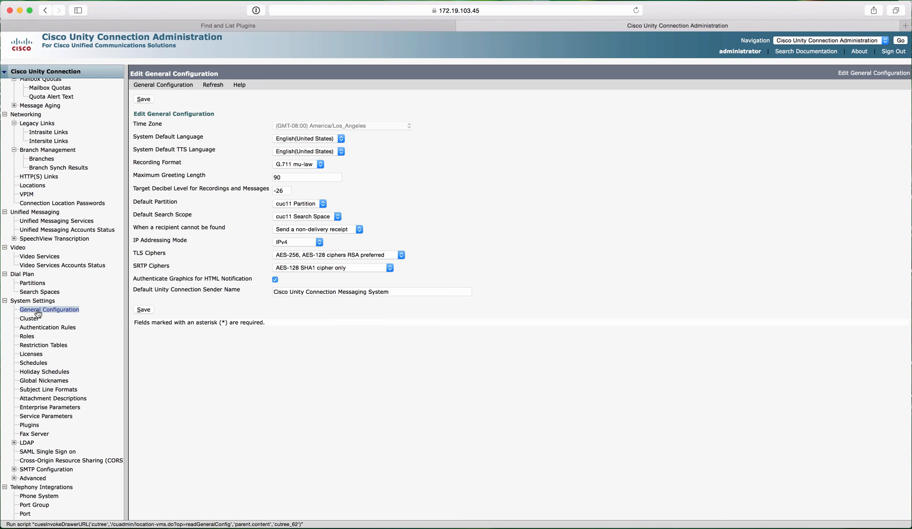
left_click(29, 318)
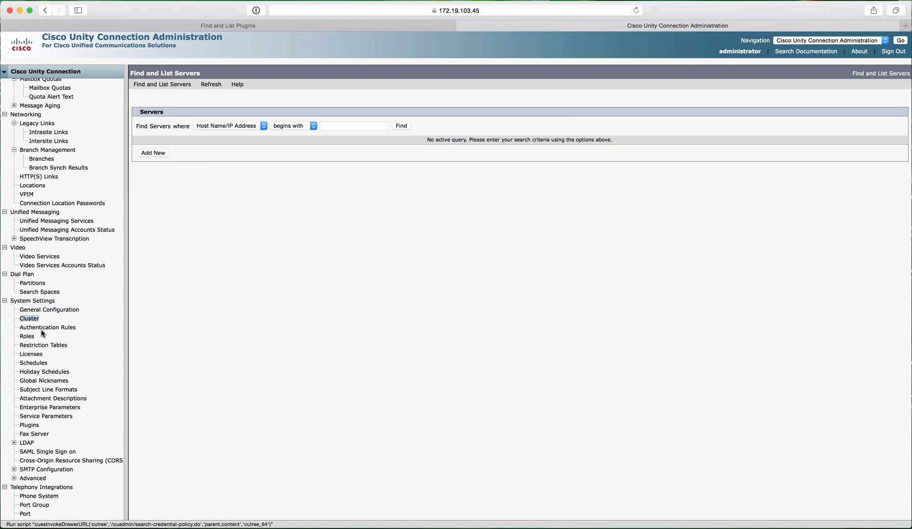
left_click(31, 354)
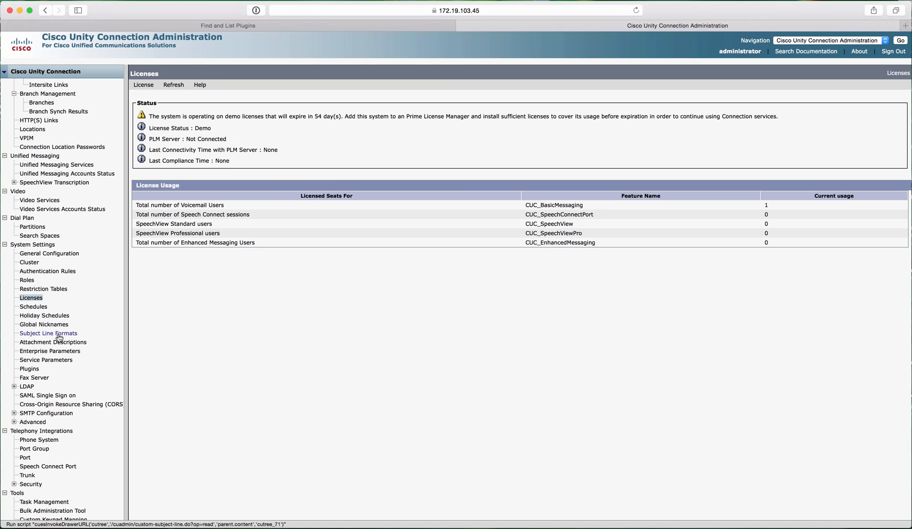
mouse_move(54, 373)
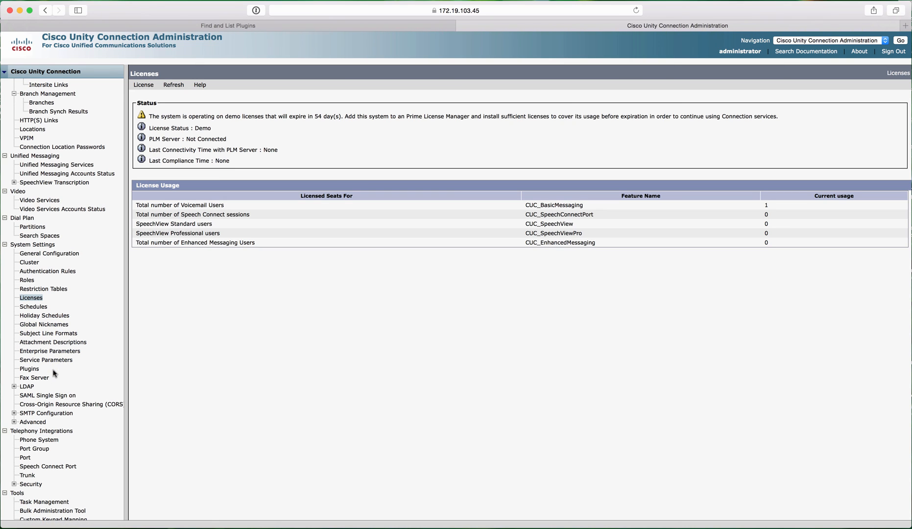
scroll("down", 3)
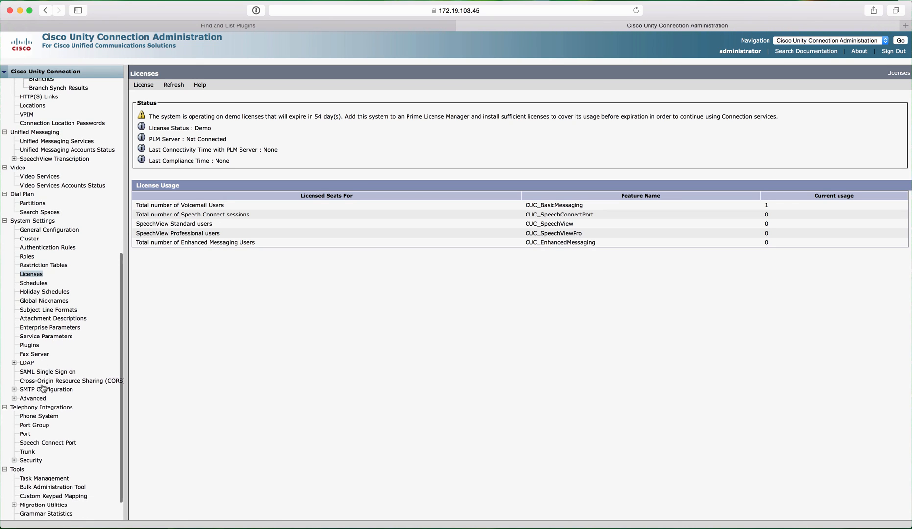
left_click(15, 363)
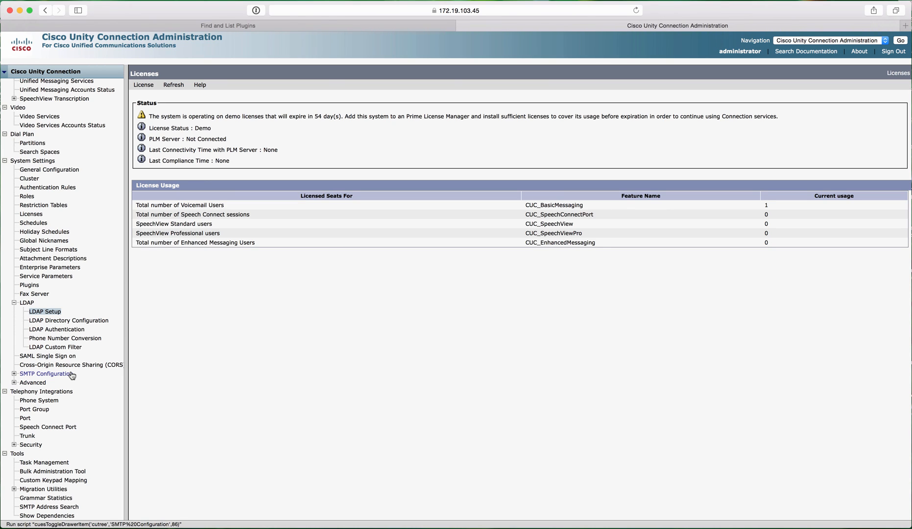
Step: View LDAP Setup (Ready, Active Directory), expand SMTP Configuration, and list the one PhoneSystem with 24 ports
left_click(44, 311)
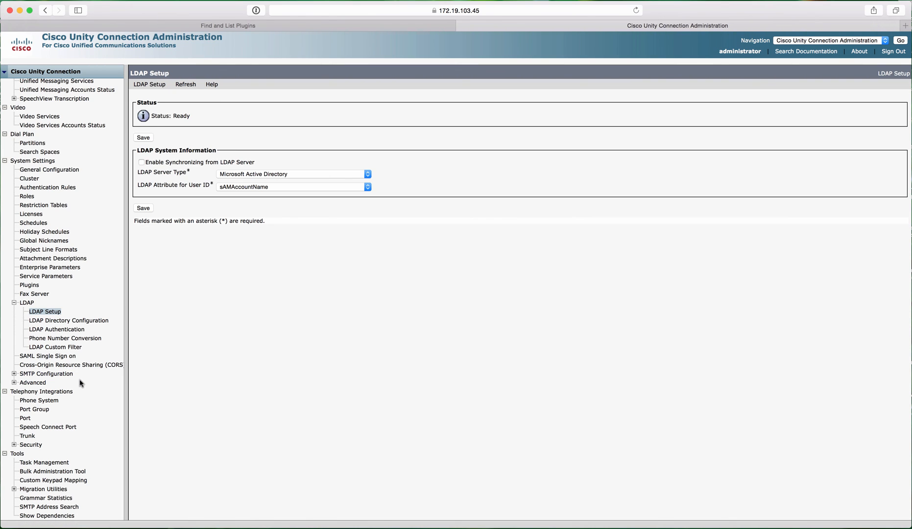
left_click(13, 373)
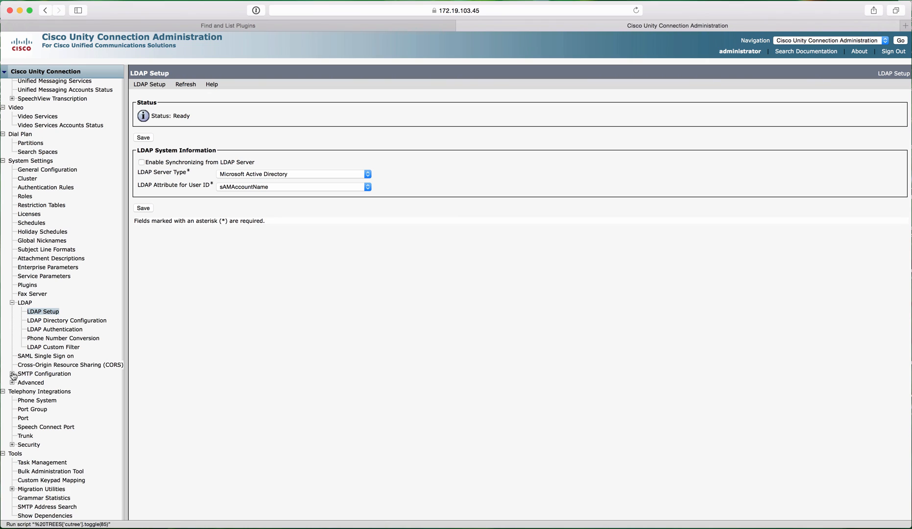
left_click(12, 373)
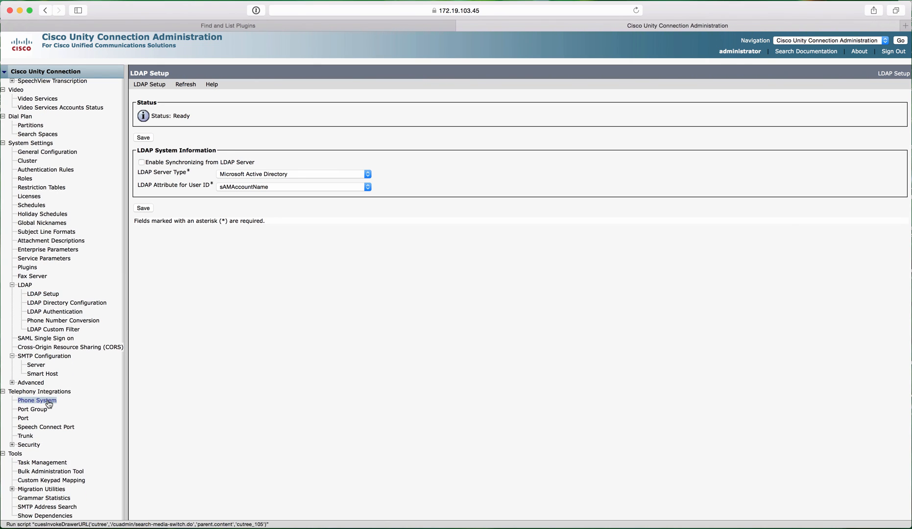
left_click(36, 401)
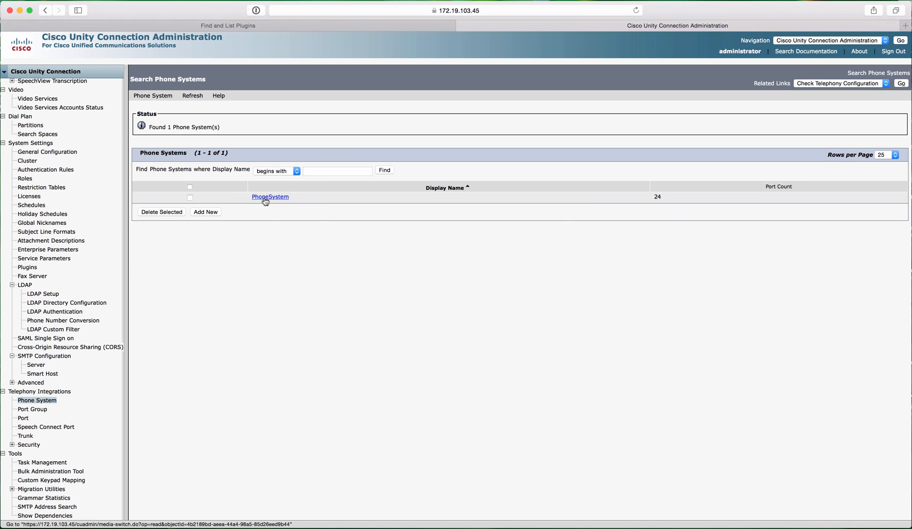
Step: Review the PhoneSystem details and its SCCP port group PhoneSystem-1 with MWI 1001/1002
left_click(271, 197)
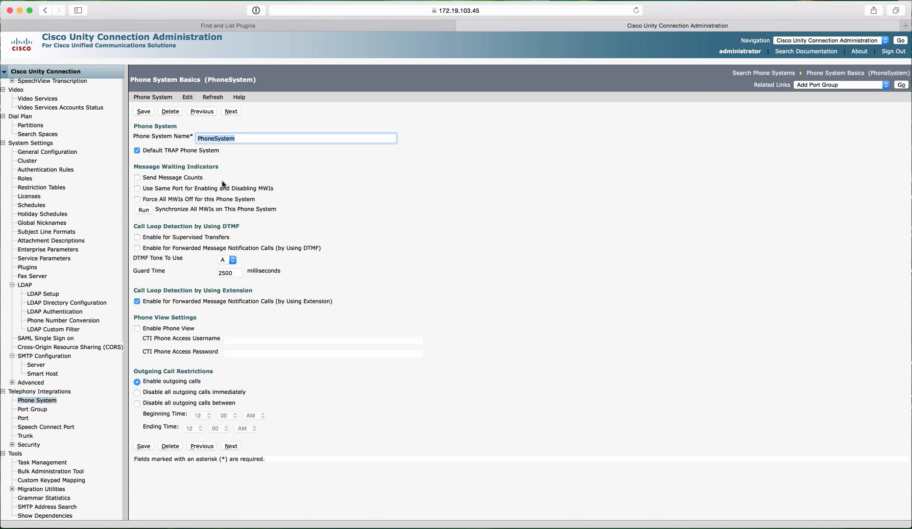
mouse_move(67, 400)
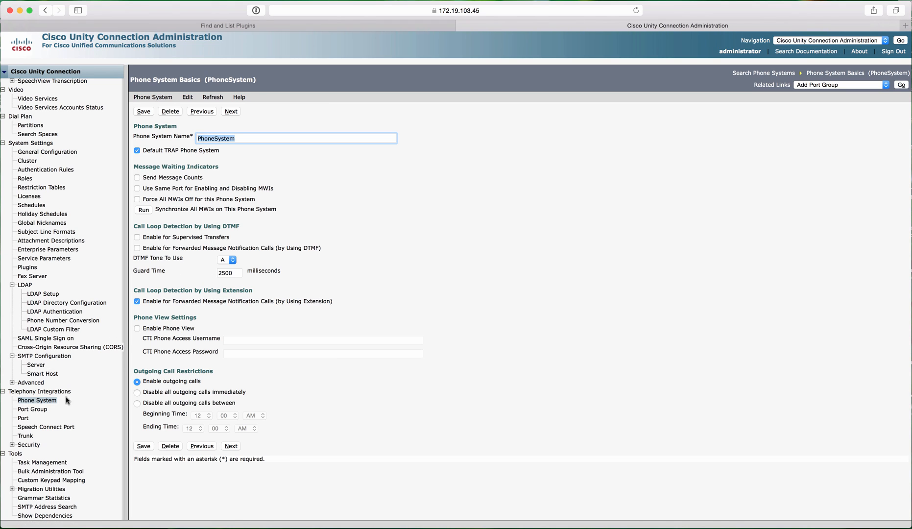
left_click(32, 409)
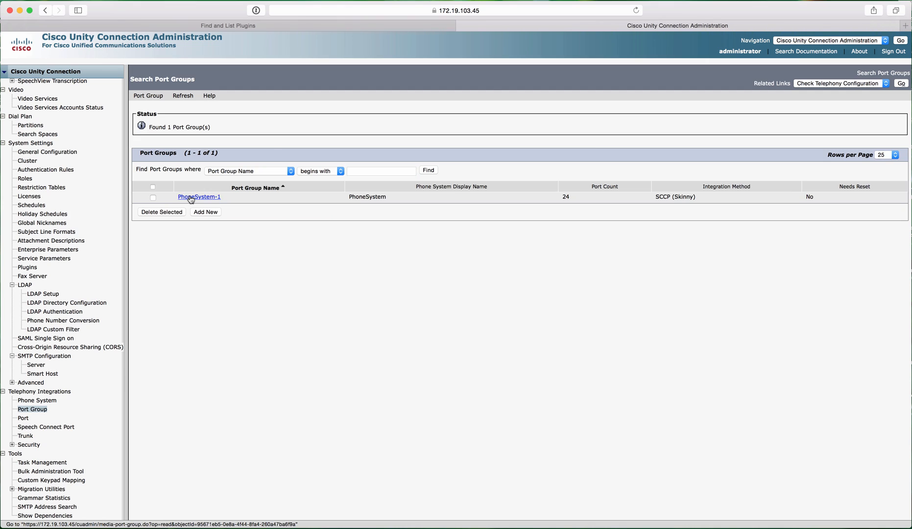
left_click(198, 197)
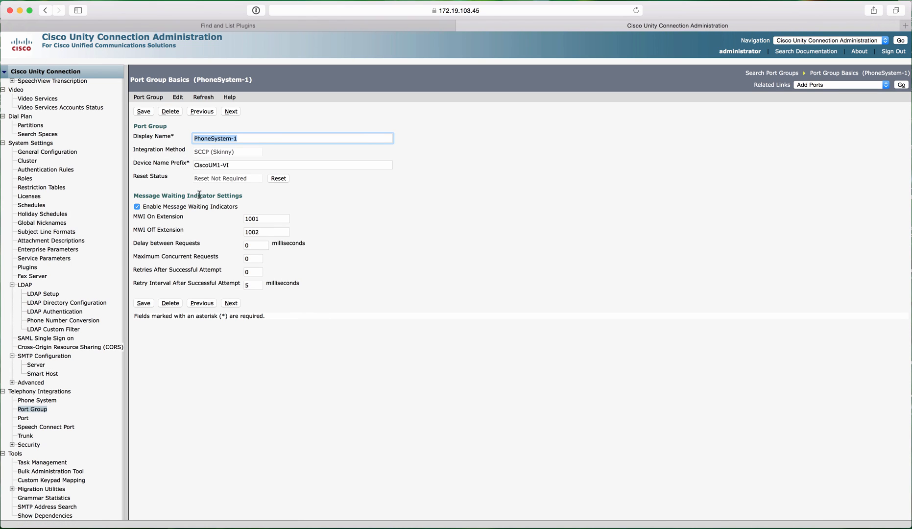
Step: List the 24 voice ports, then search Phone System Trunks, which finds zero
left_click(33, 410)
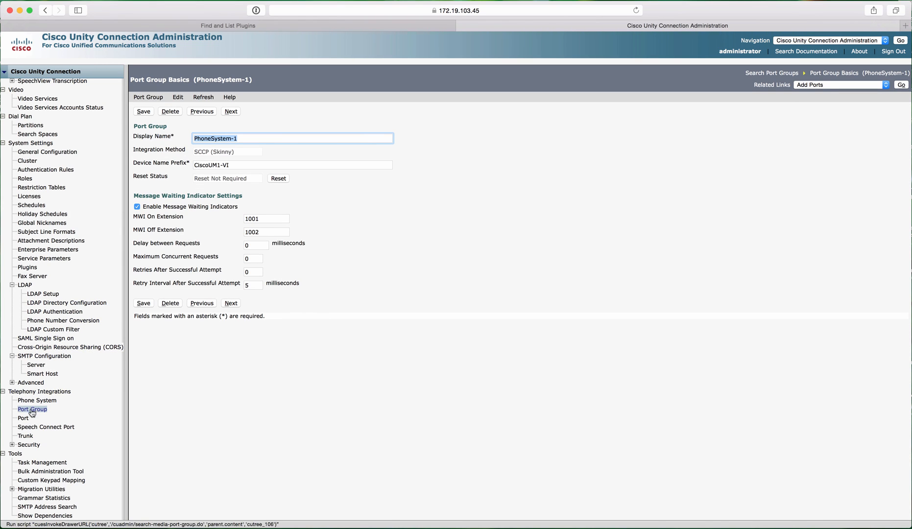
left_click(23, 418)
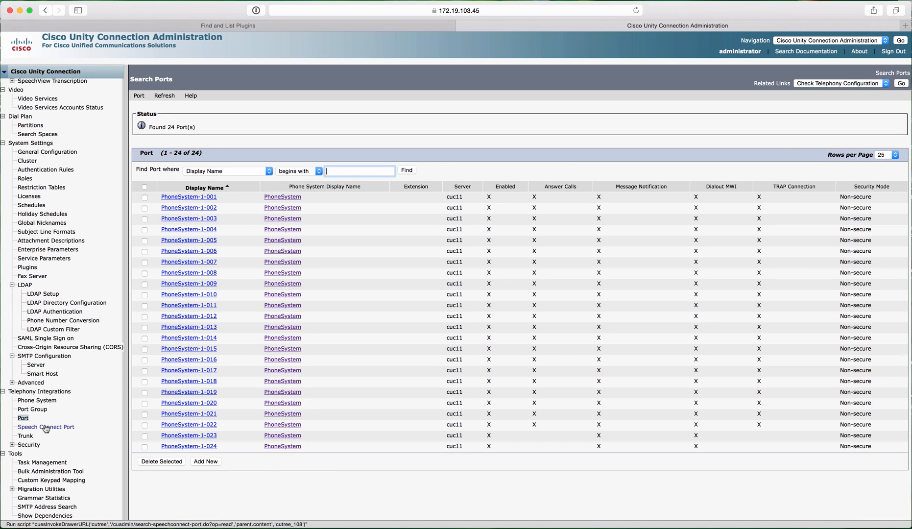
mouse_move(19, 443)
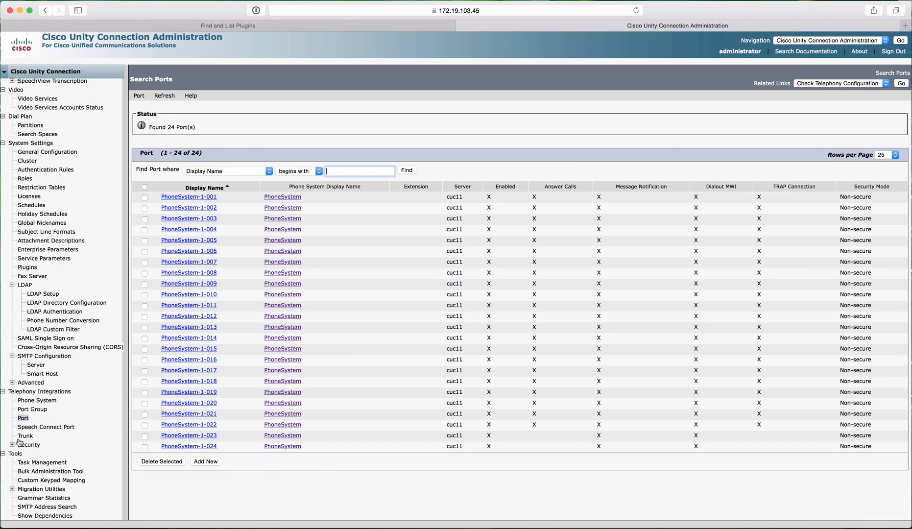
left_click(25, 435)
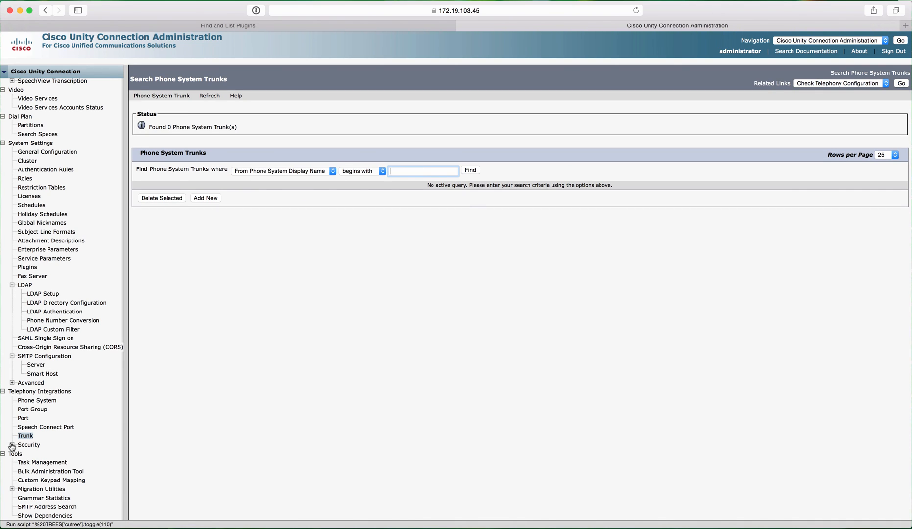